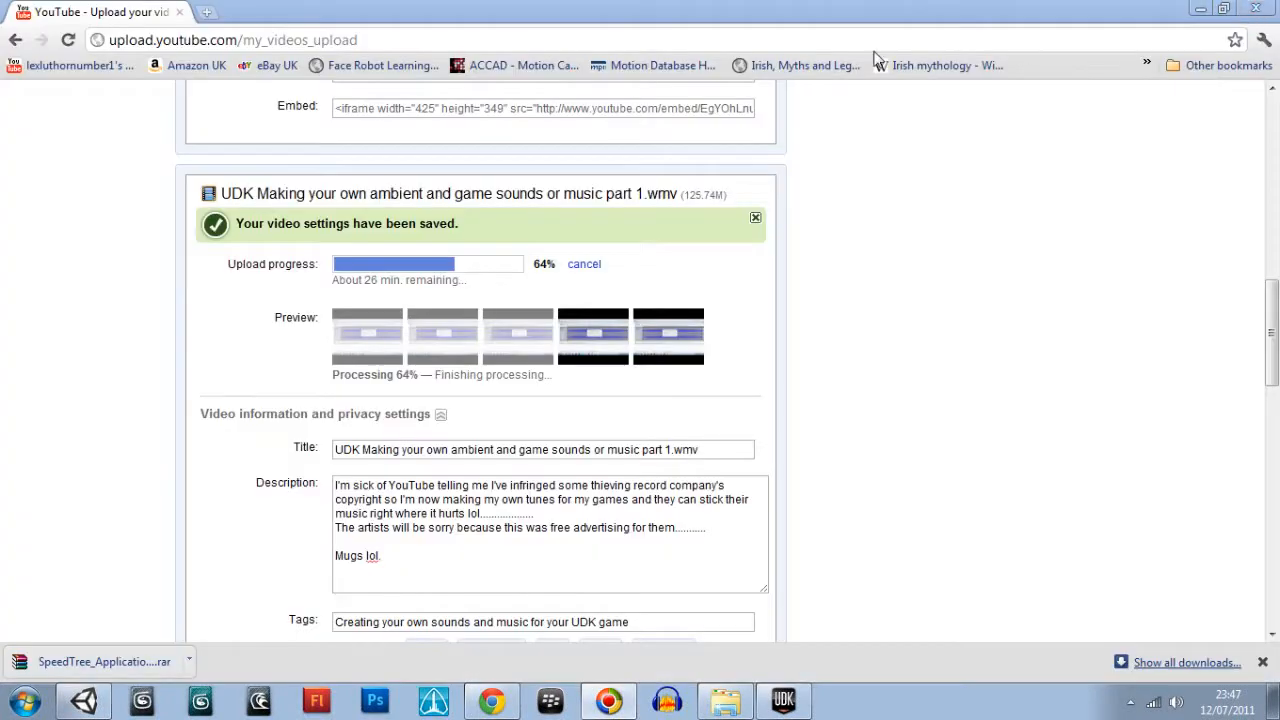
Cancel the Unity activation dialog and minimise the Content Browser to show the desktop
click(724, 700)
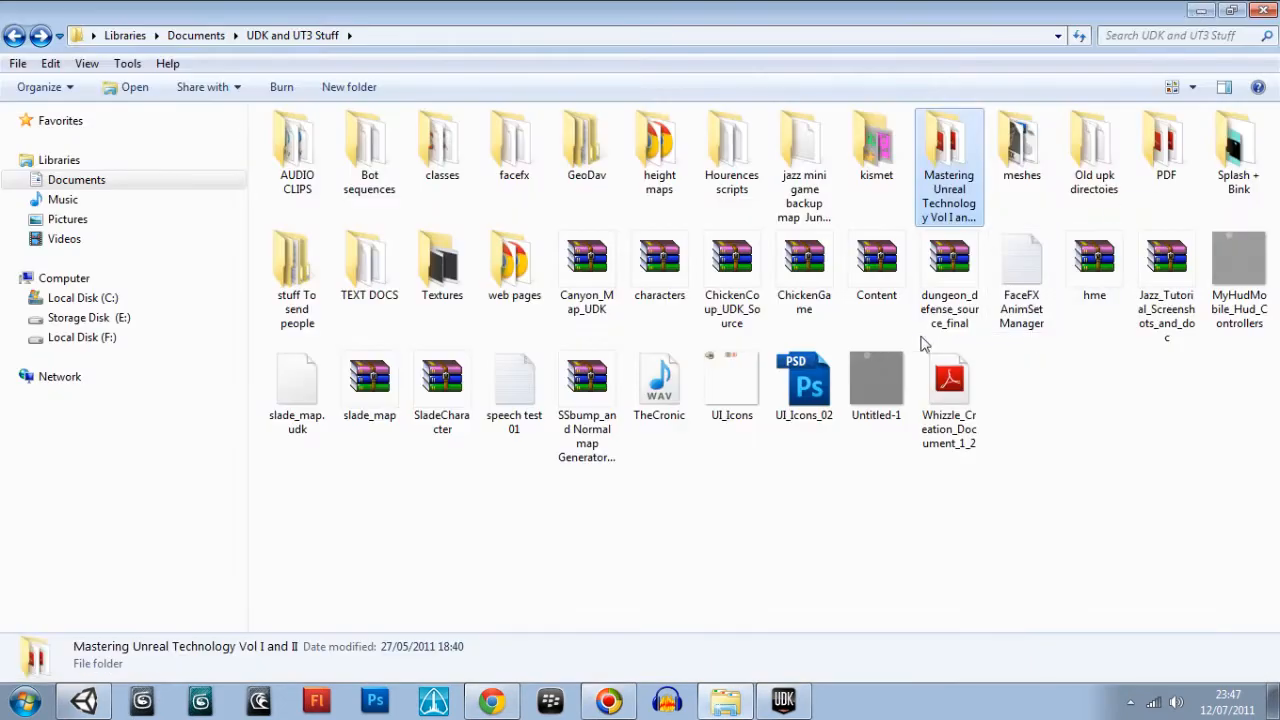
mouse_move(916, 344)
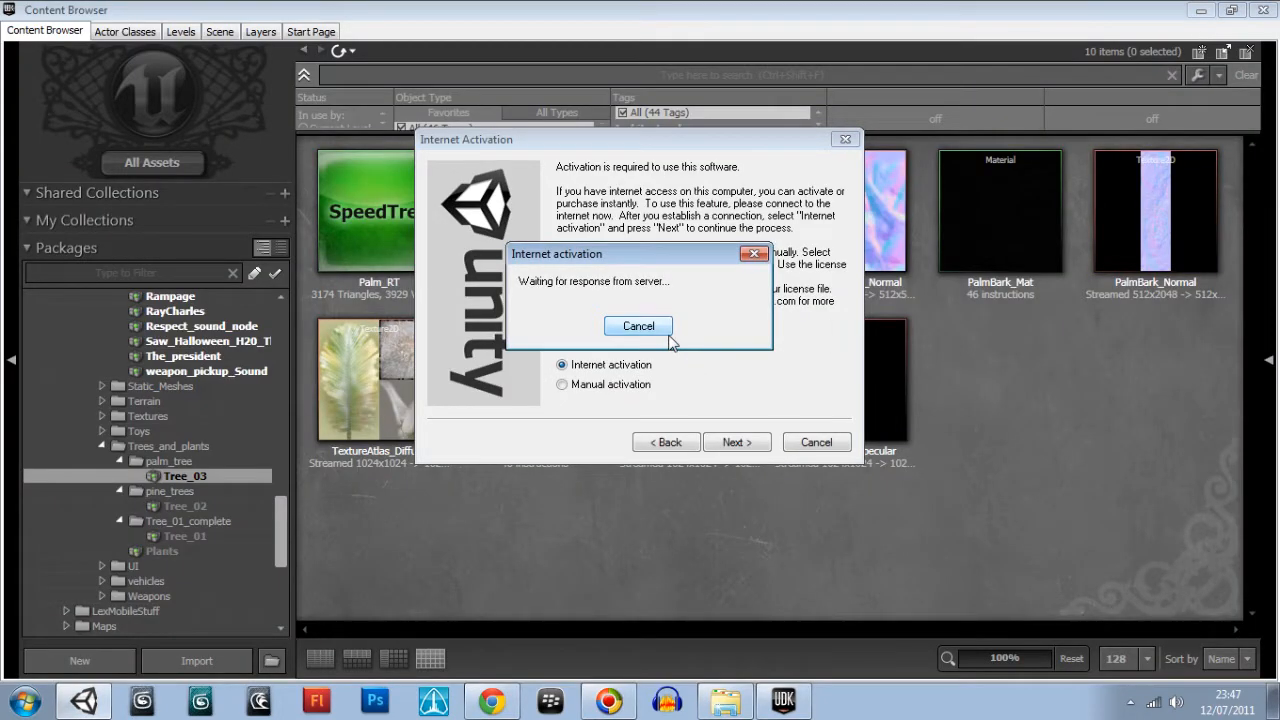
click(638, 326)
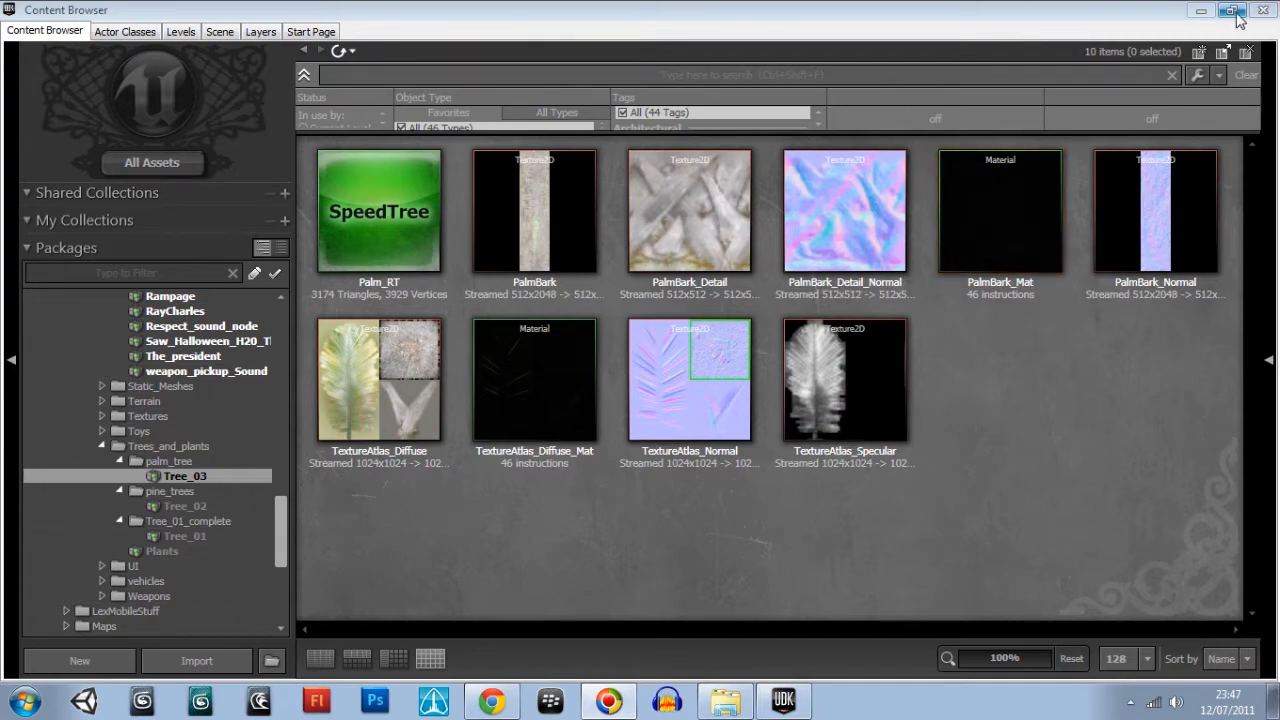
click(1232, 16)
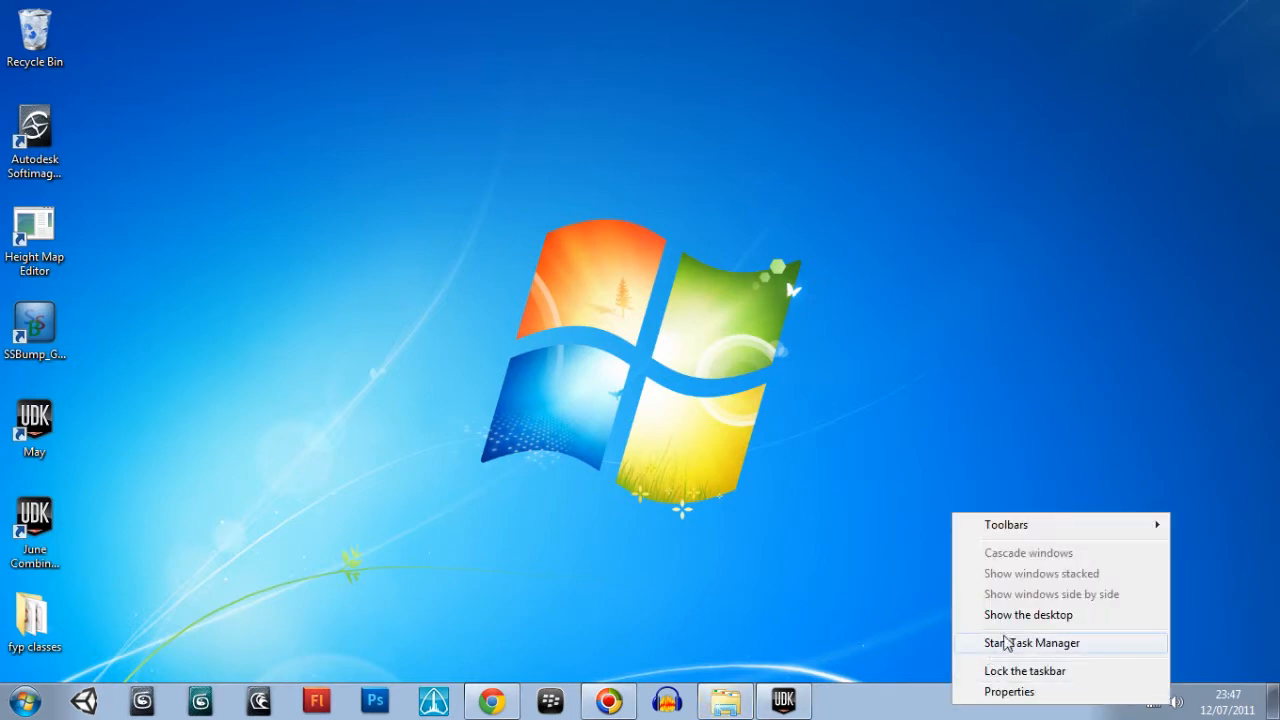
End the RIMBBLaunchAgent.exe process in Task Manager, confirm it, and close Task Manager
click(1026, 642)
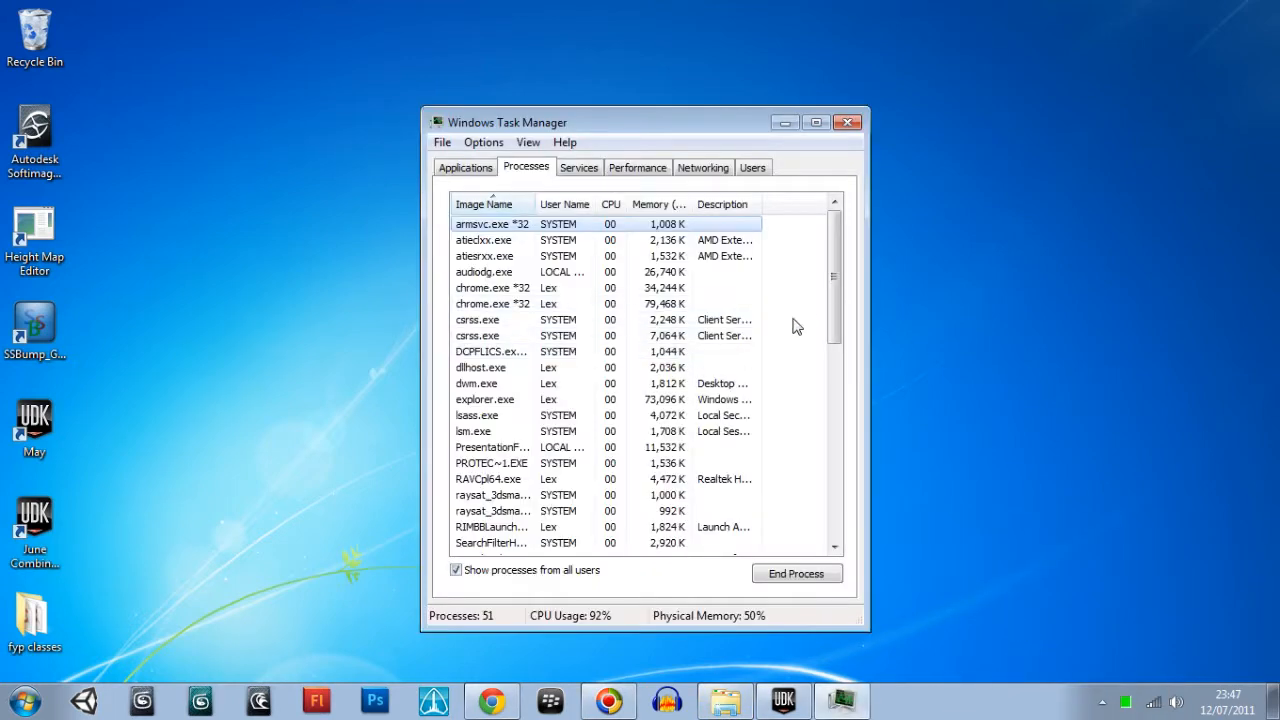
drag(832, 276, 832, 444)
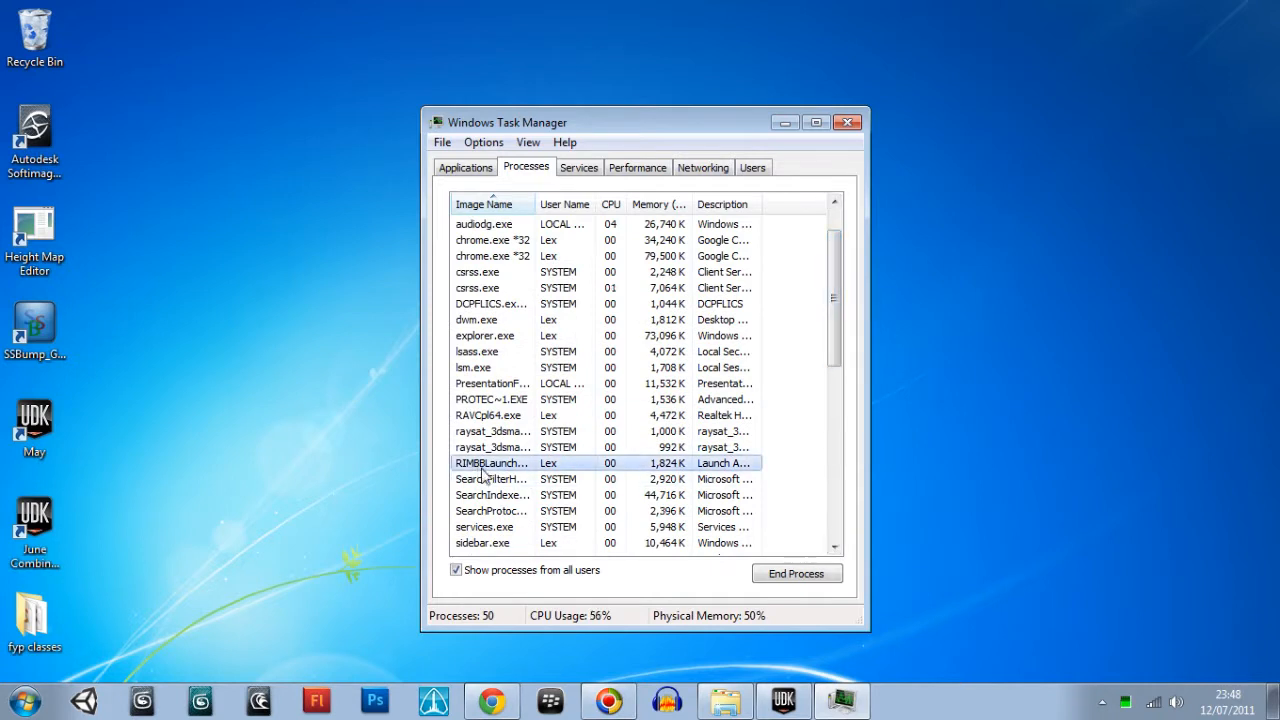
click(796, 572)
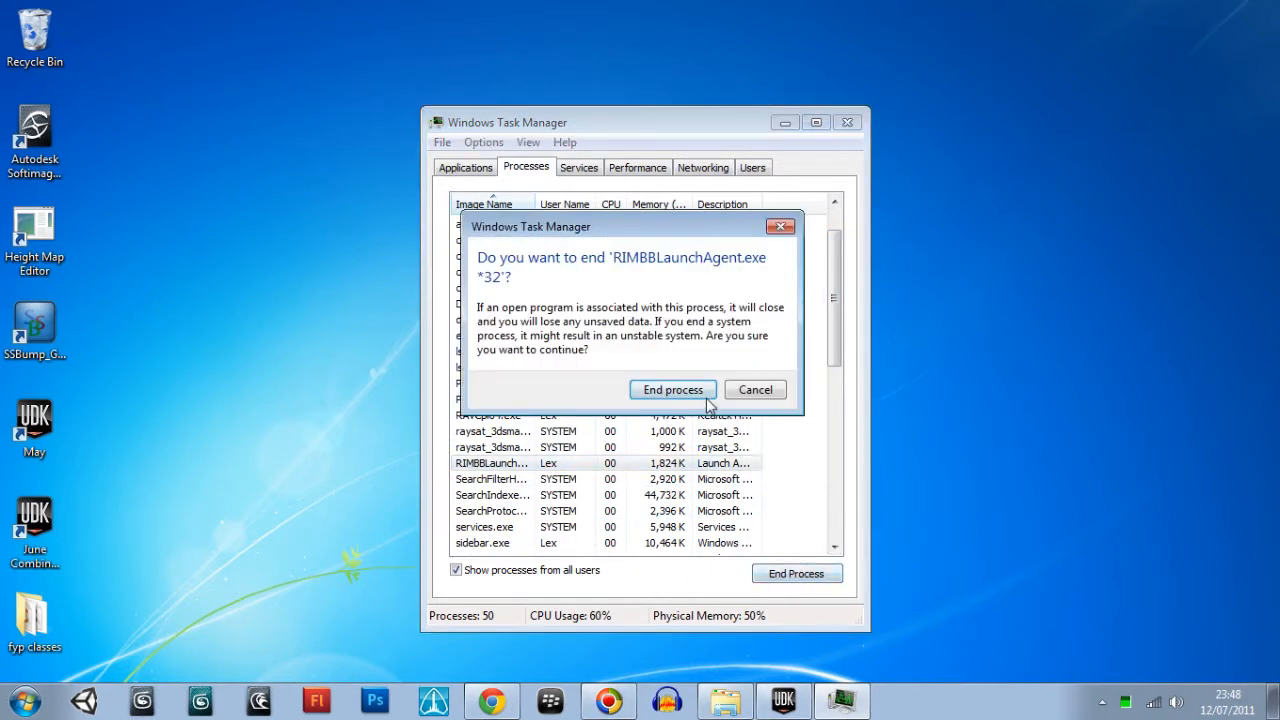
click(672, 388)
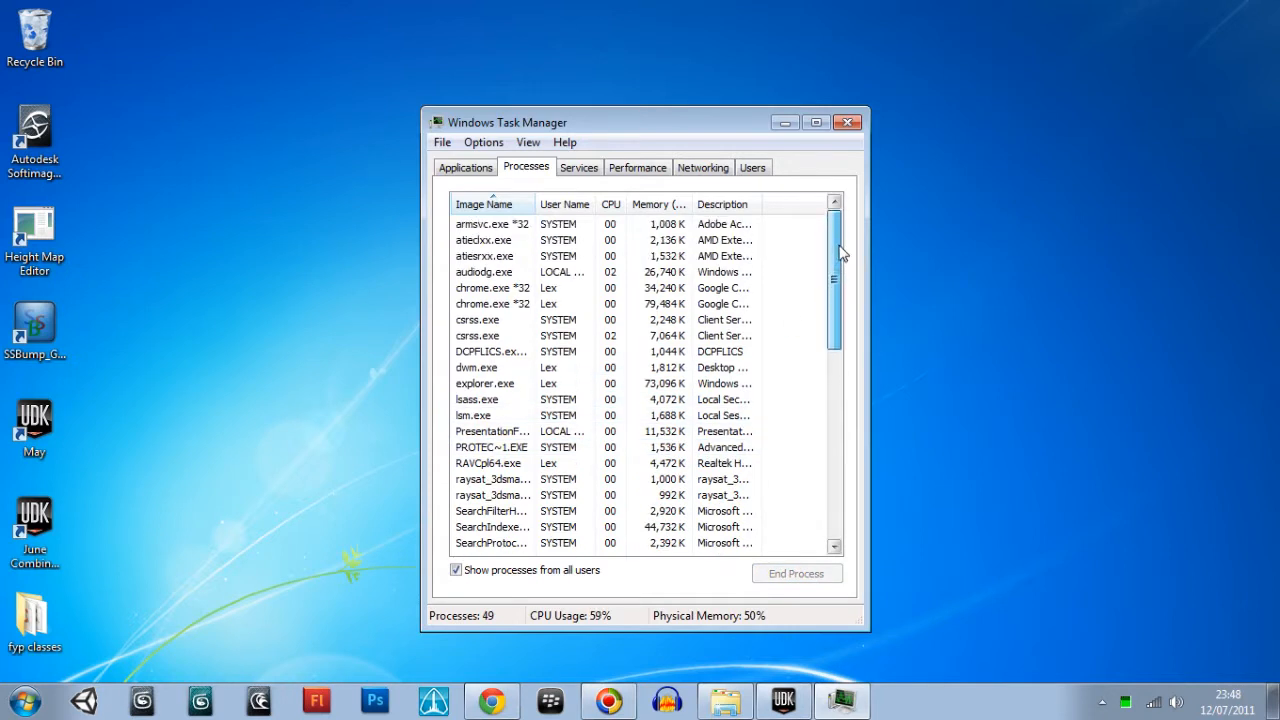
scroll(down, 3)
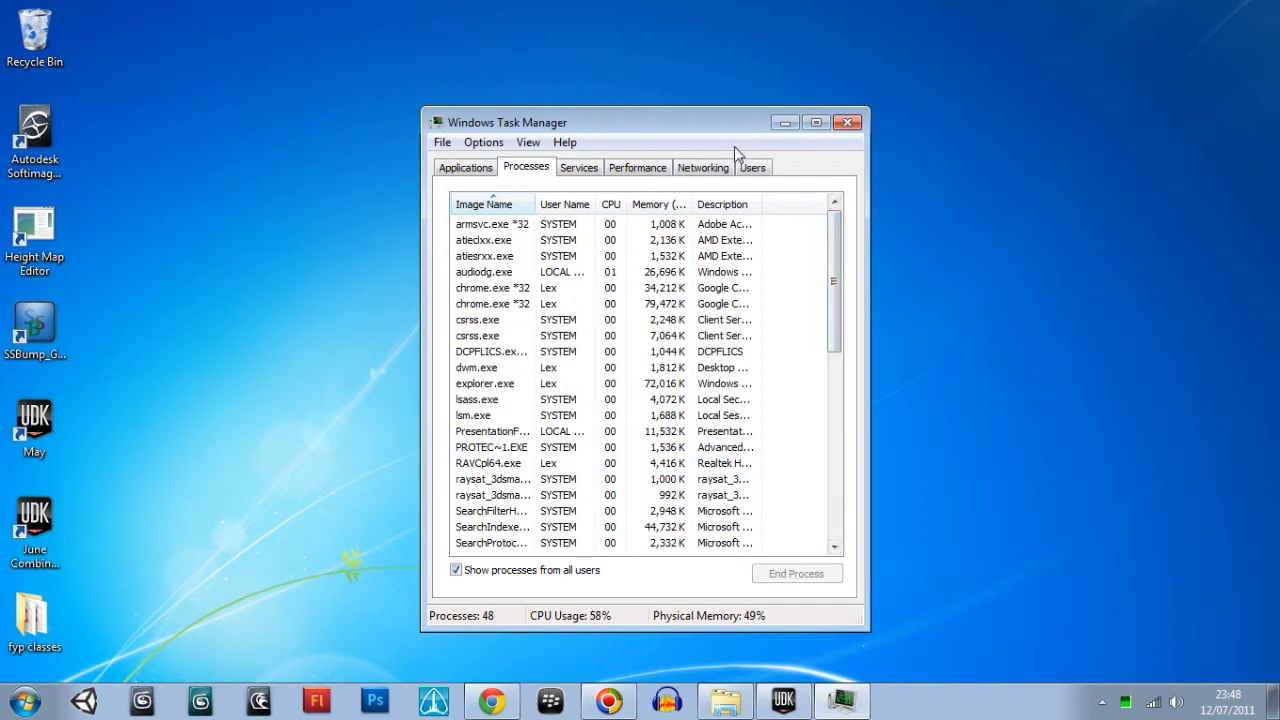
click(848, 122)
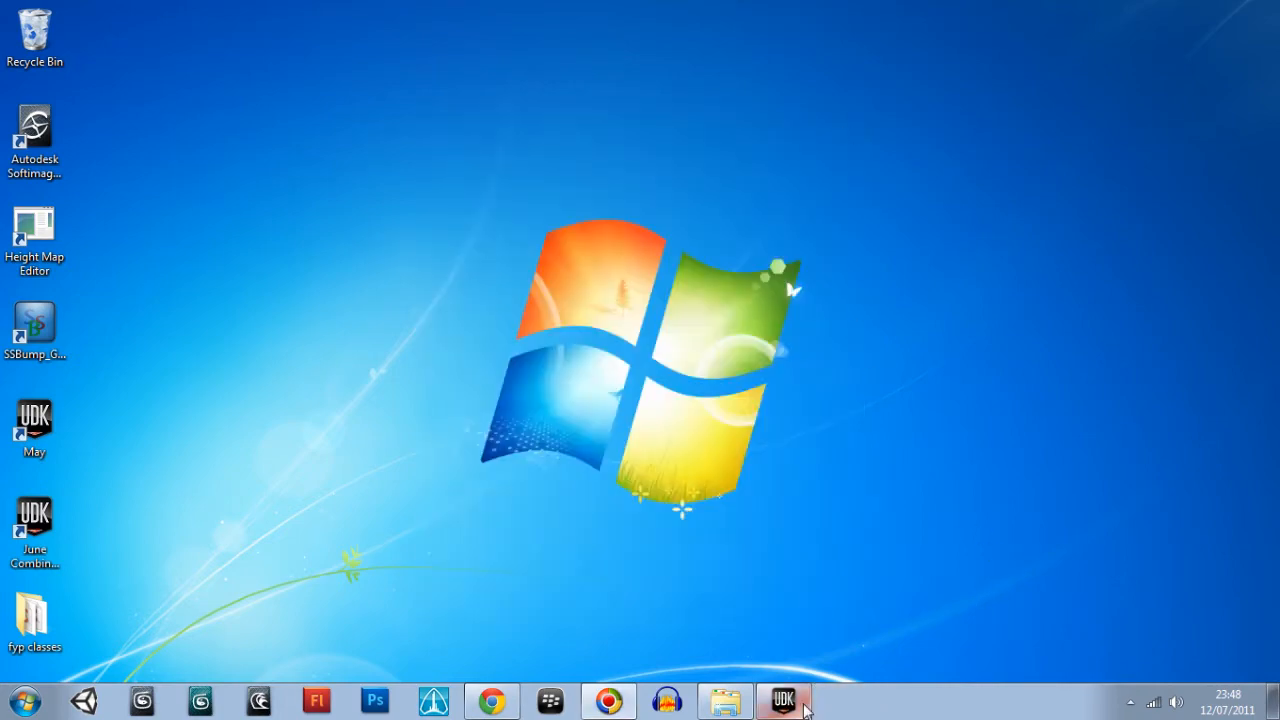
Restore the UDK editor and minimise the Content Browser so the DragonVille viewport shows
click(784, 700)
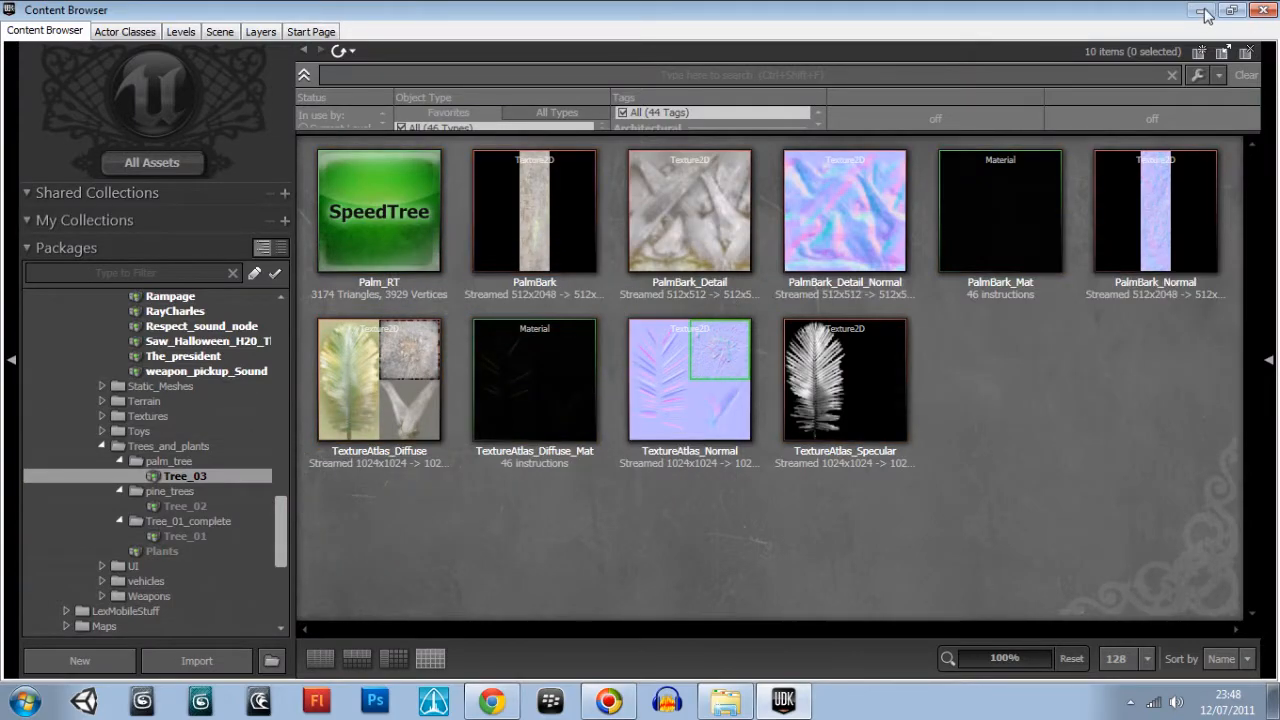
click(1200, 12)
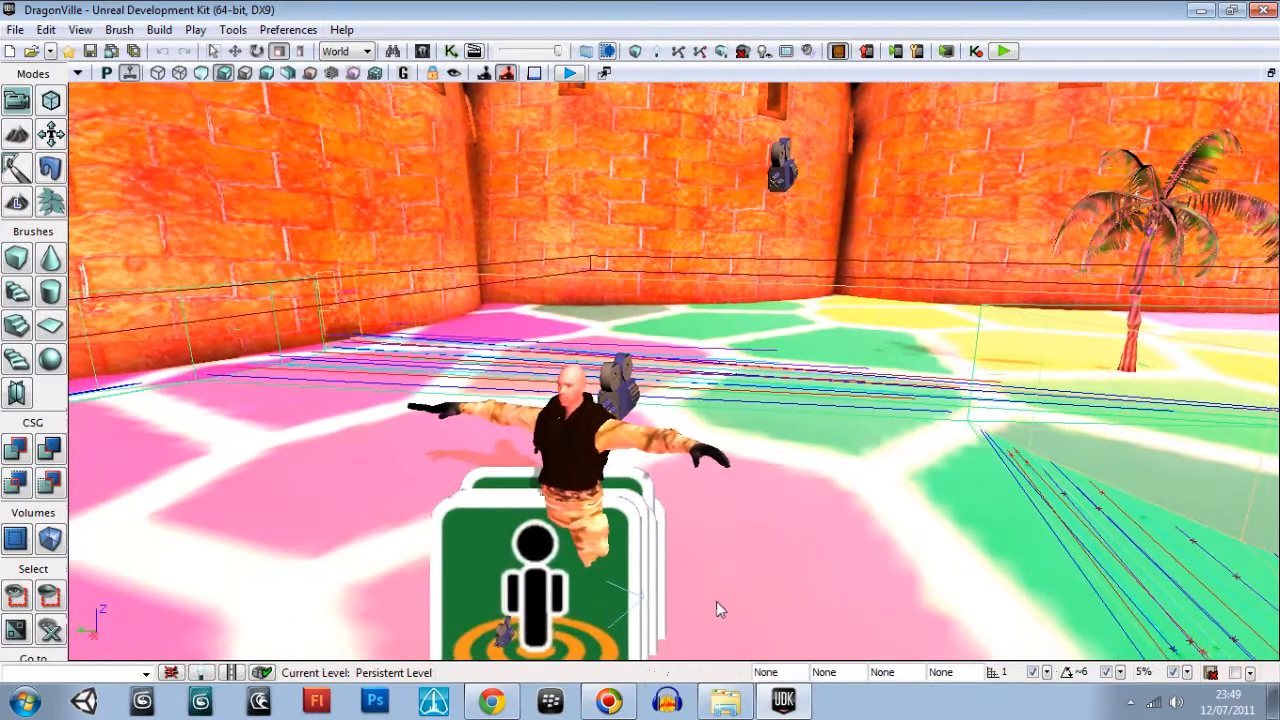
Browse from the Start menu into the user's SpeedTree_Applications_5.0 folder
click(22, 698)
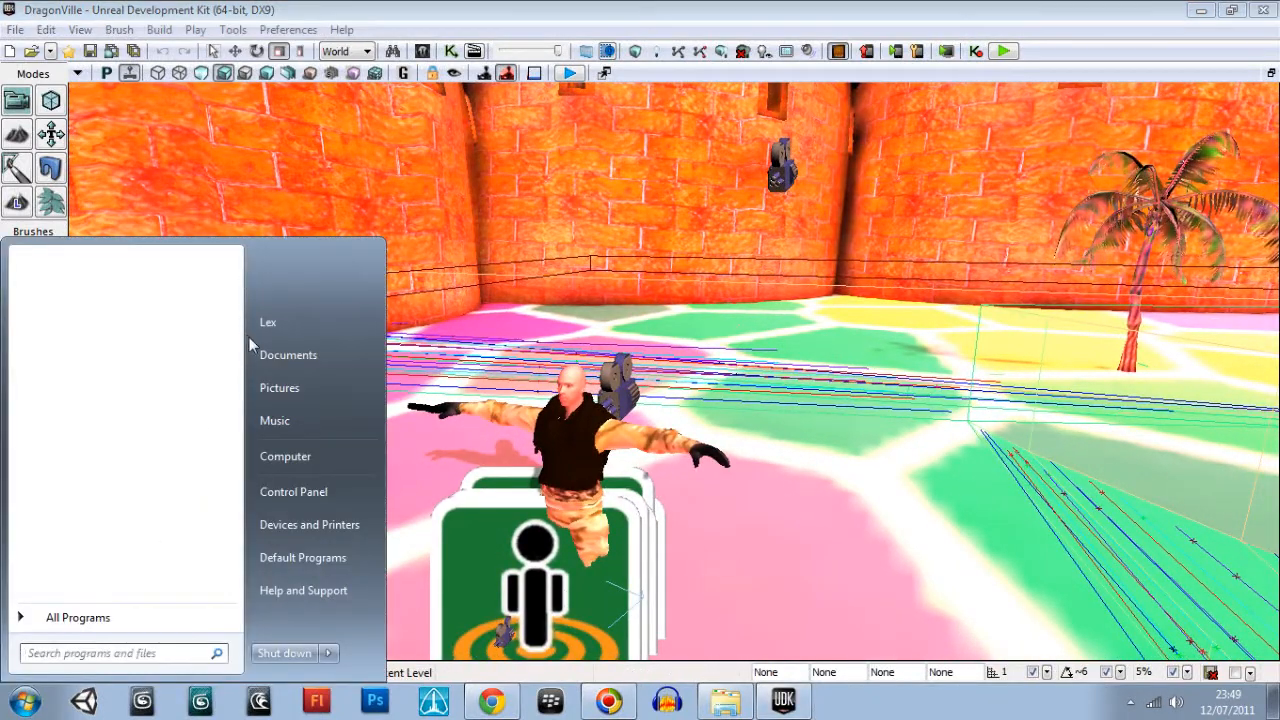
mouse_move(278, 330)
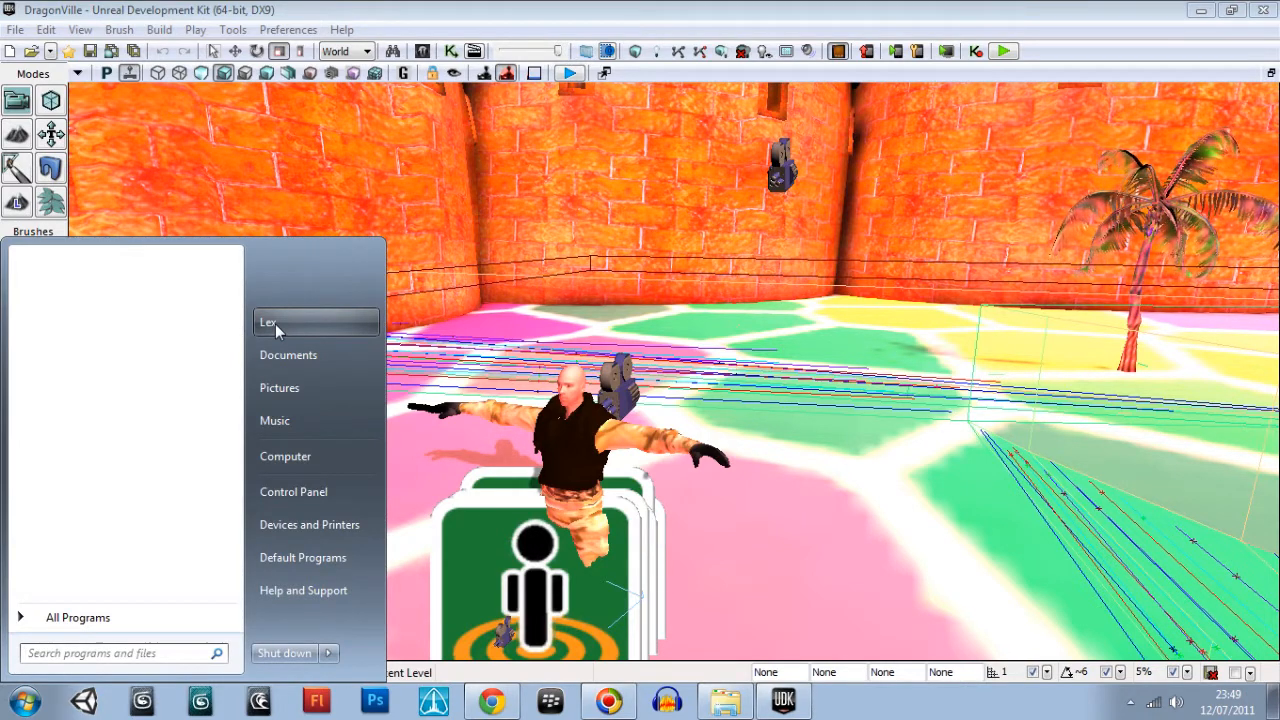
mouse_move(246, 352)
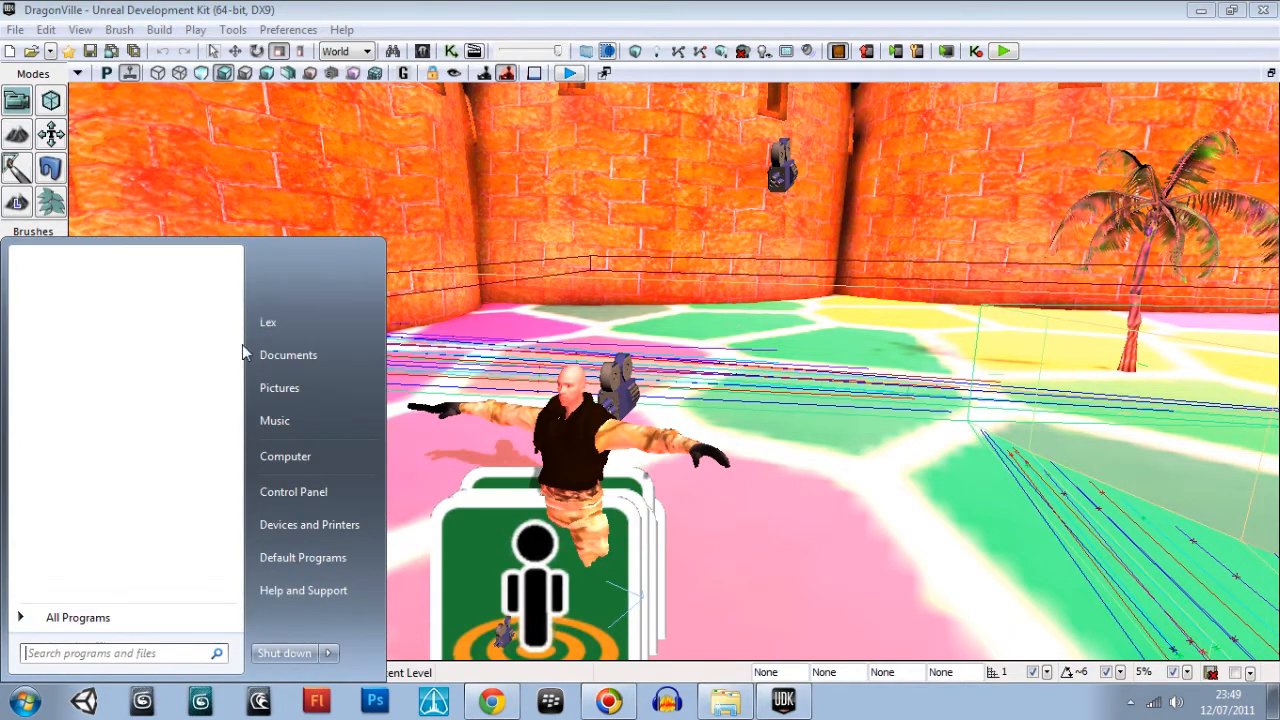
mouse_move(288, 368)
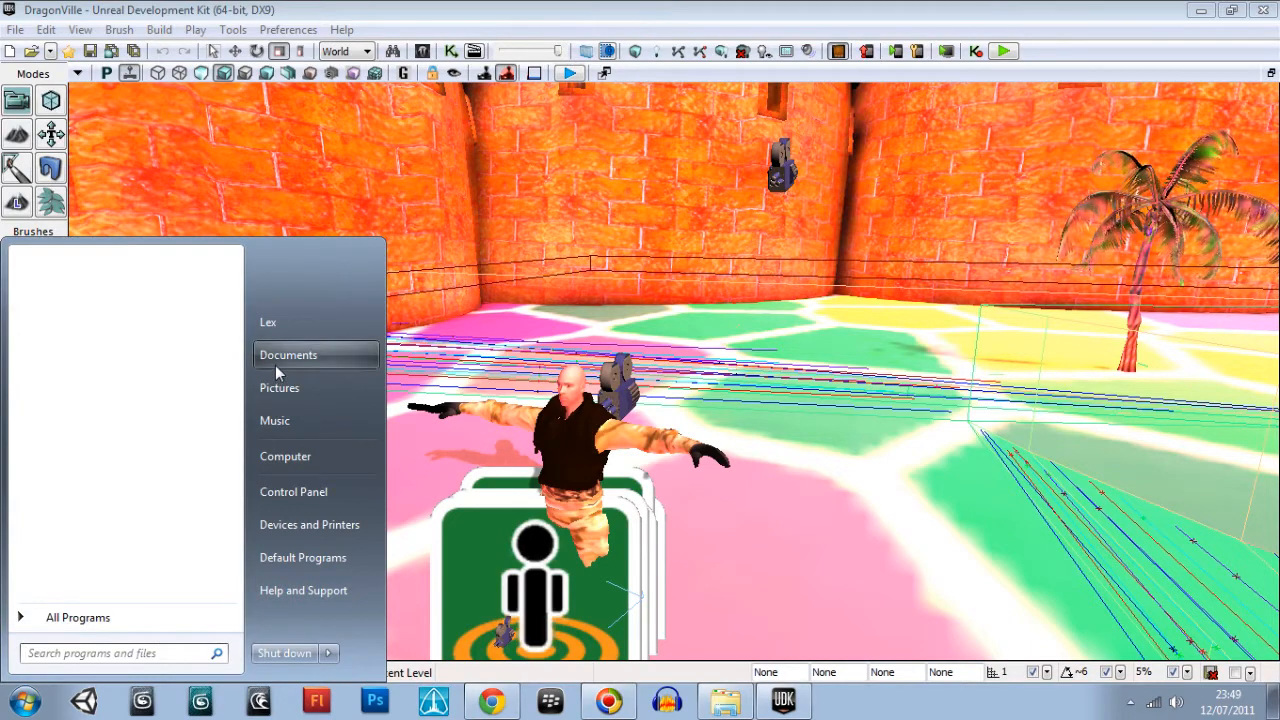
click(288, 354)
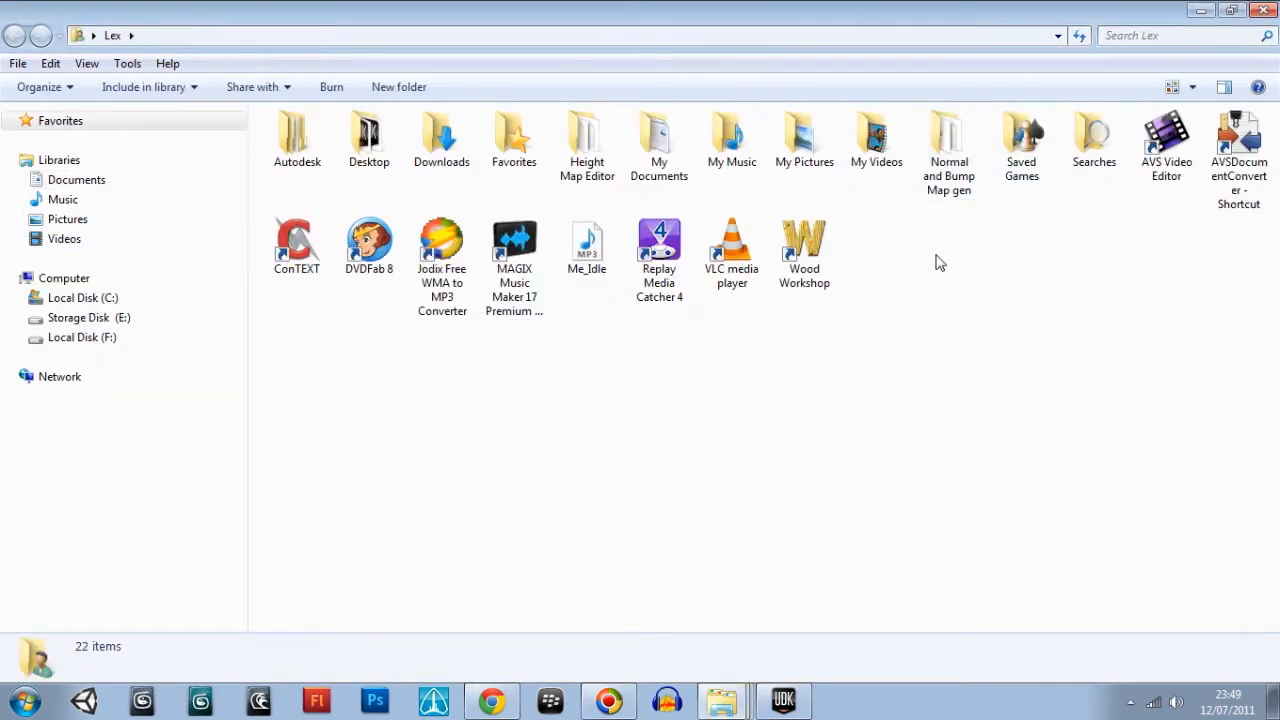
mouse_move(932, 284)
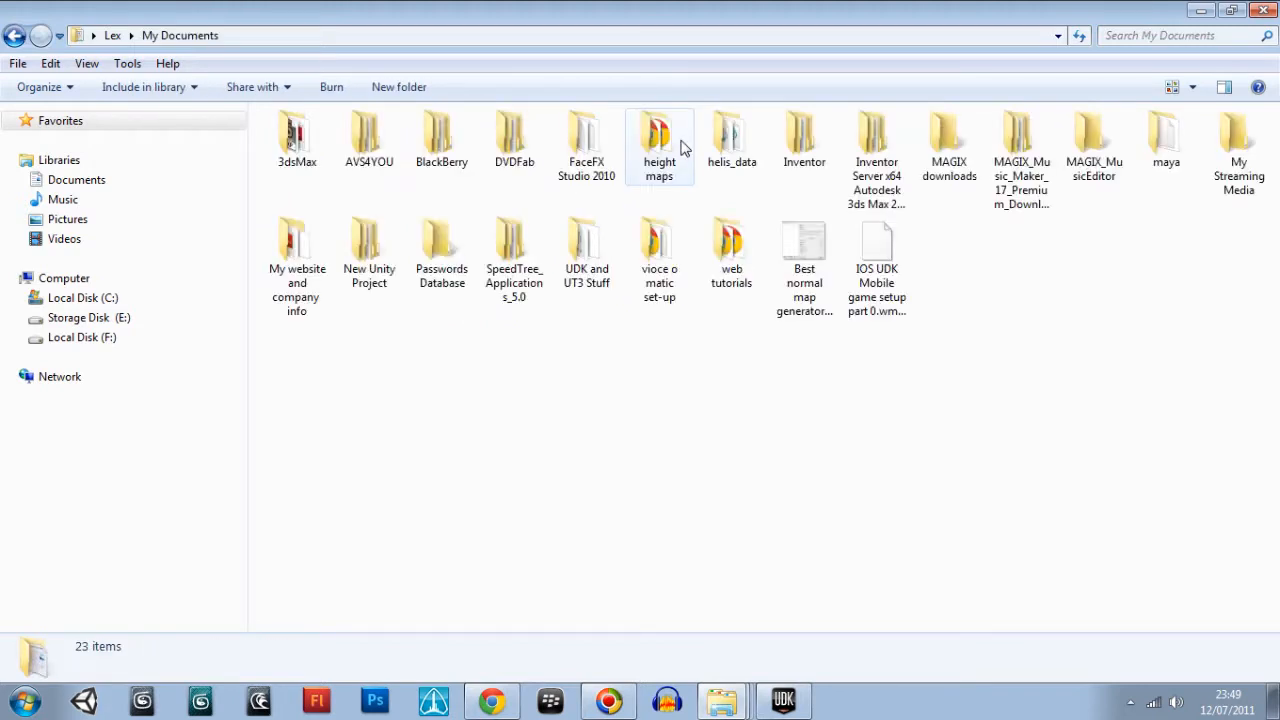
click(514, 244)
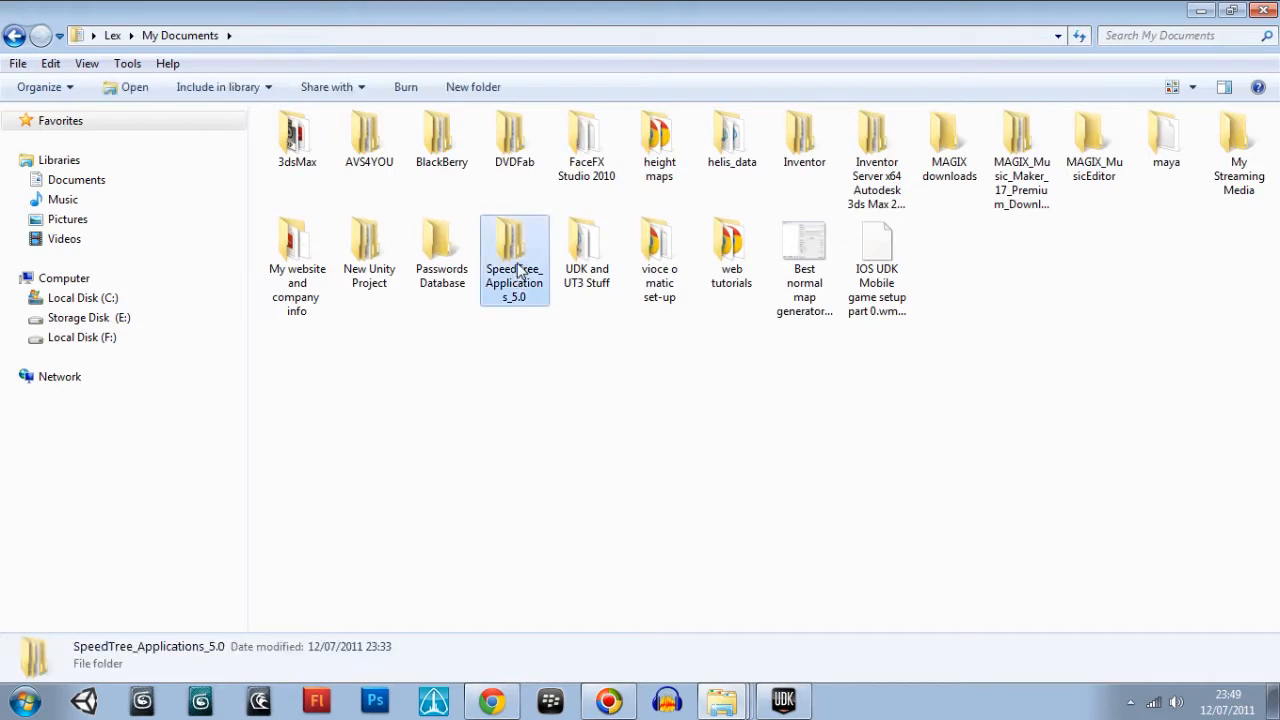
mouse_move(164, 148)
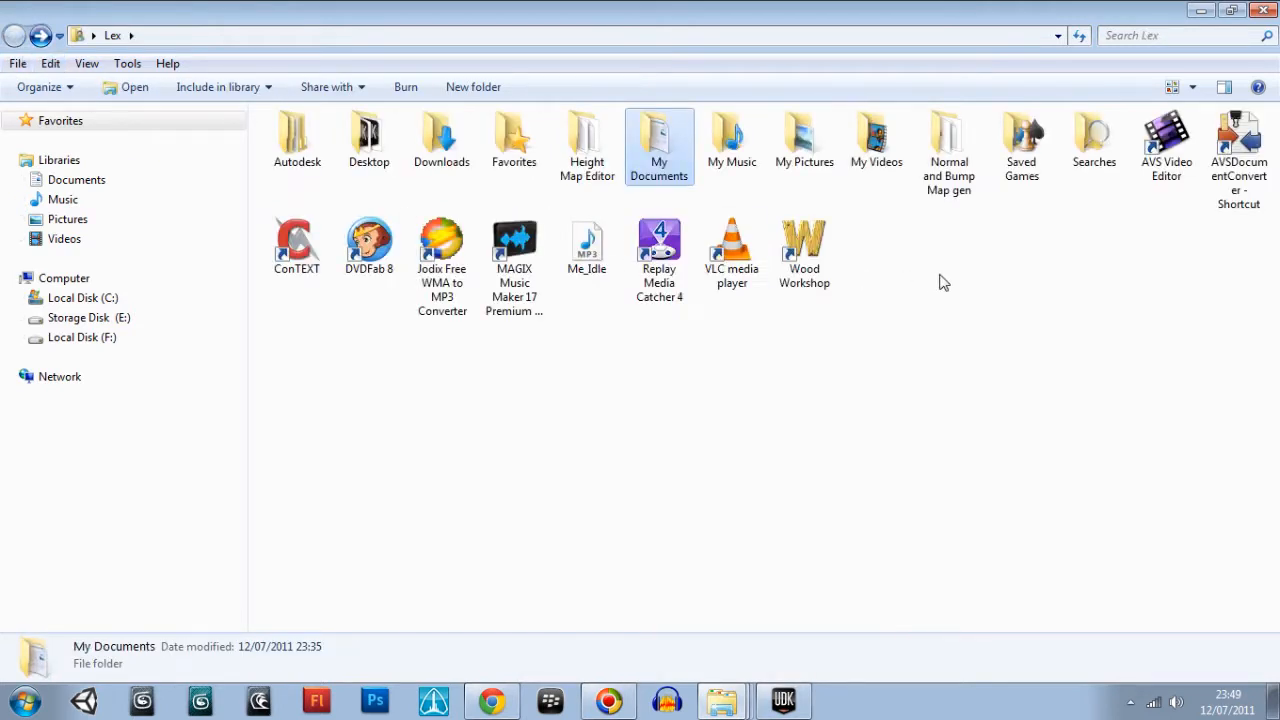
click(876, 248)
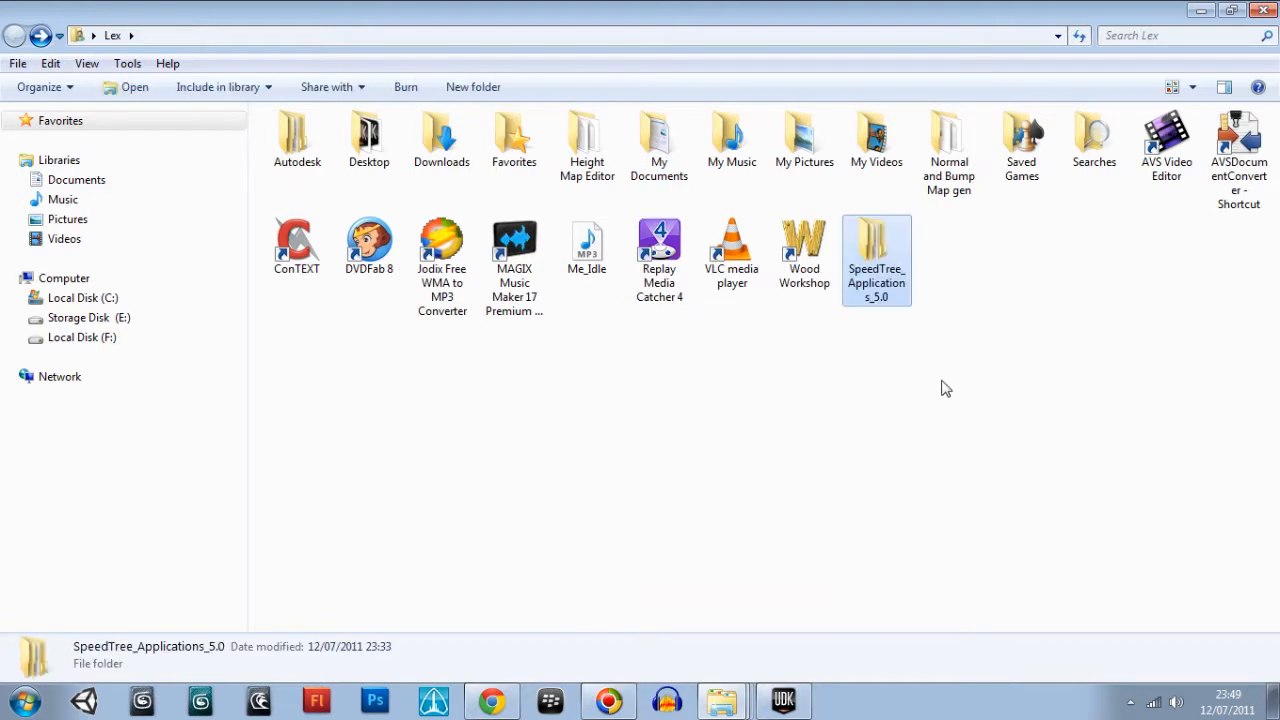
double_click(876, 240)
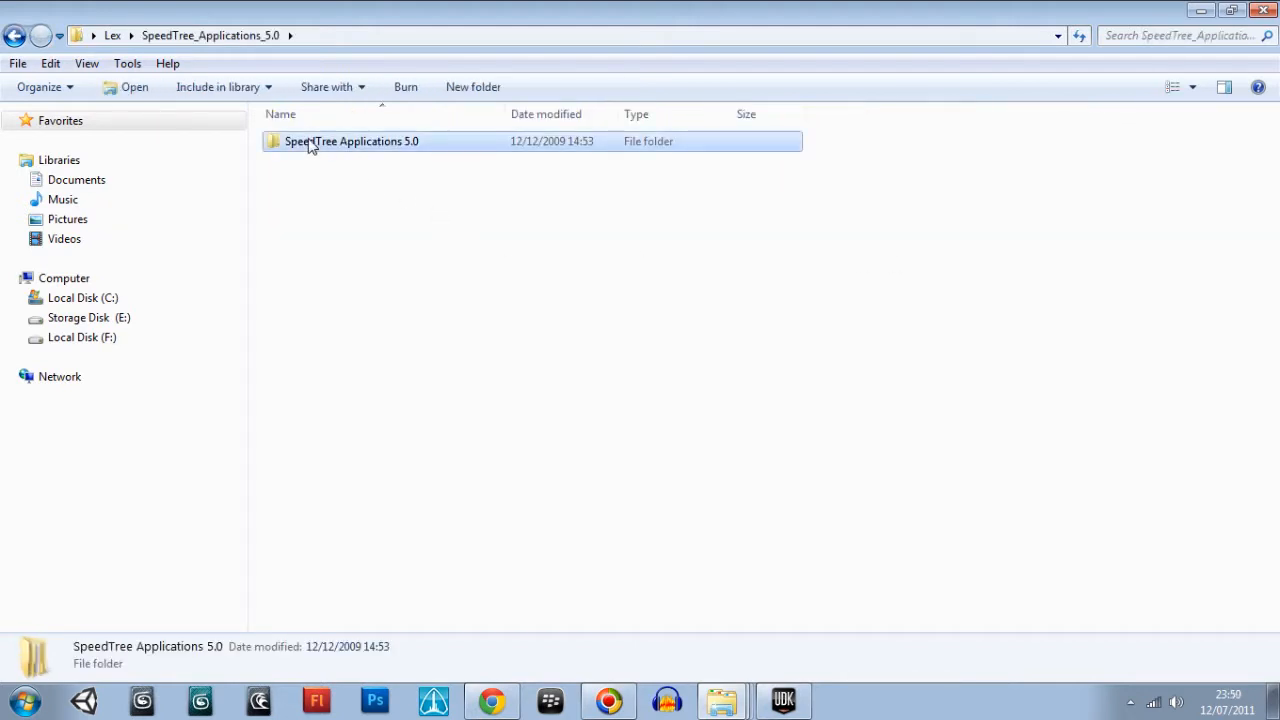
Go into the SpeedTree 5.0 folder and launch SpeedTree Modeler
double_click(352, 140)
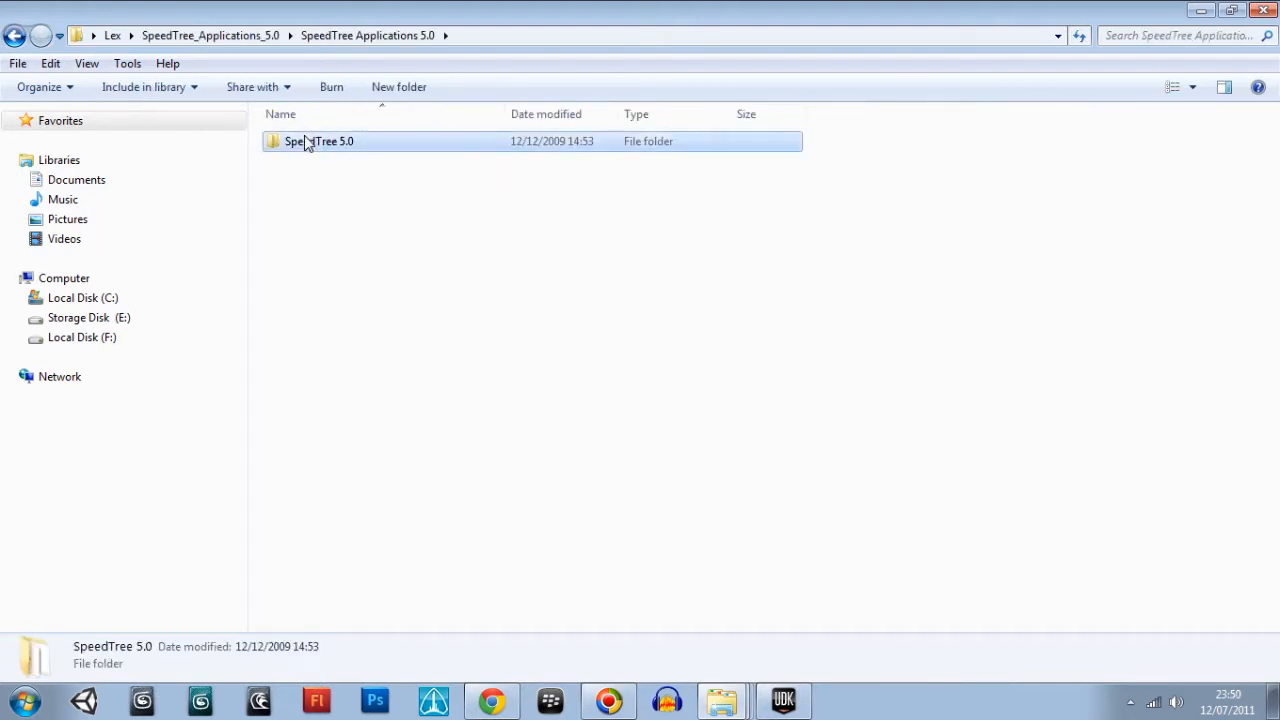
double_click(320, 140)
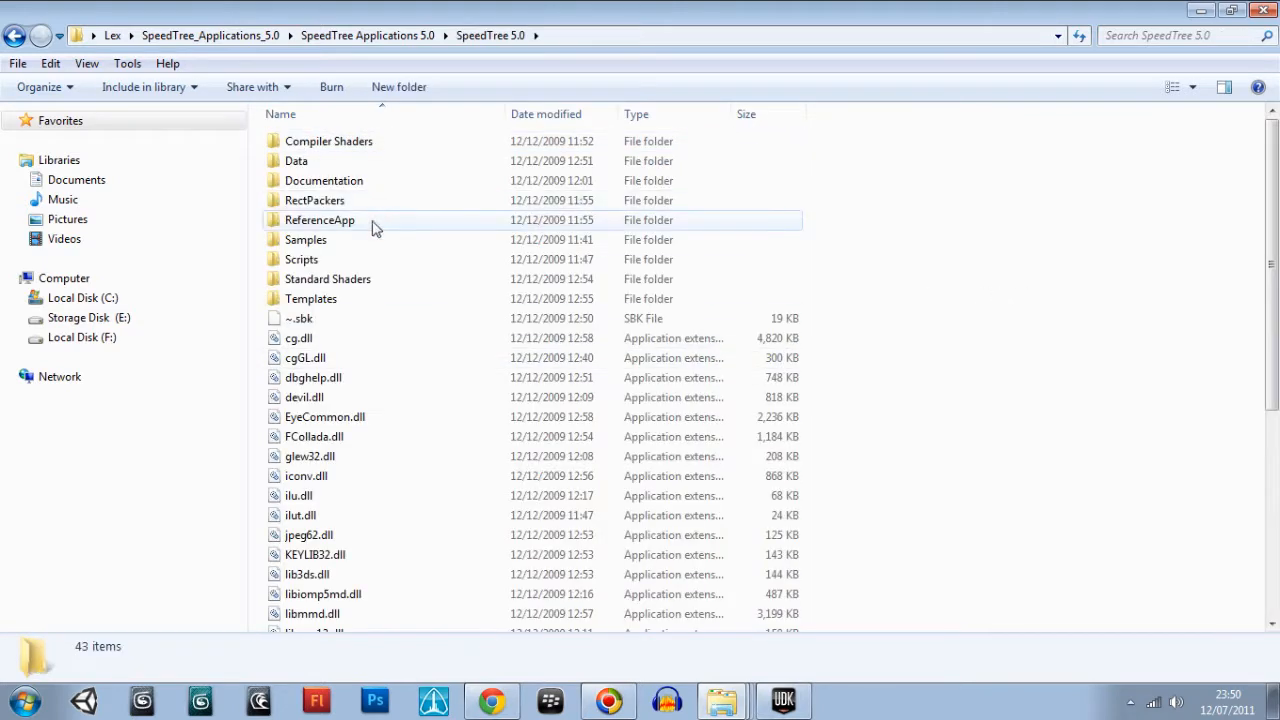
mouse_move(1112, 324)
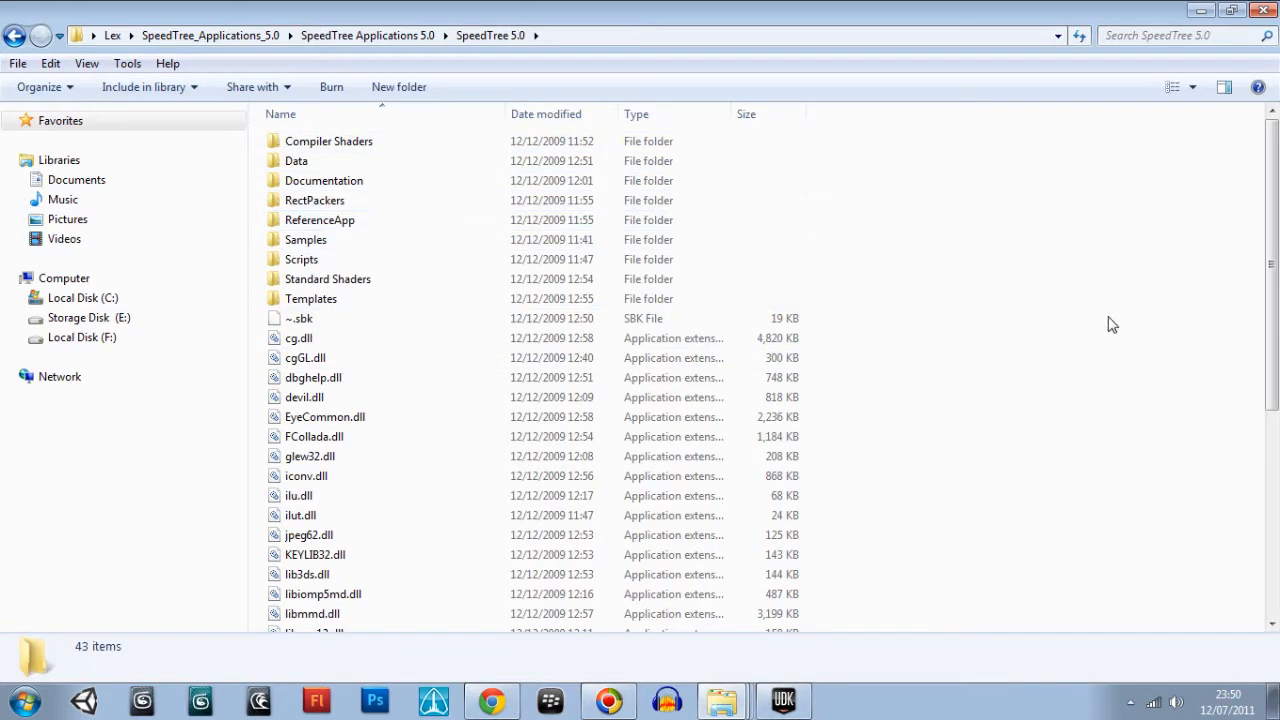
scroll(down, 3)
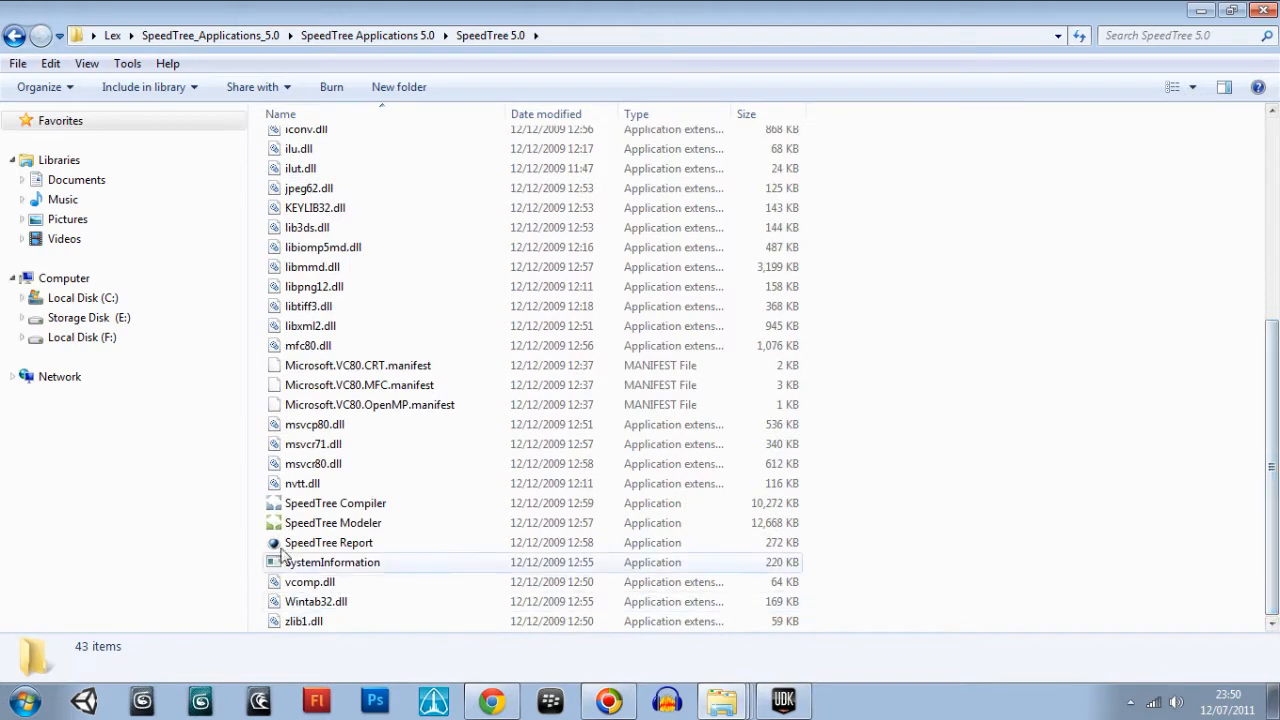
click(332, 522)
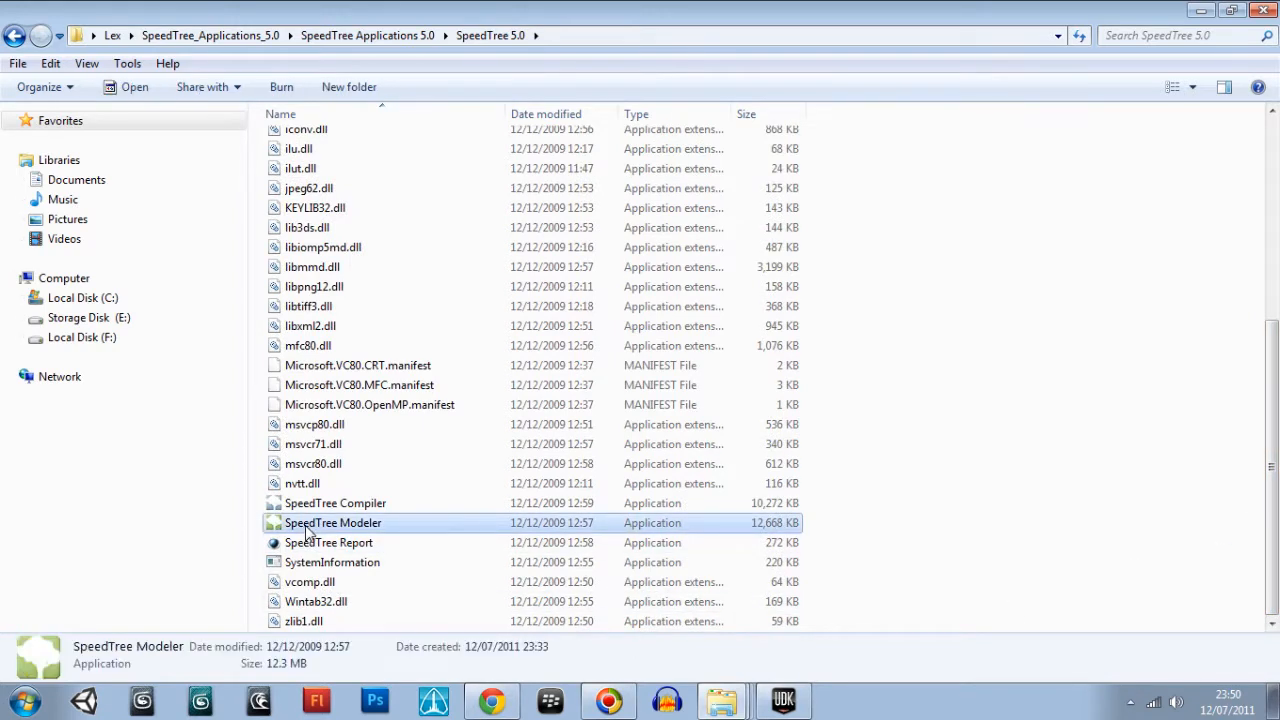
double_click(332, 522)
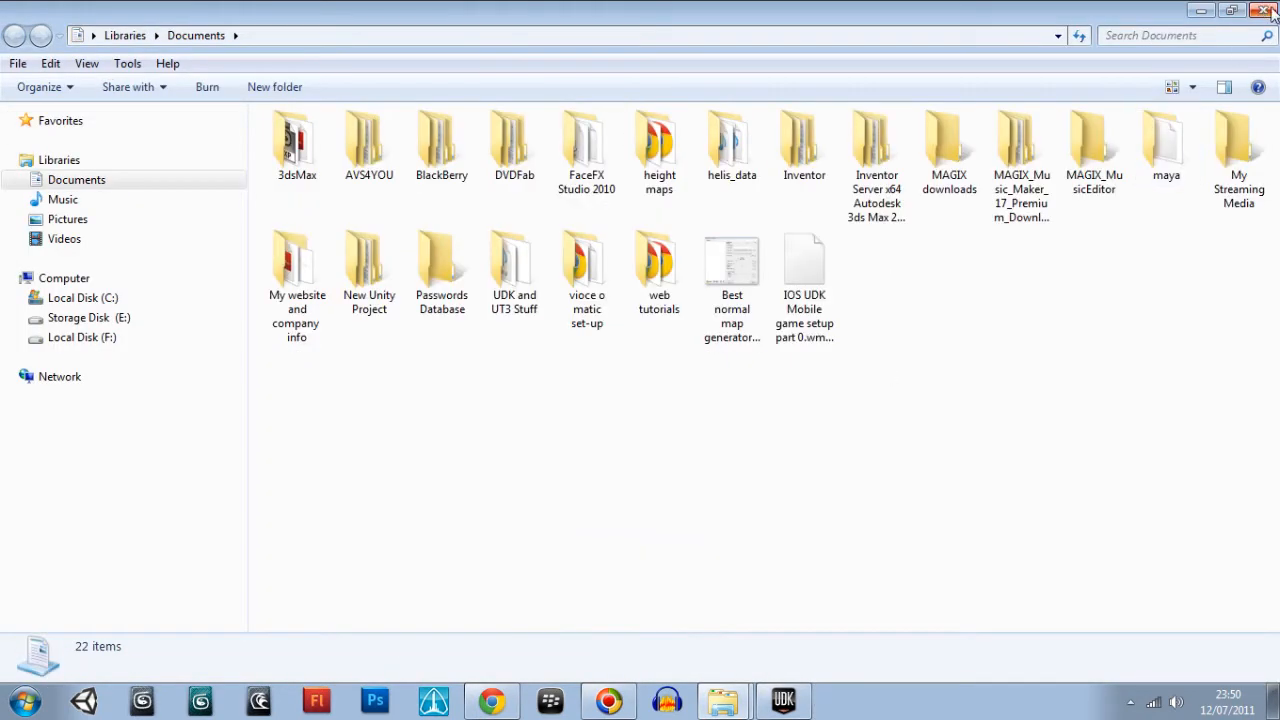
Switch back to the DragonVille level in the UDK editor from the taskbar
click(784, 700)
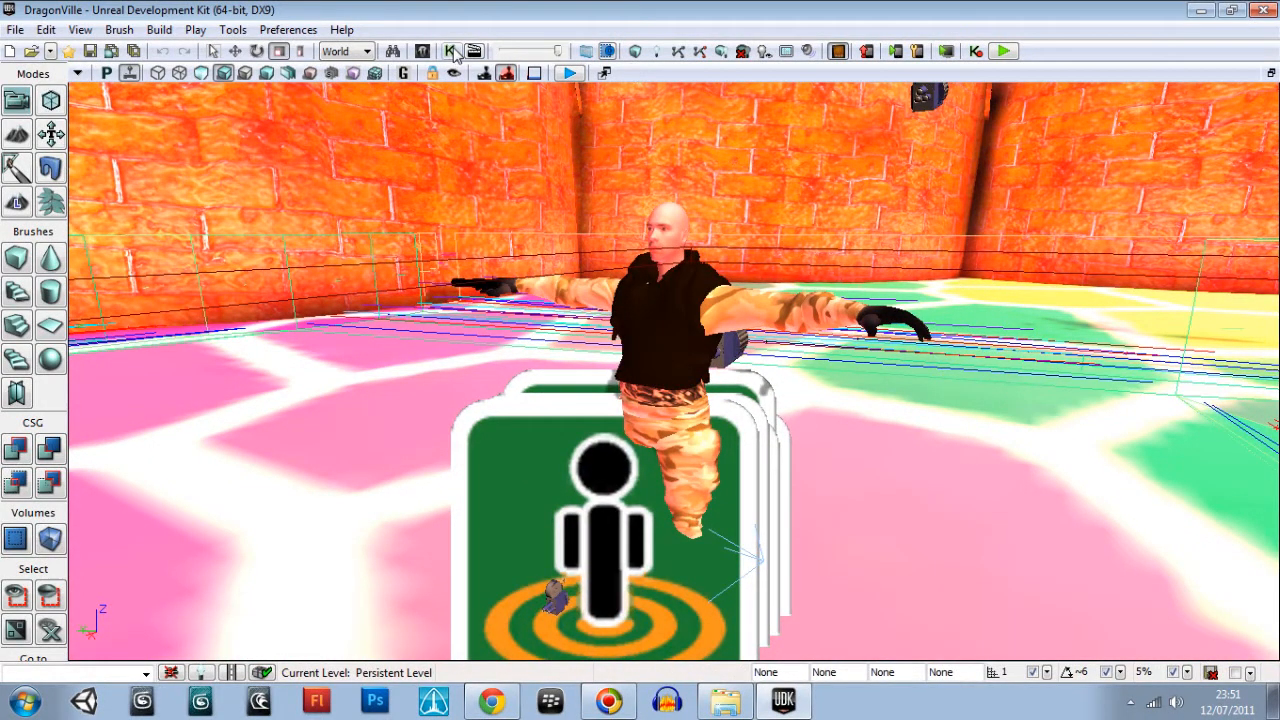
In Kismet, change the Crowd 3 Snake comment box's Obj Comment to 'Dragon'
click(446, 52)
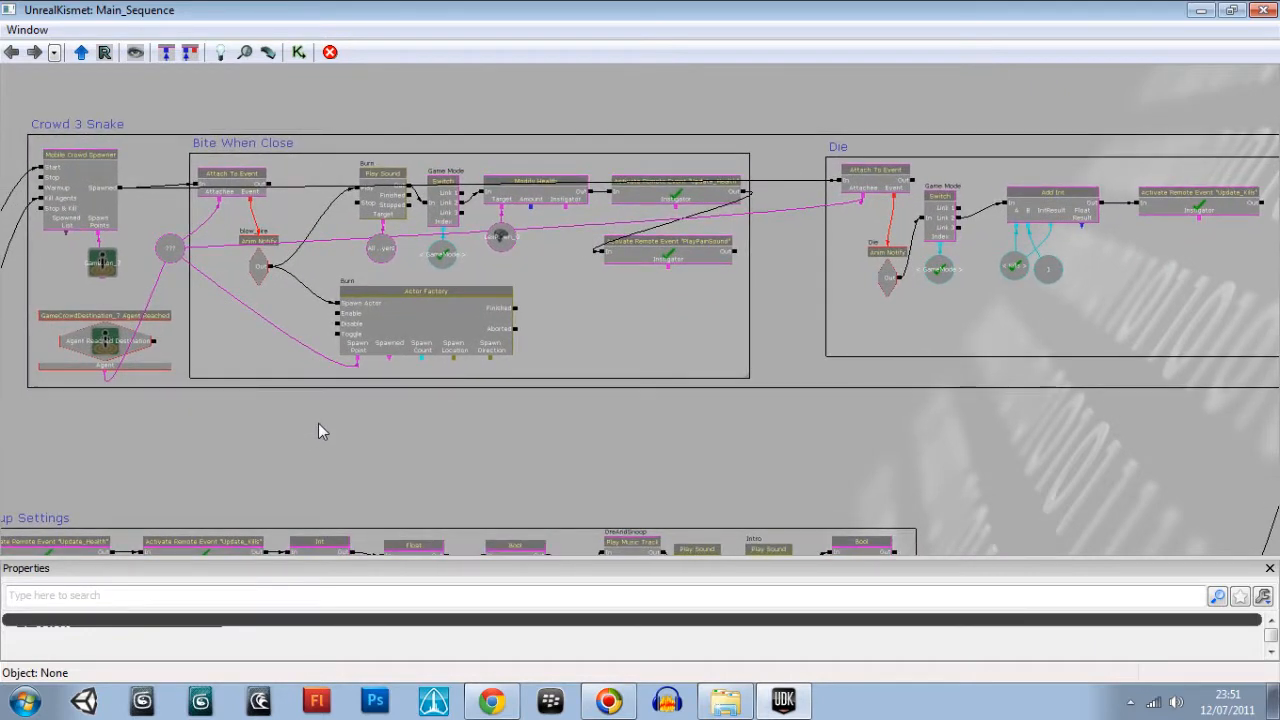
click(232, 172)
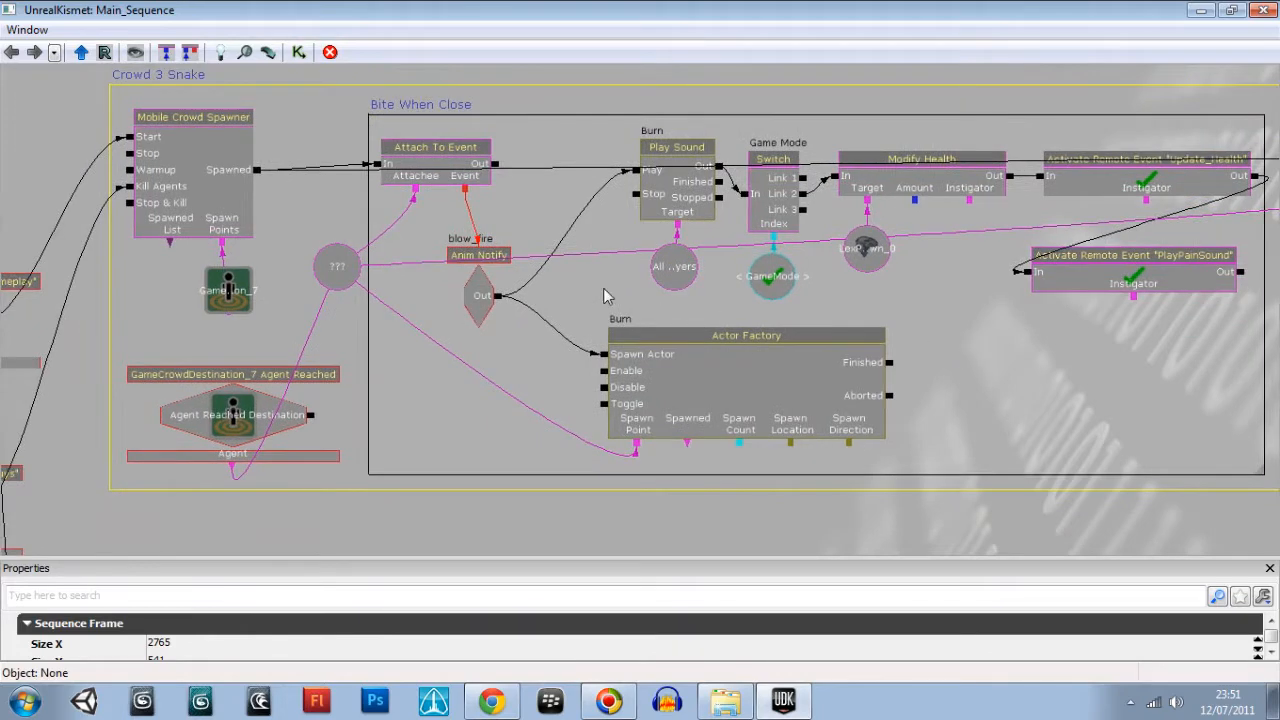
mouse_move(736, 488)
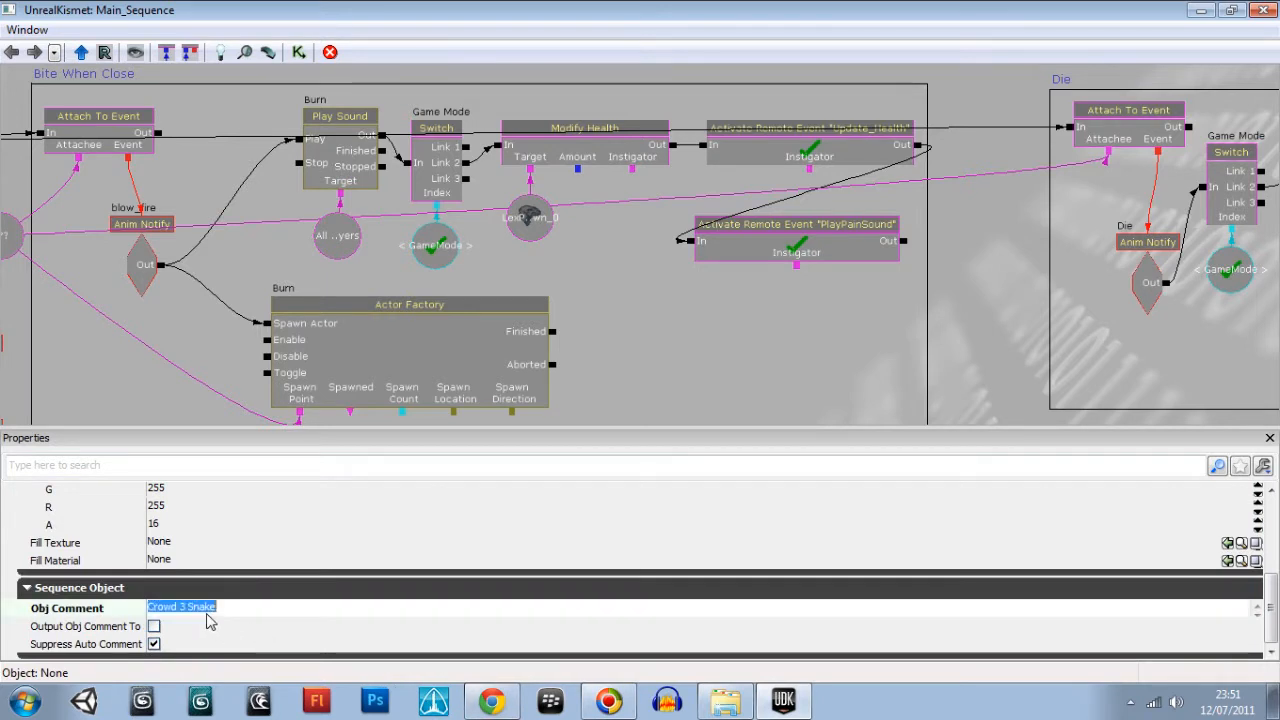
text(dr)
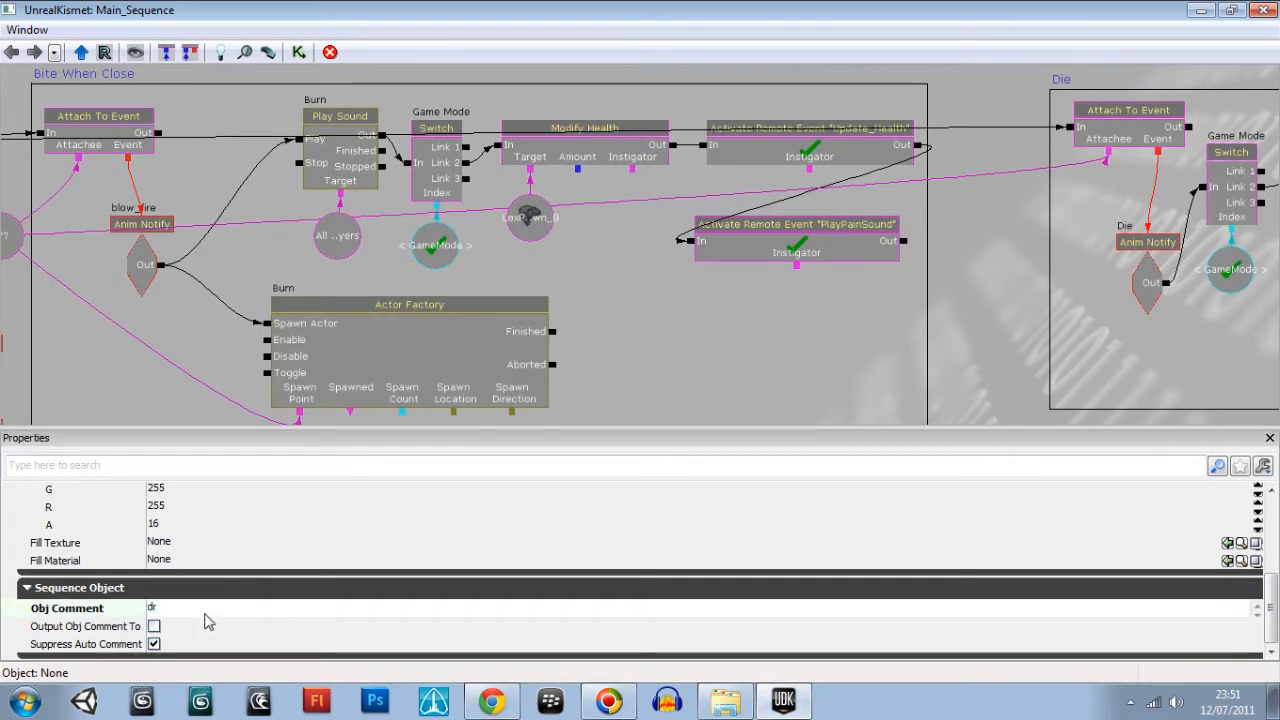
key(Backspace)
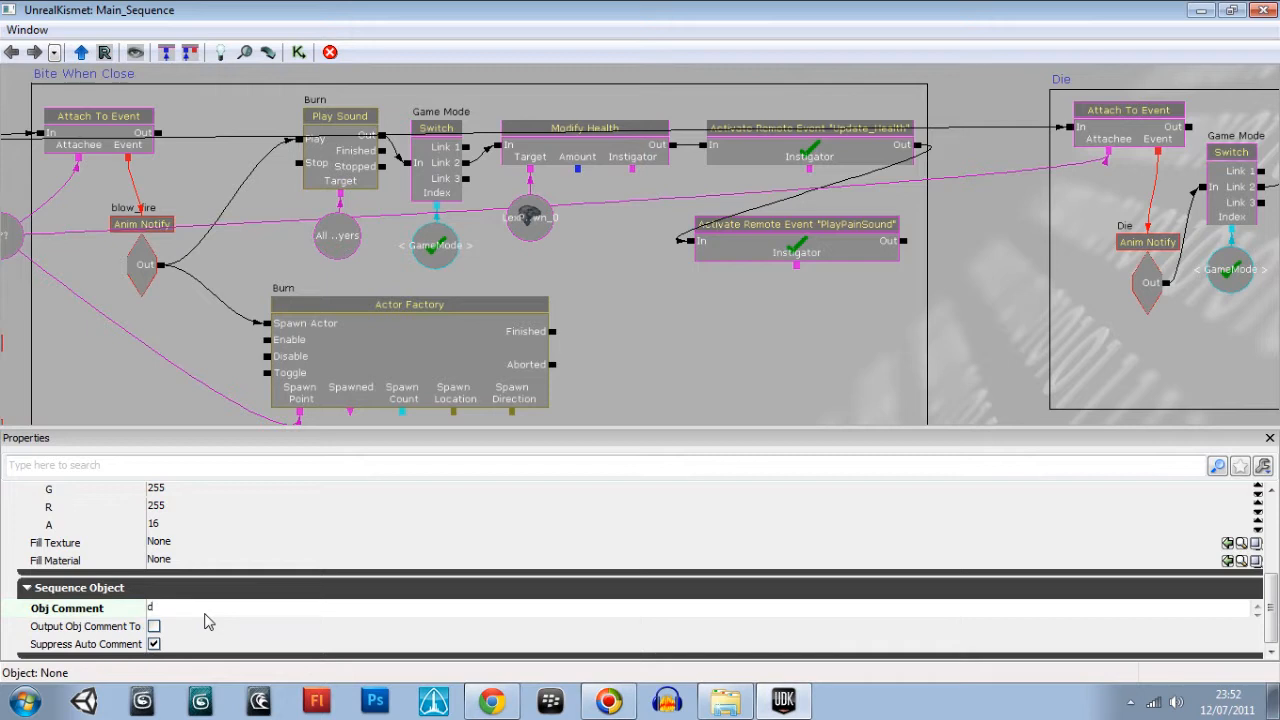
text(Drgon)
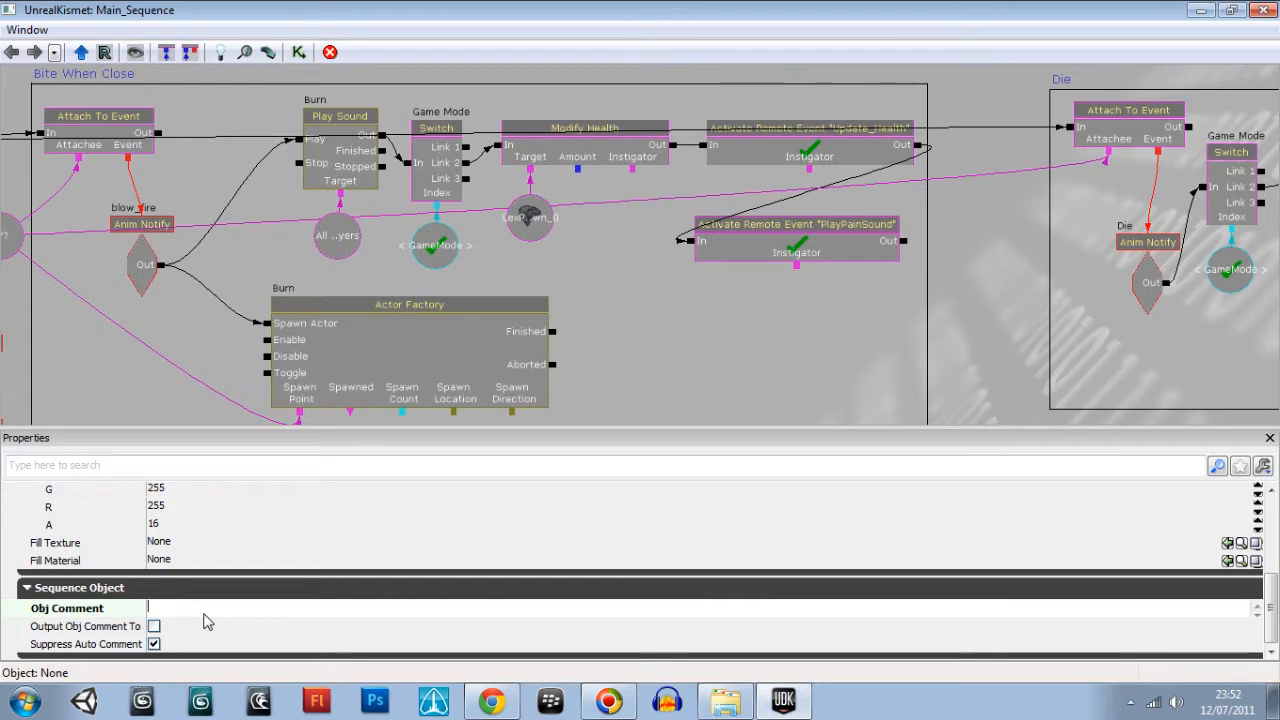
text(D)
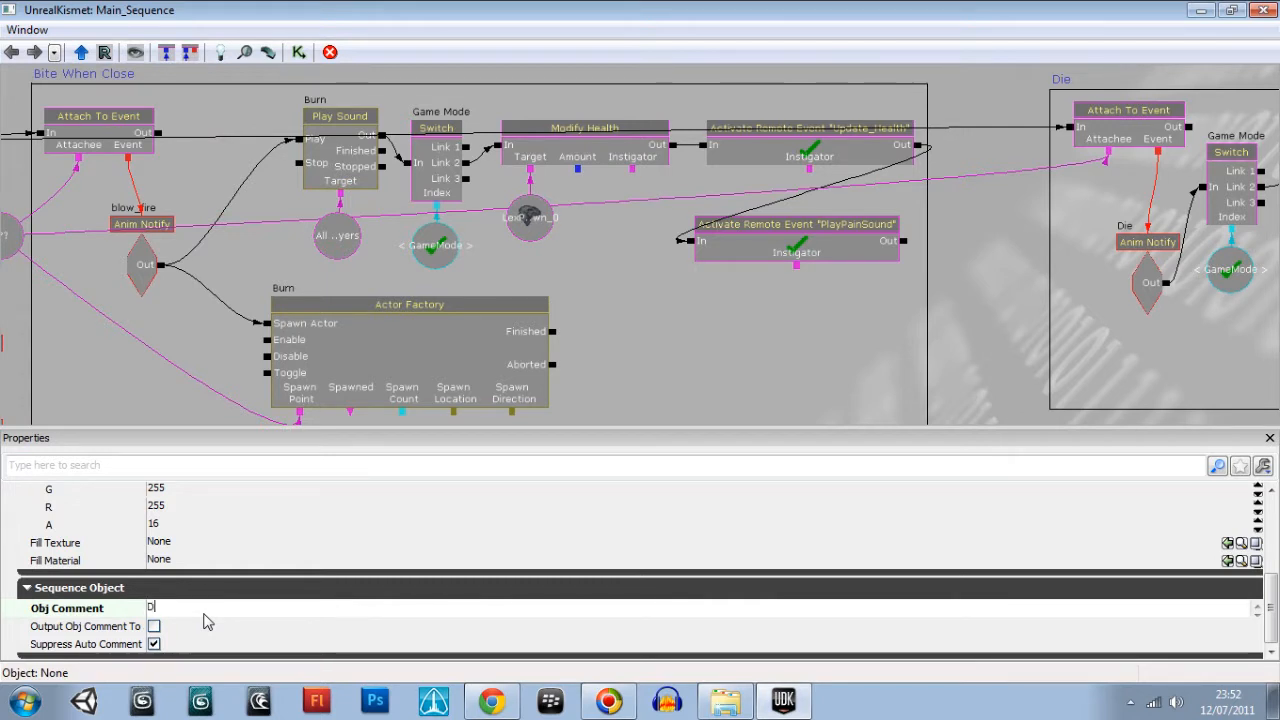
text(ragon)
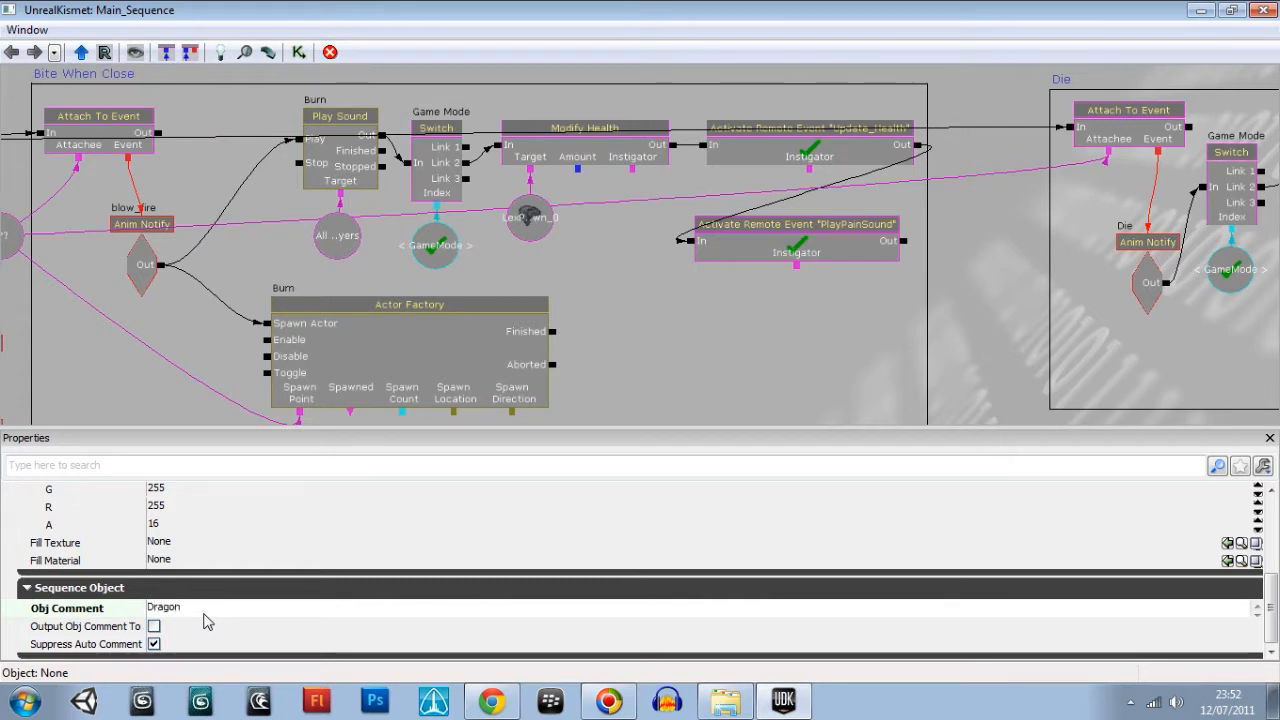
mouse_move(136, 612)
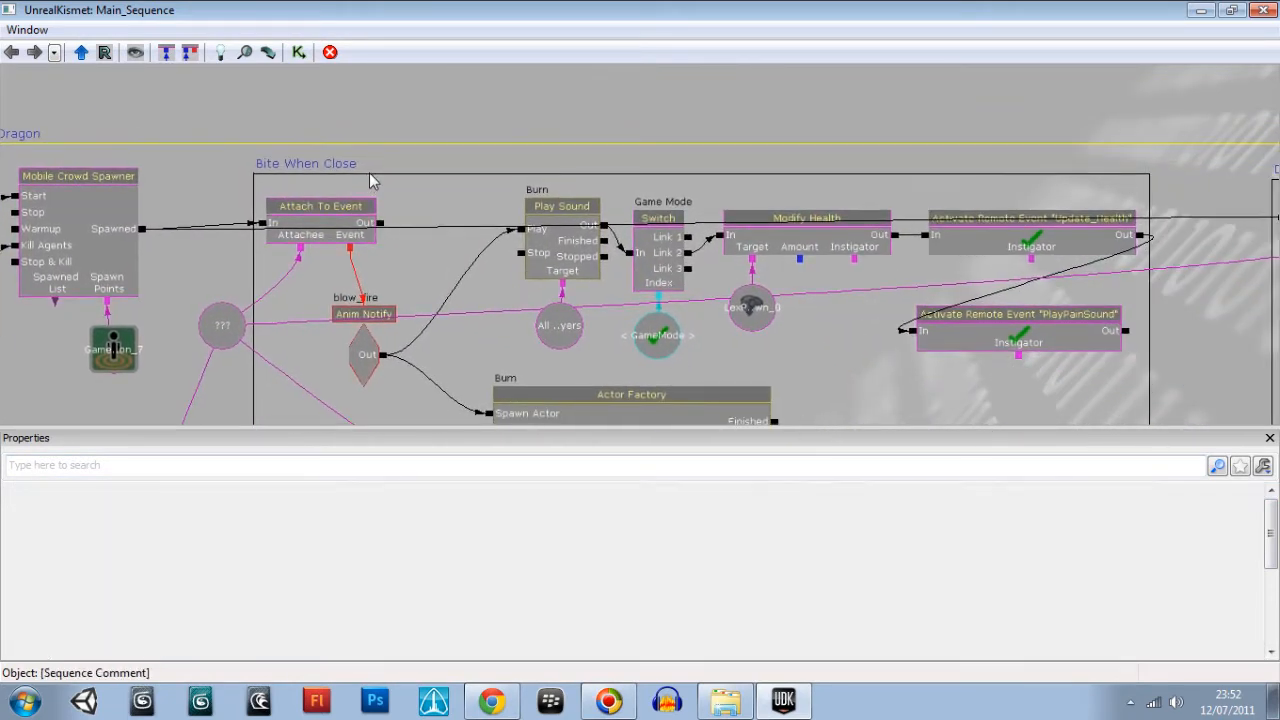
click(304, 164)
text(Burn When Close)
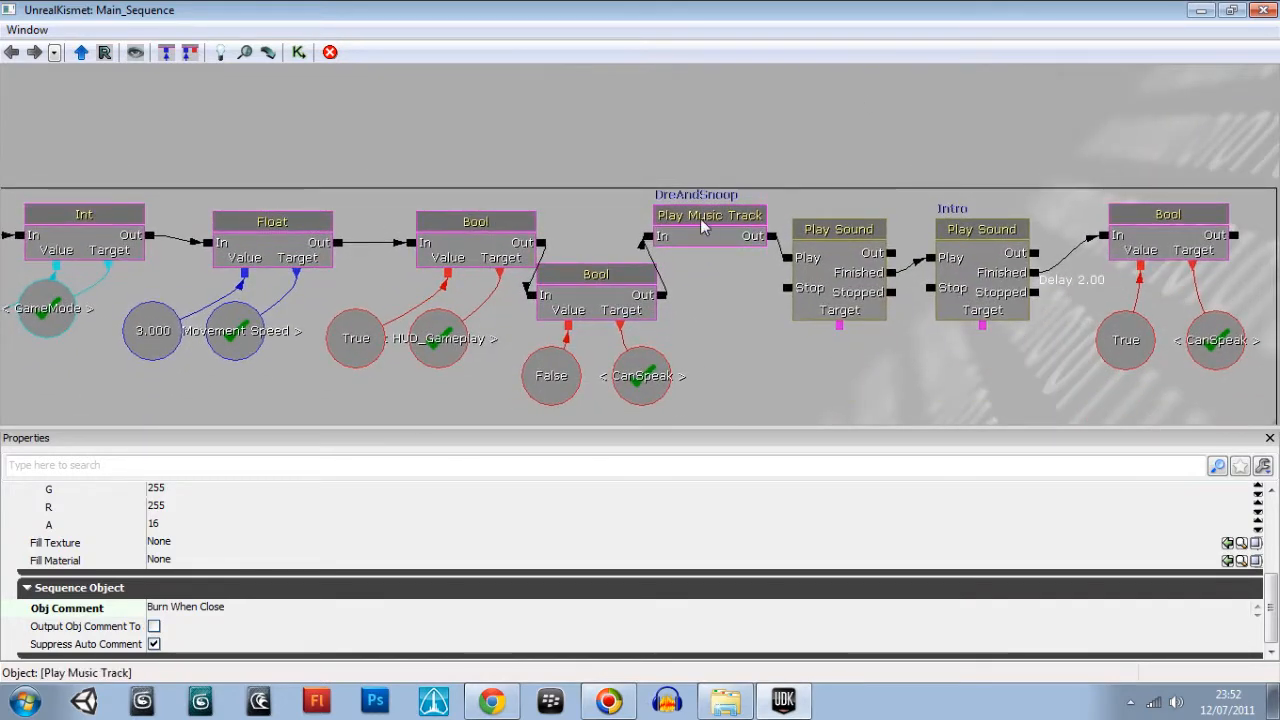
Inspect the Play Music Track node's Sound Cue, then minimise the Kismet window
click(708, 216)
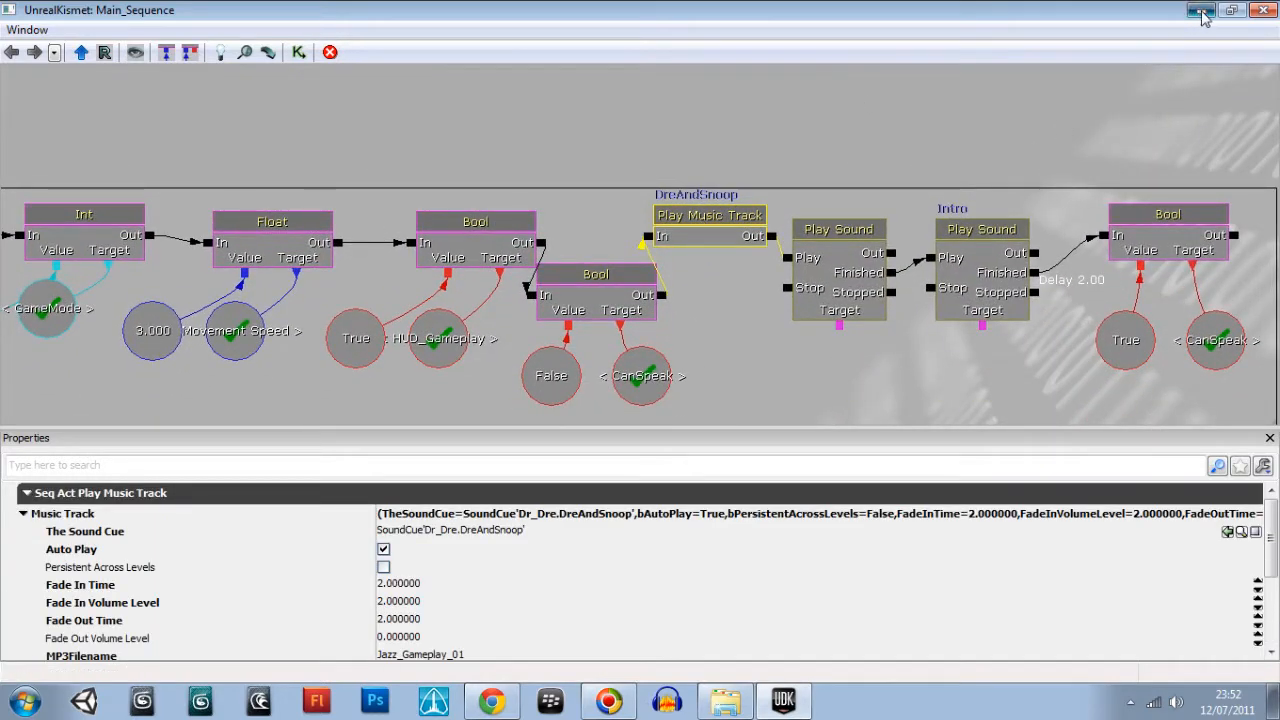
click(1188, 18)
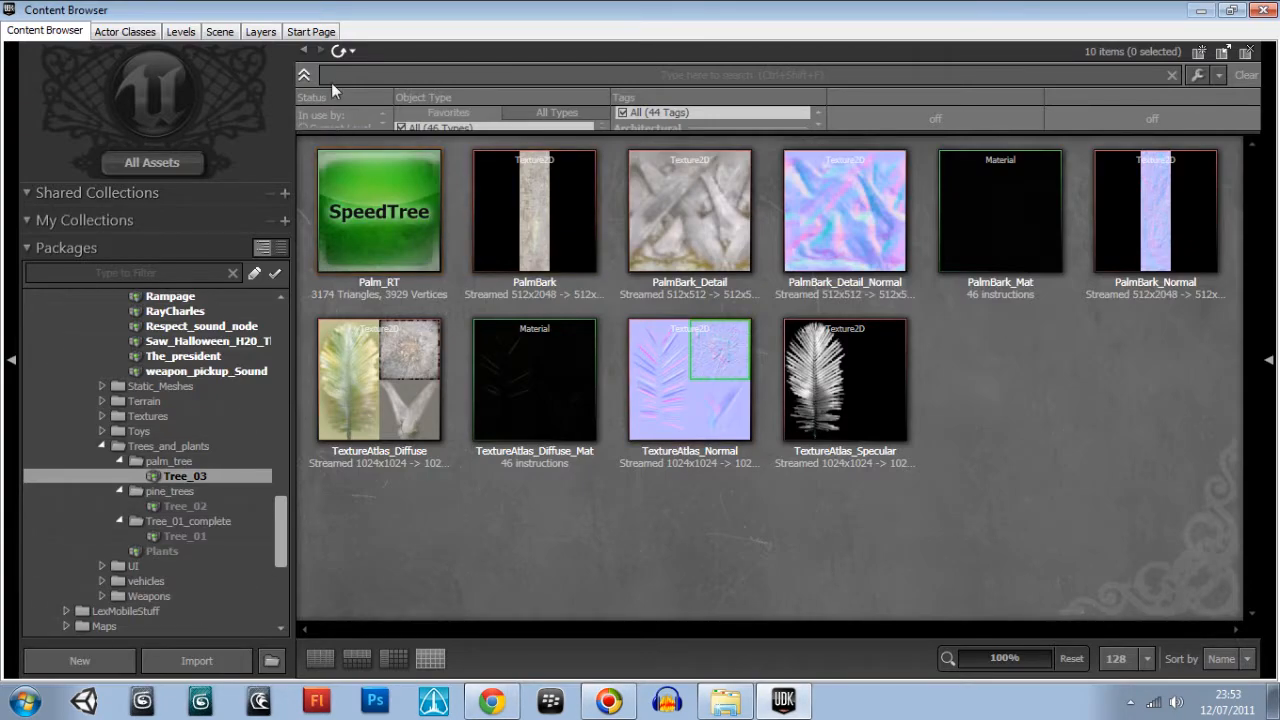
Show the My_Music package's sound cue and wave assets in the Content Browser
click(378, 210)
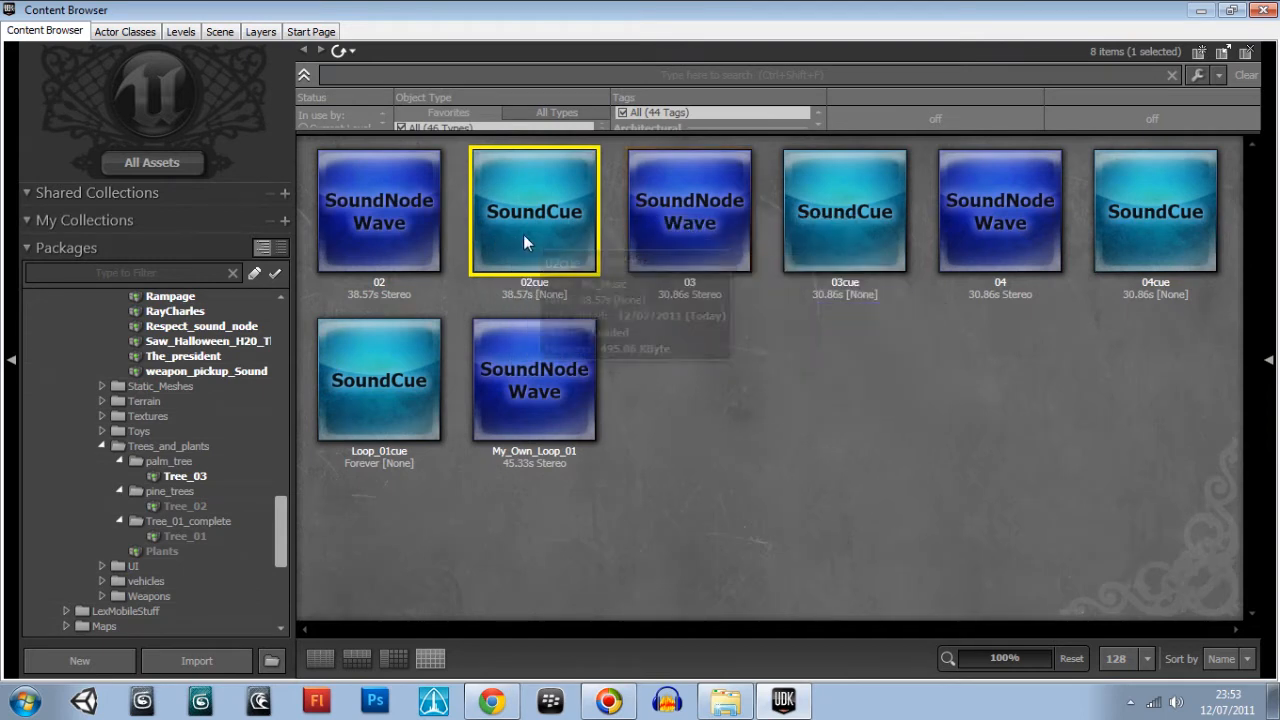
mouse_move(588, 352)
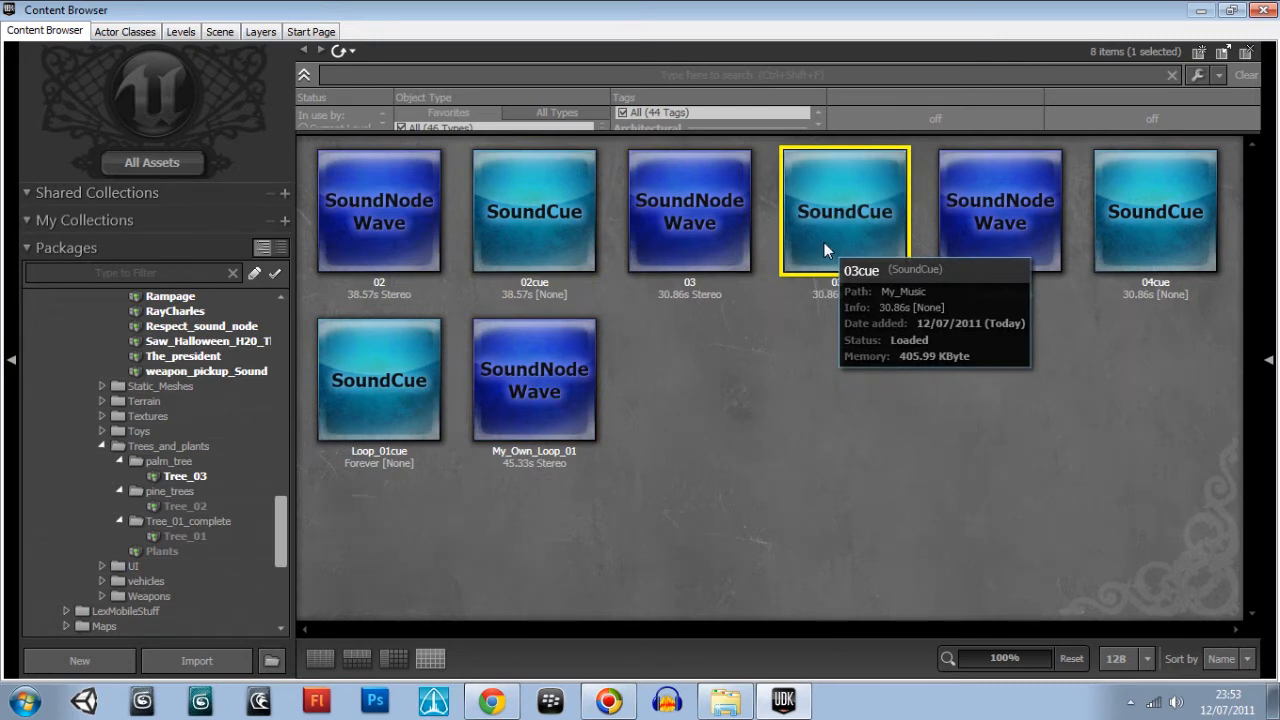
mouse_move(872, 300)
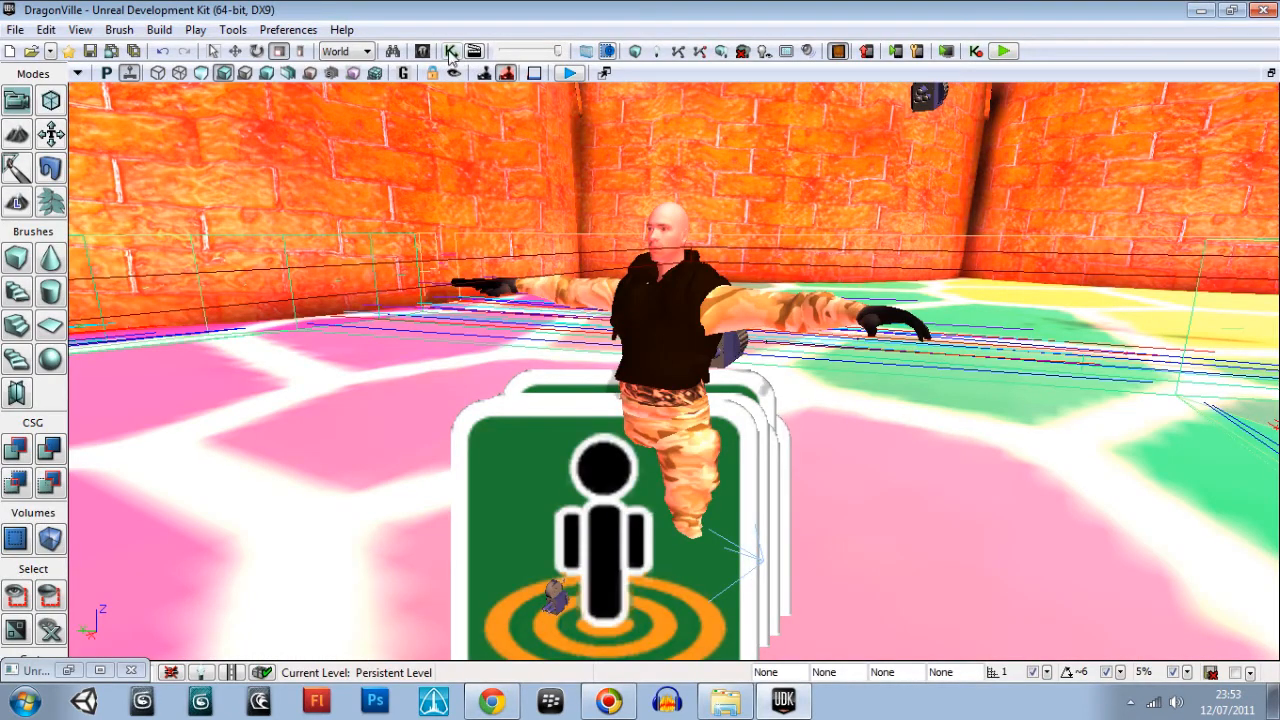
Assign My_Music.03cue to the Play Music Track and set its Obj Comment to '03cue'
click(446, 52)
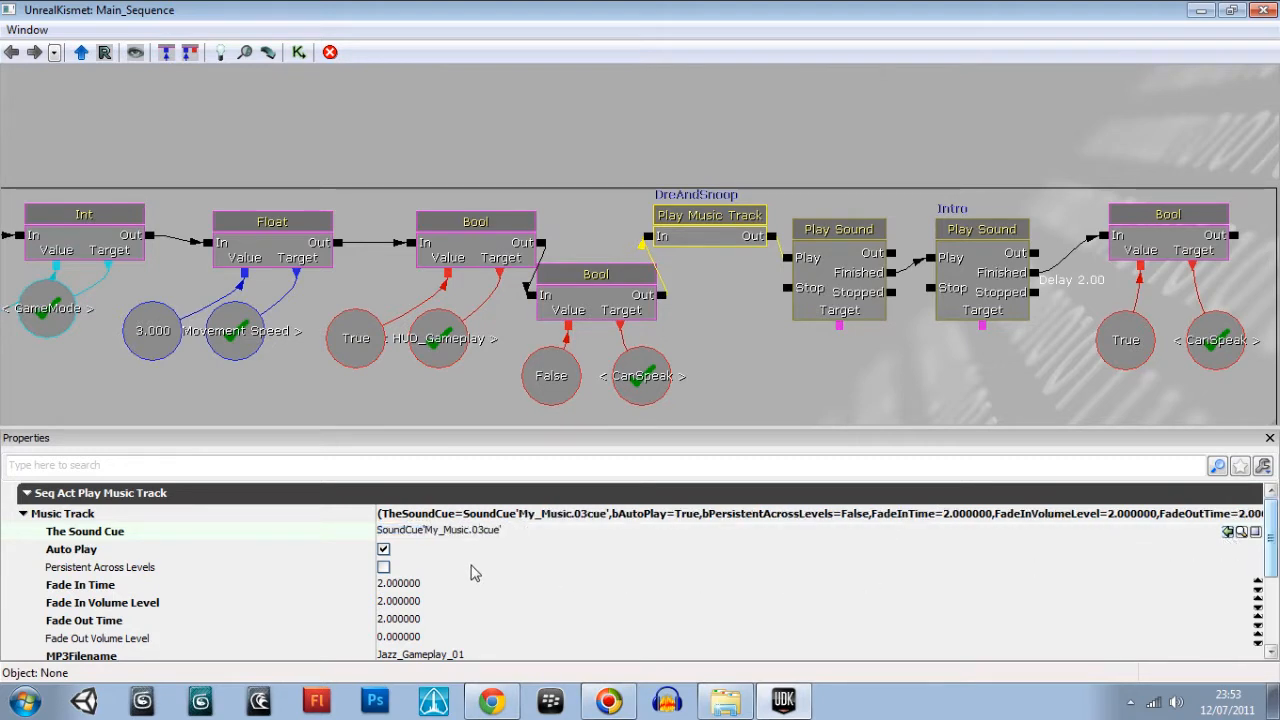
click(708, 214)
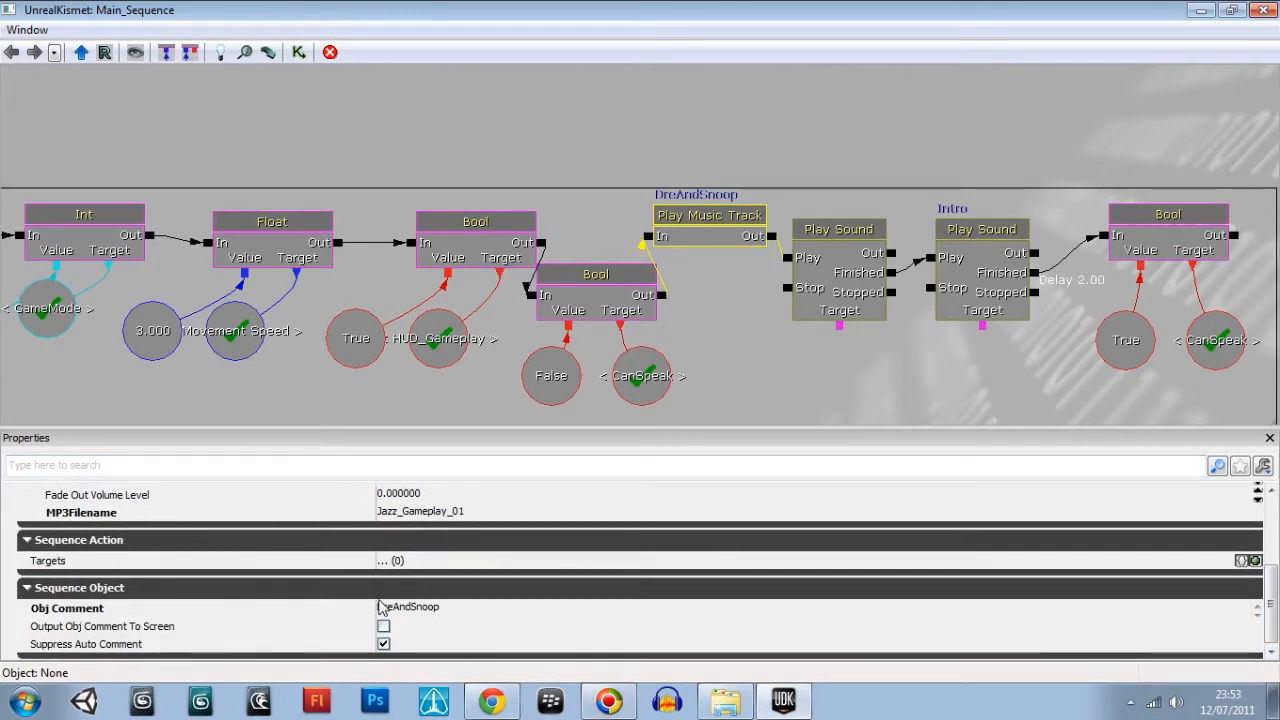
double_click(408, 608)
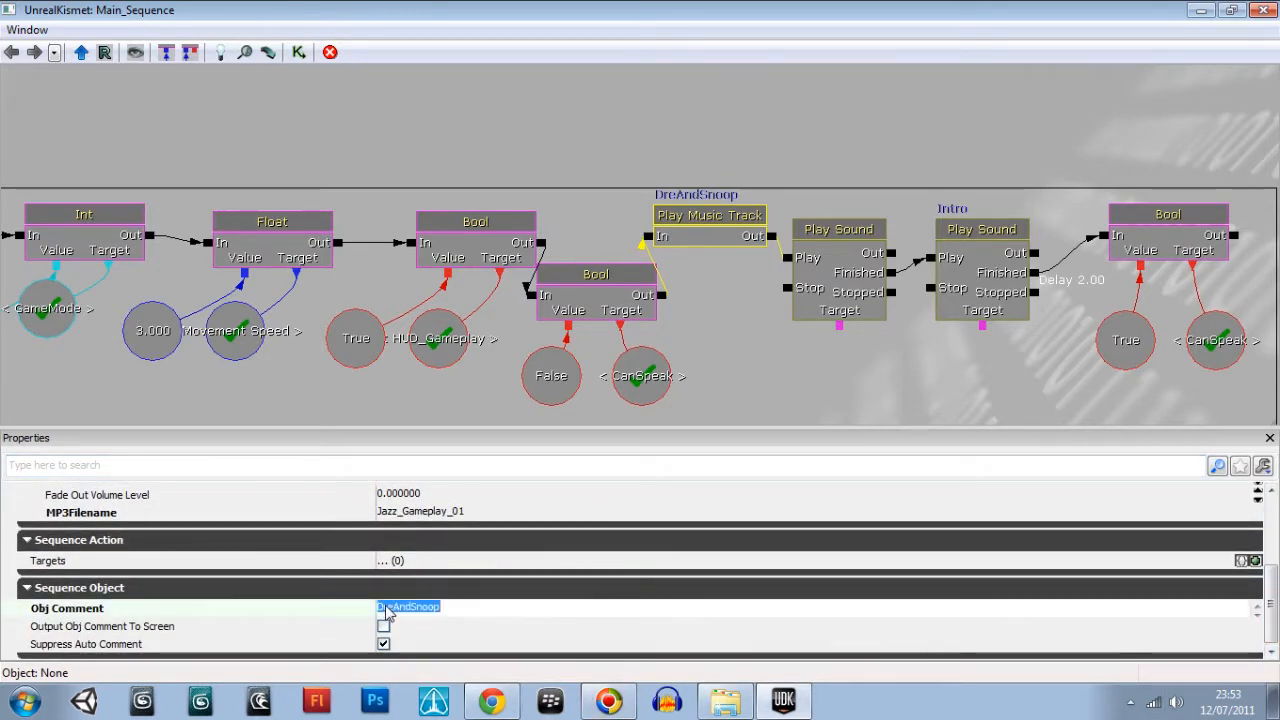
text(03cue)
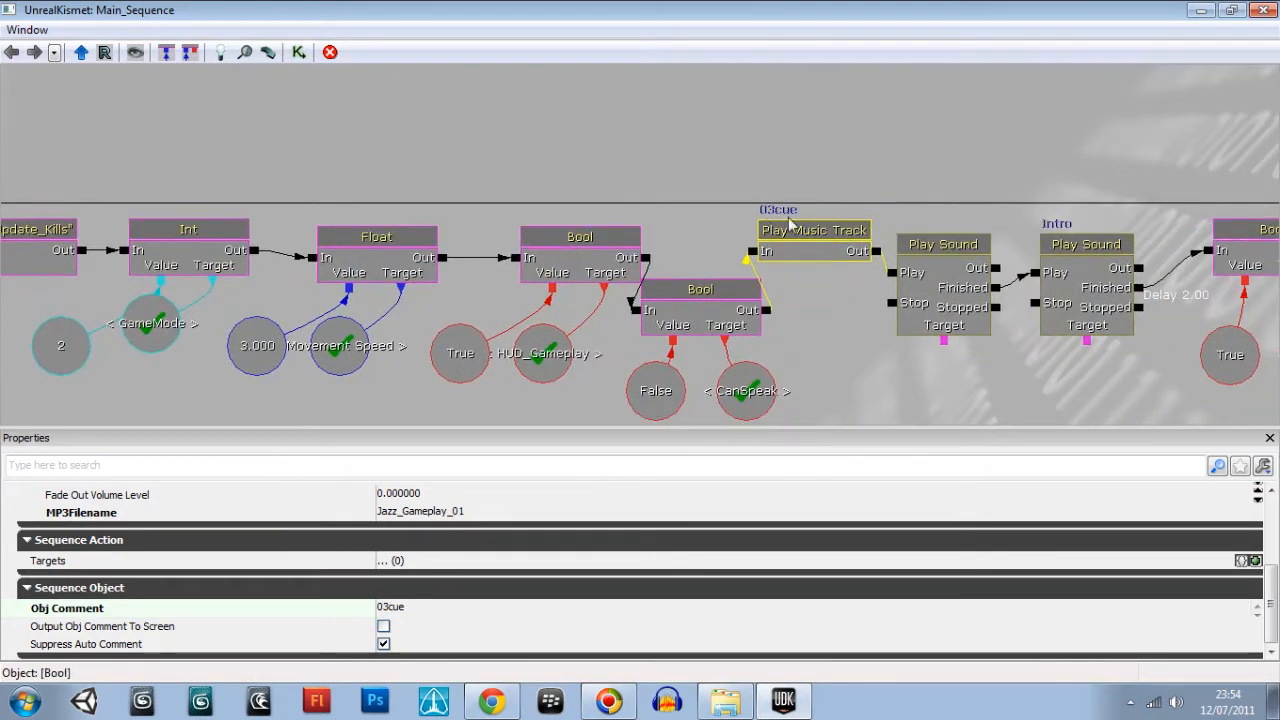
Click through 04cue and 02cue in My_Music and select Loop_01cue as the level music
click(810, 230)
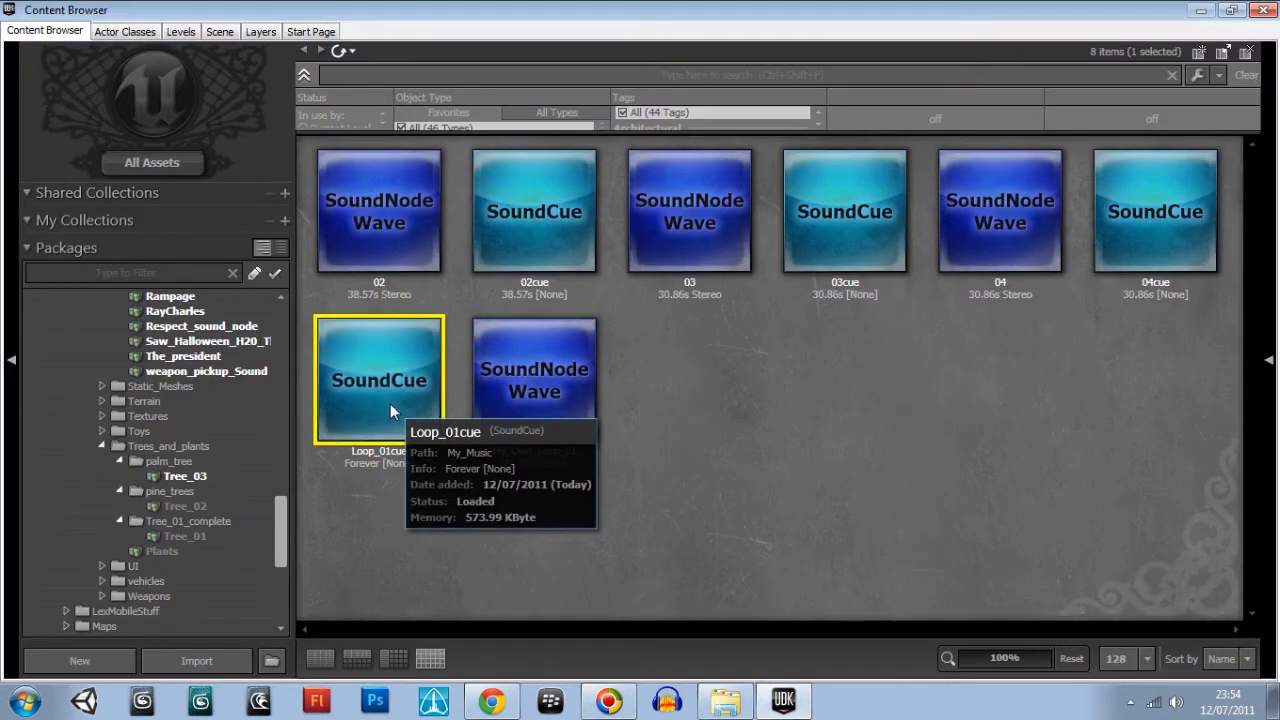
mouse_move(600, 428)
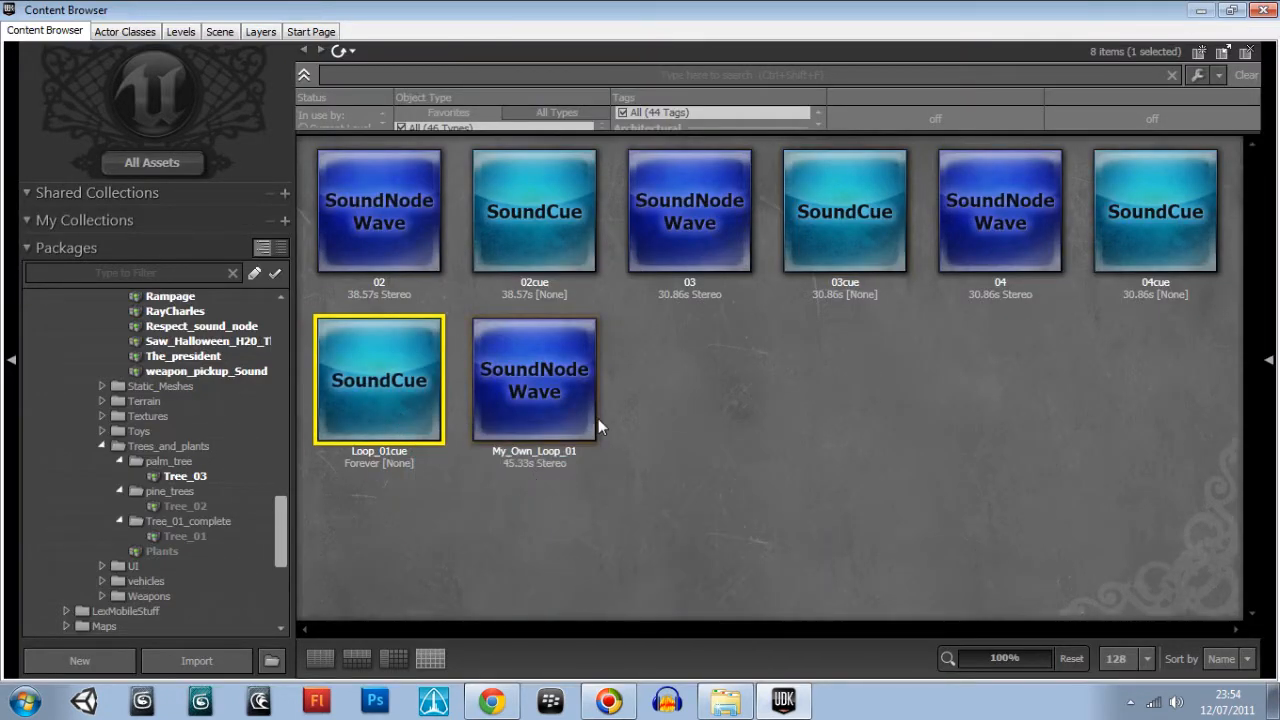
mouse_move(406, 412)
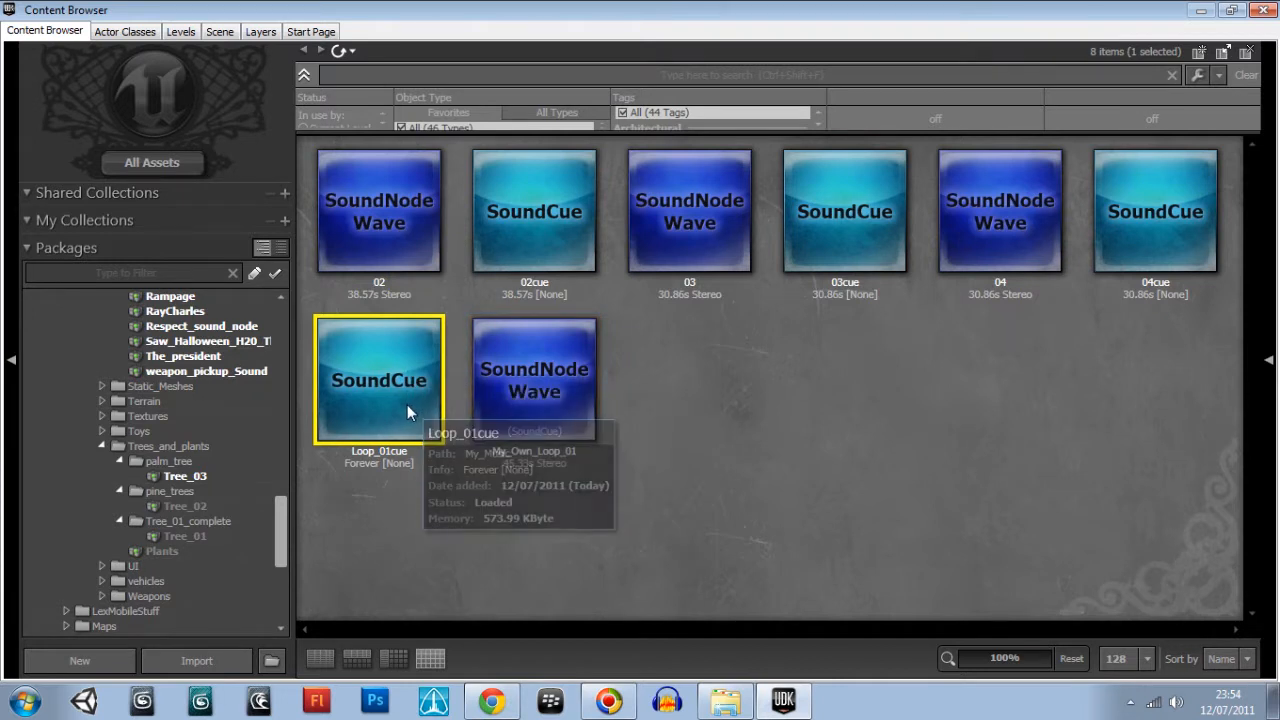
mouse_move(460, 128)
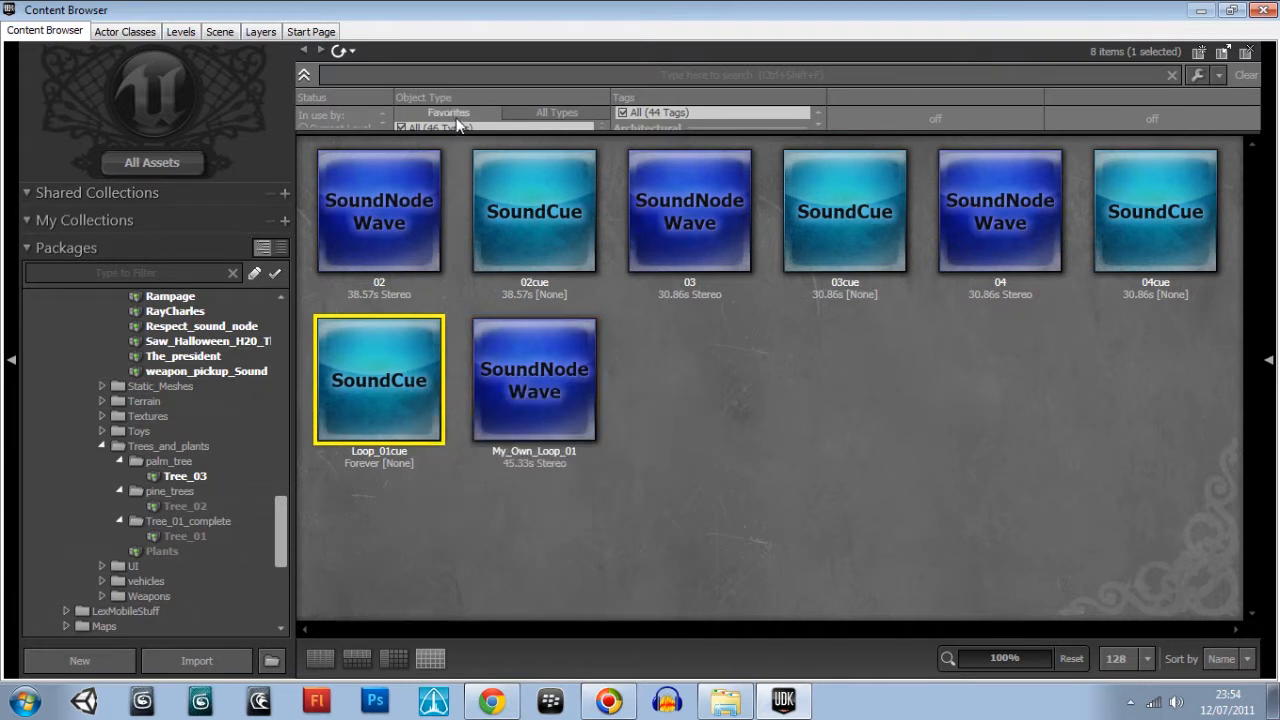
click(1156, 216)
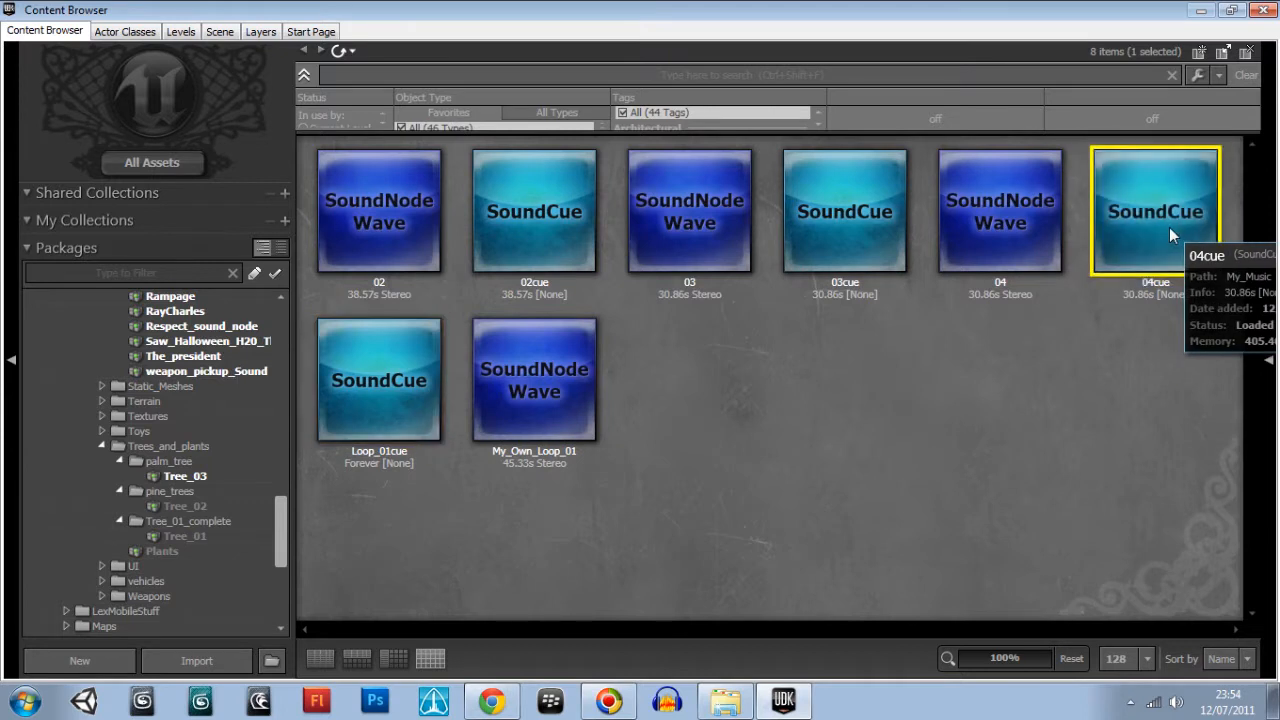
mouse_move(998, 324)
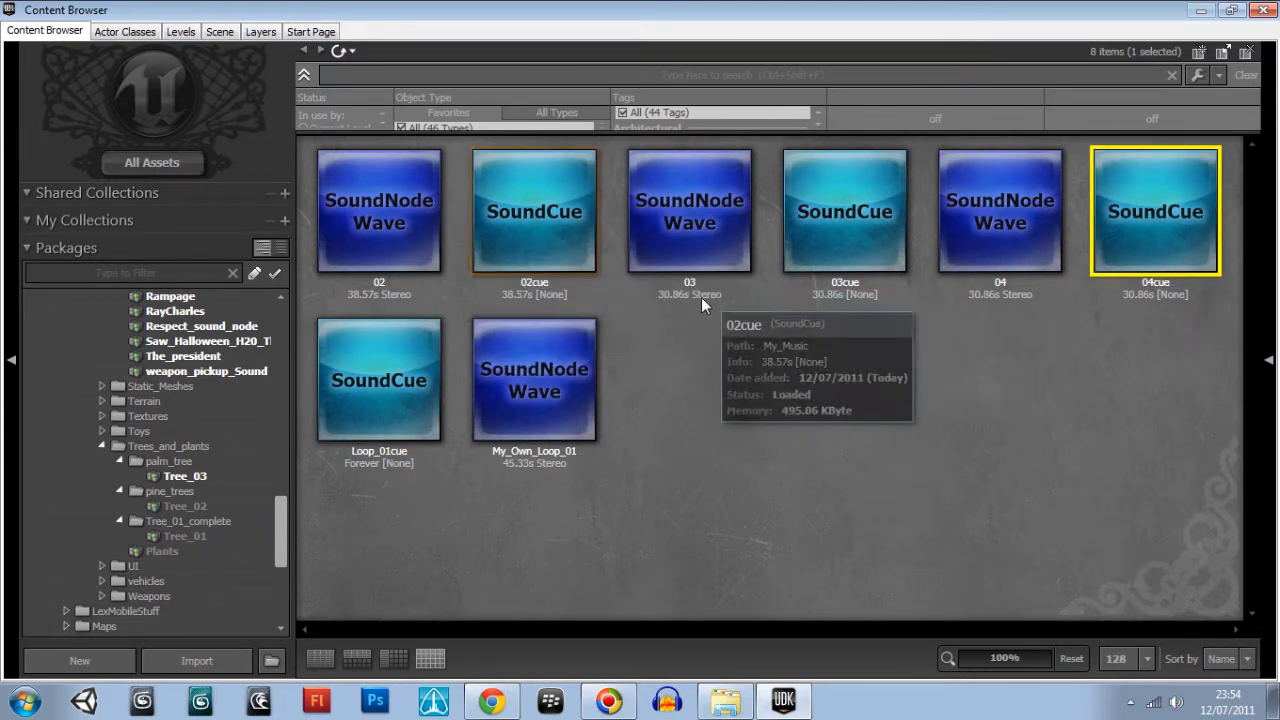
mouse_move(520, 252)
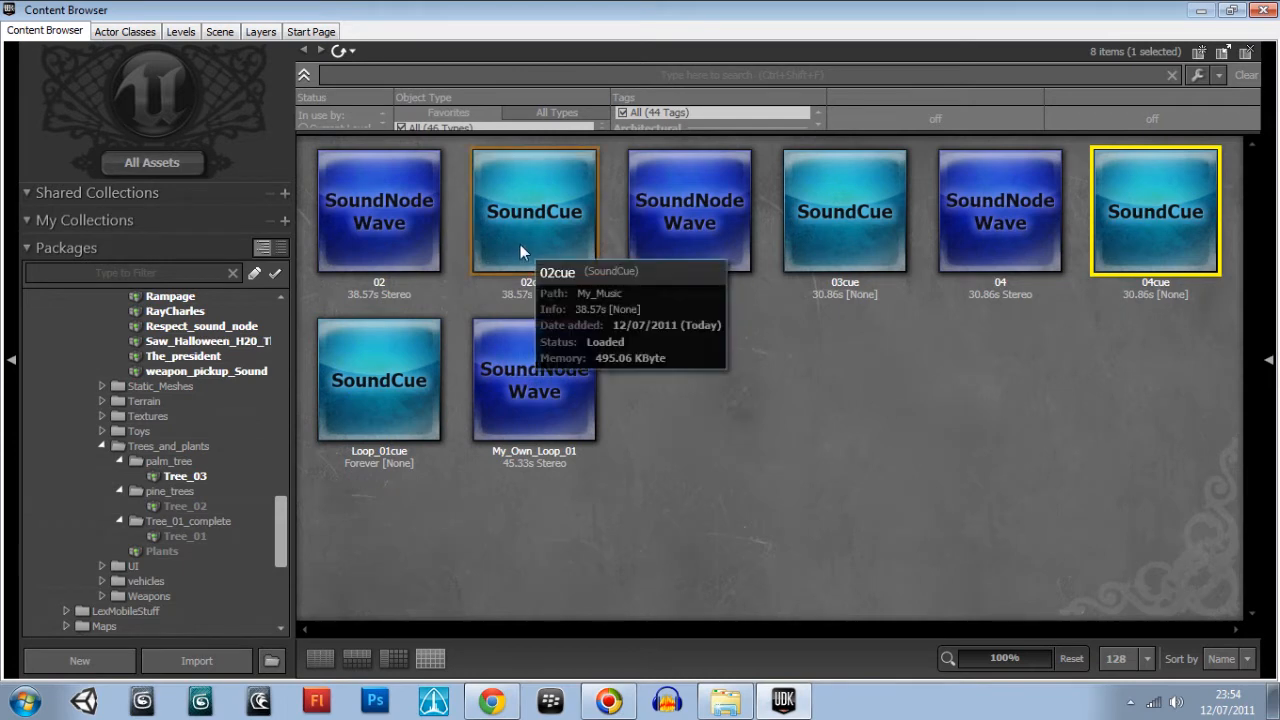
click(534, 210)
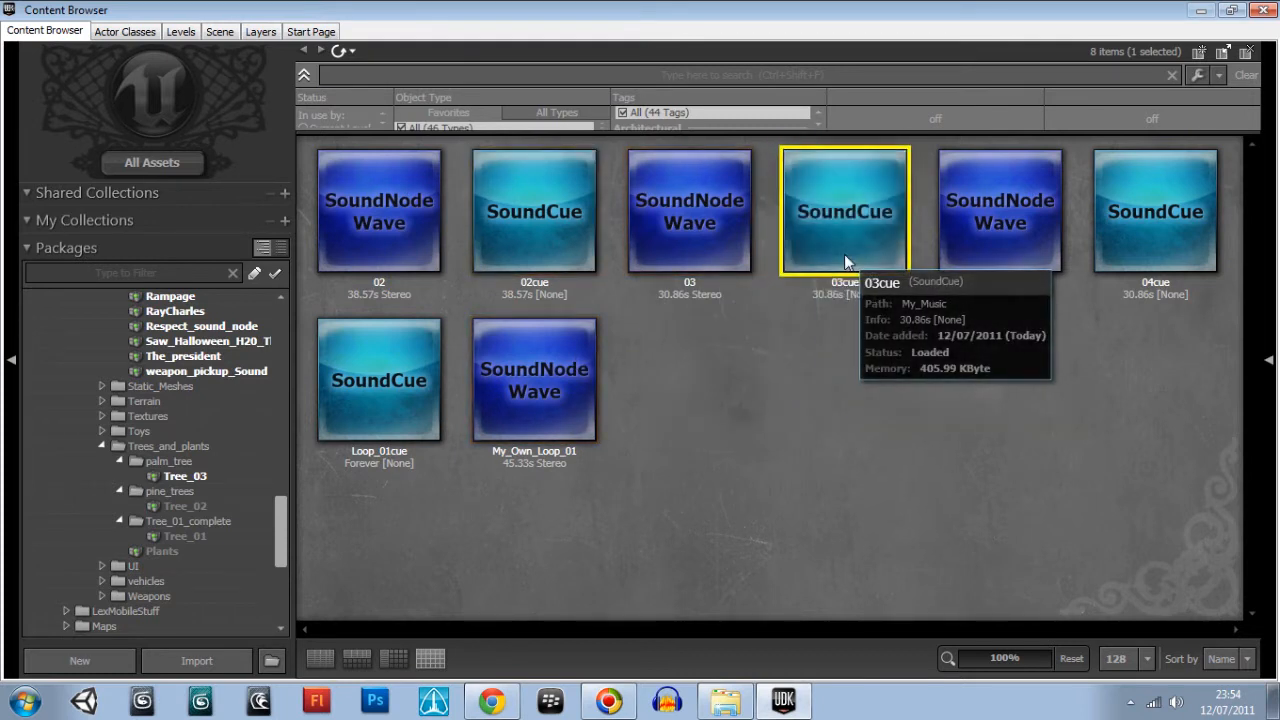
mouse_move(900, 378)
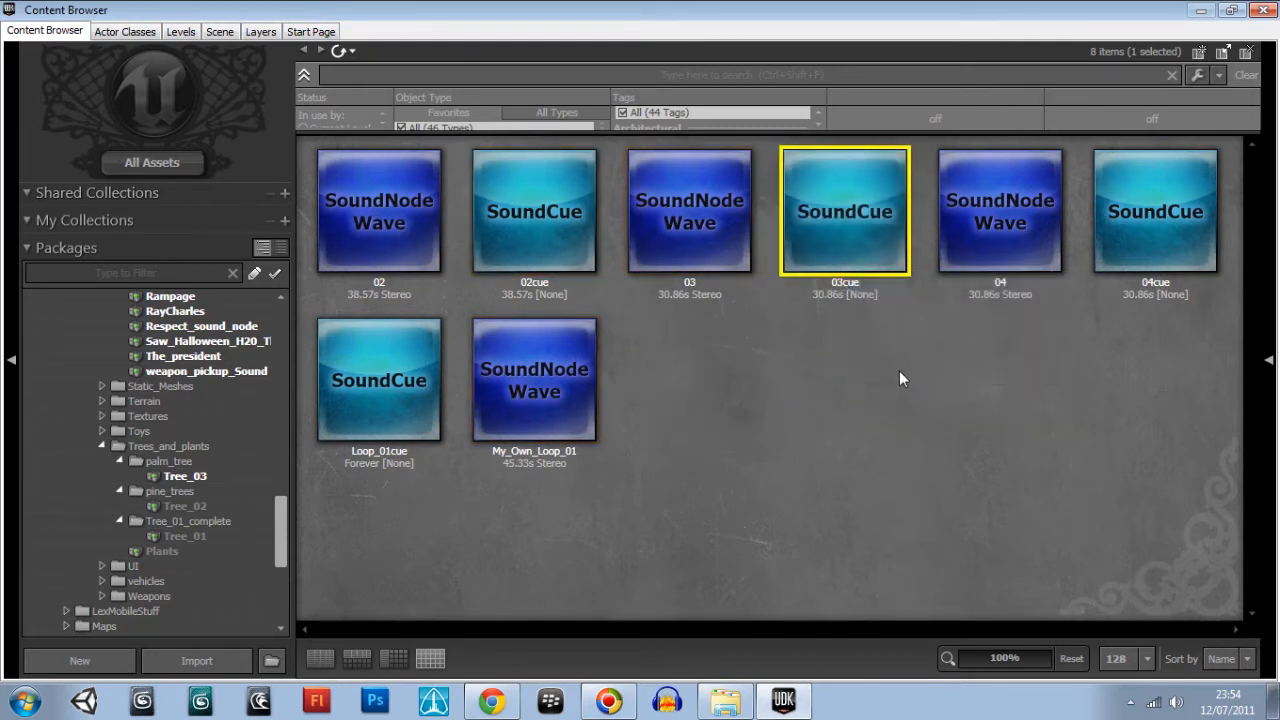
click(1156, 216)
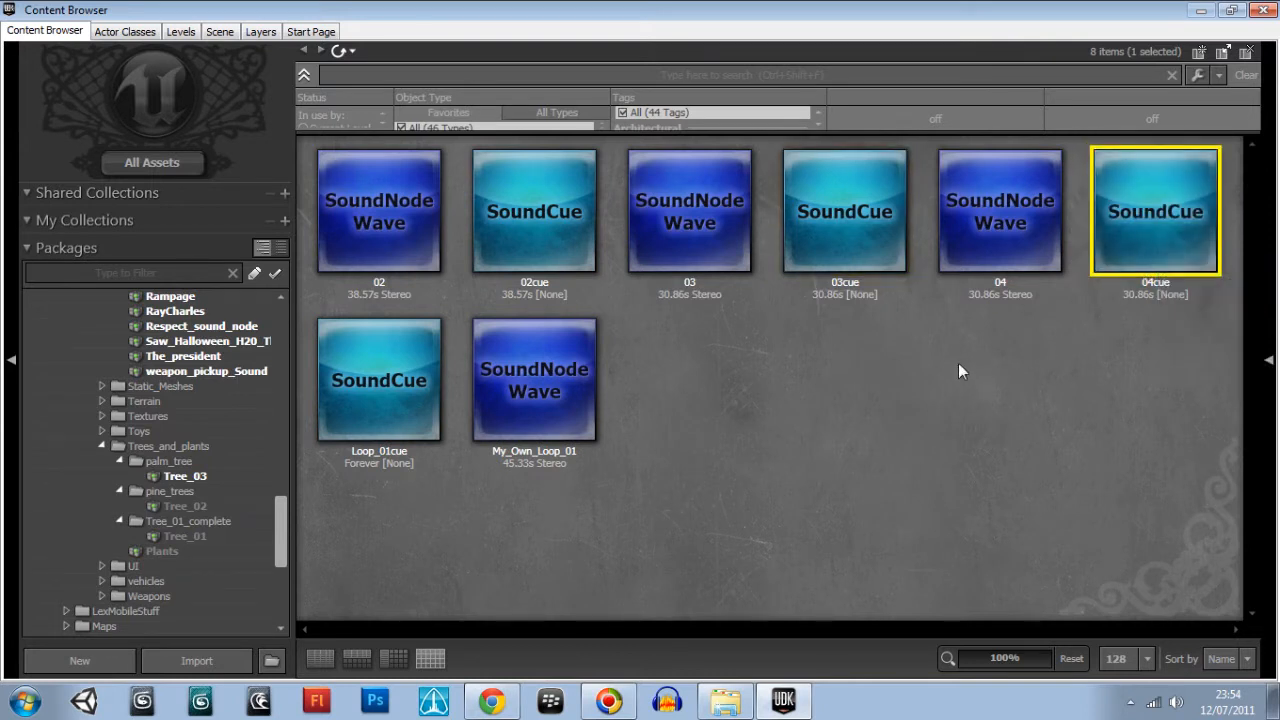
click(378, 380)
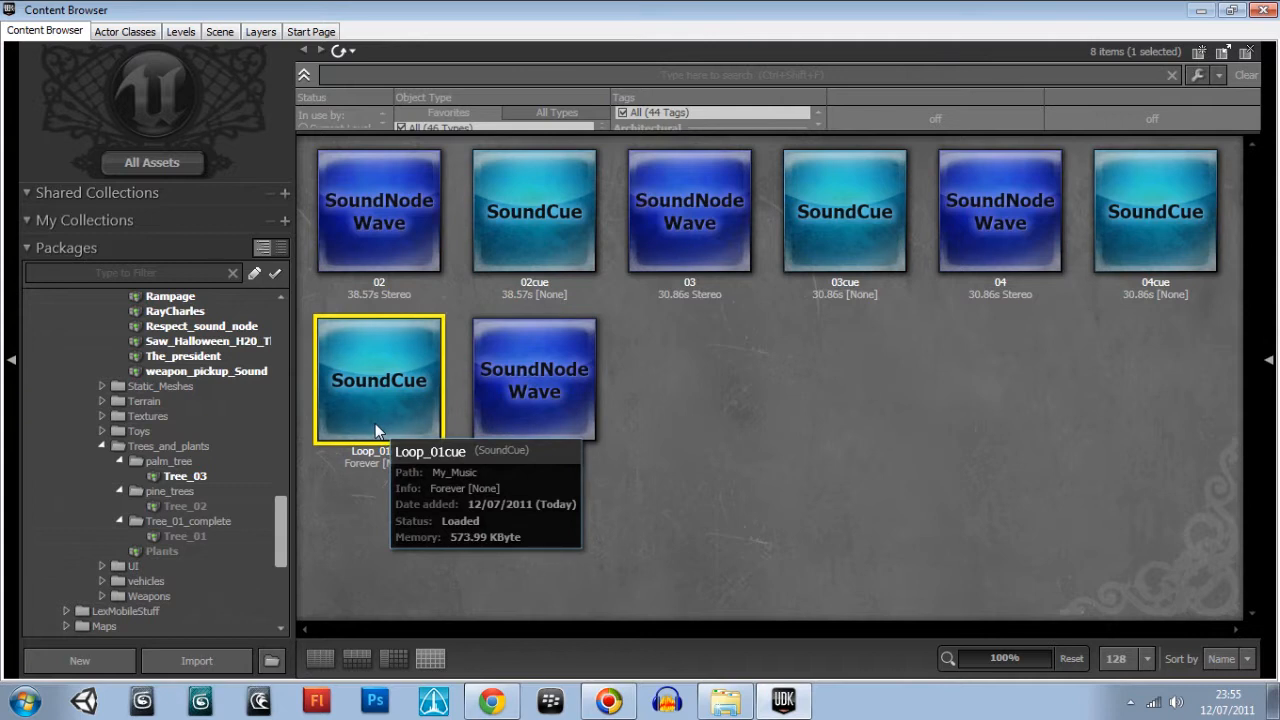
mouse_move(392, 432)
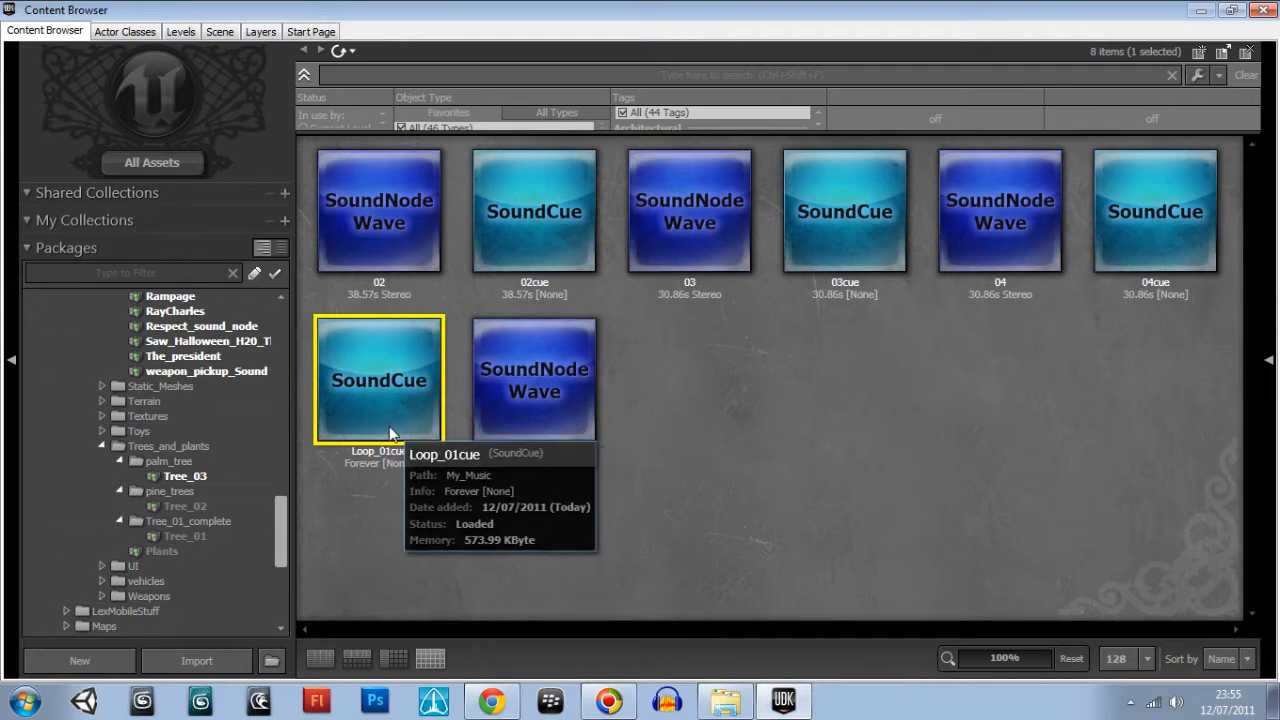
mouse_move(442, 122)
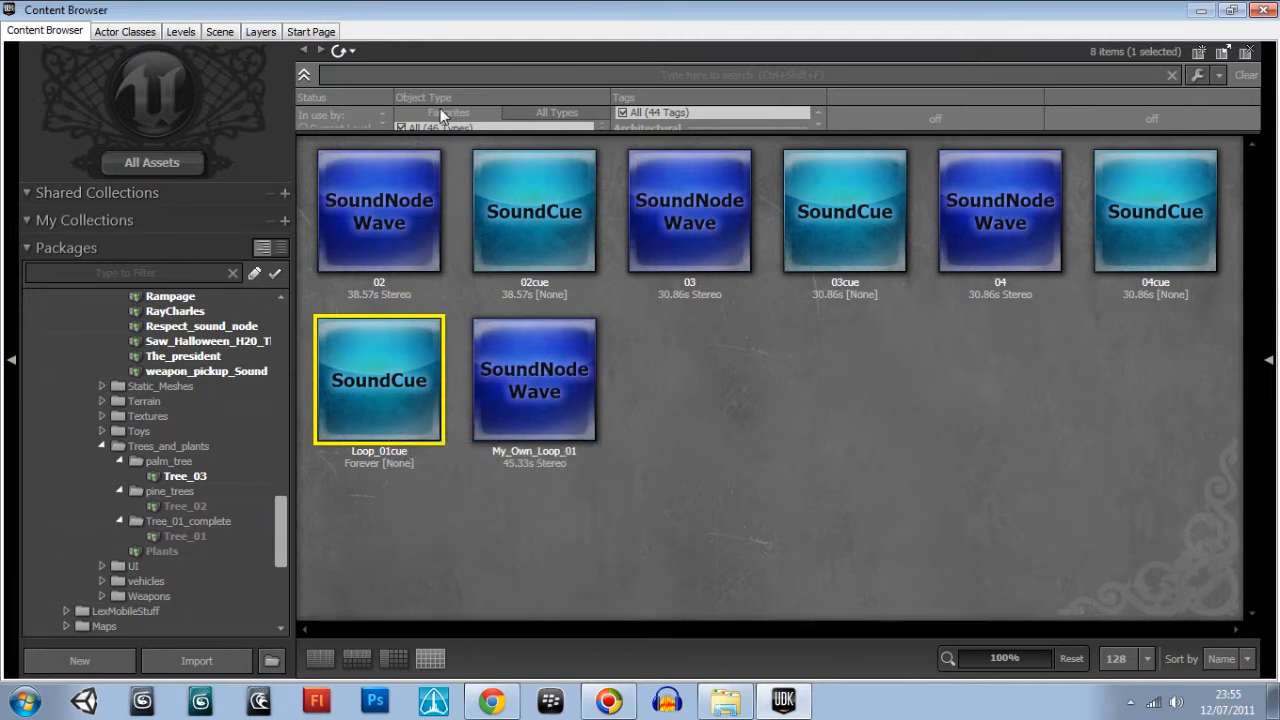
mouse_move(1200, 12)
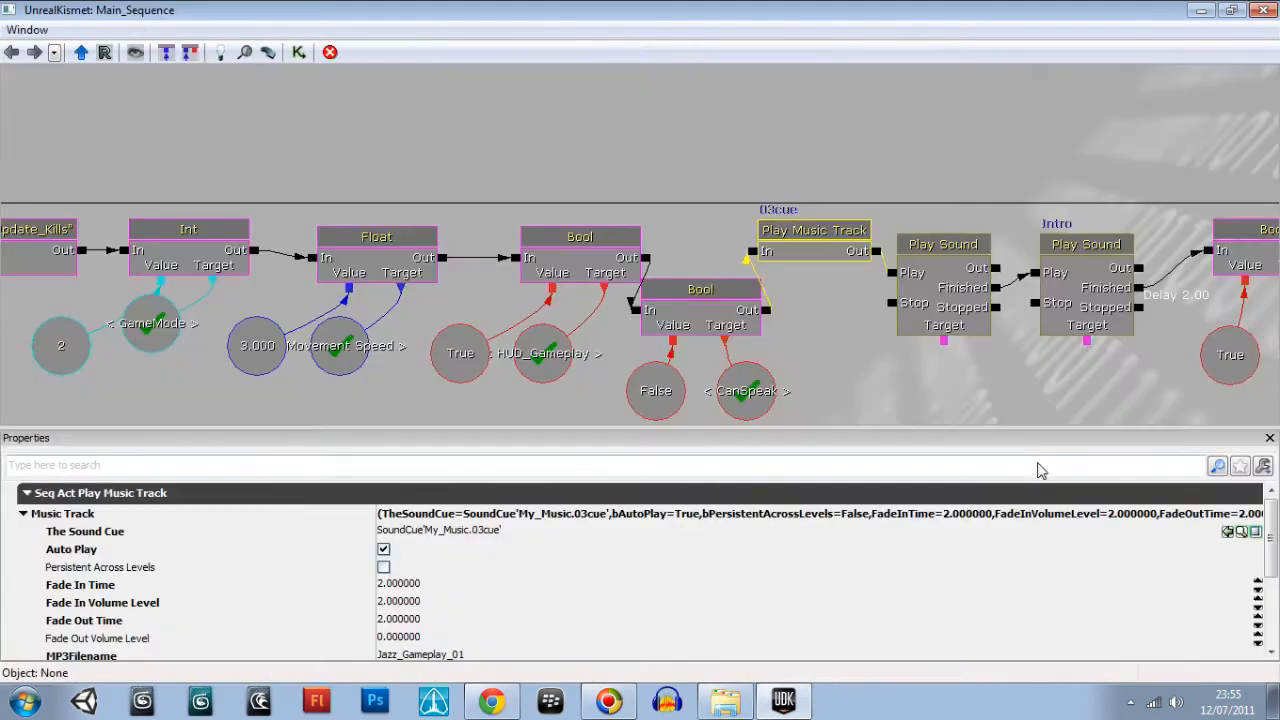
Select the 03cue Play Music Track node and show its Obj Comment property
click(812, 230)
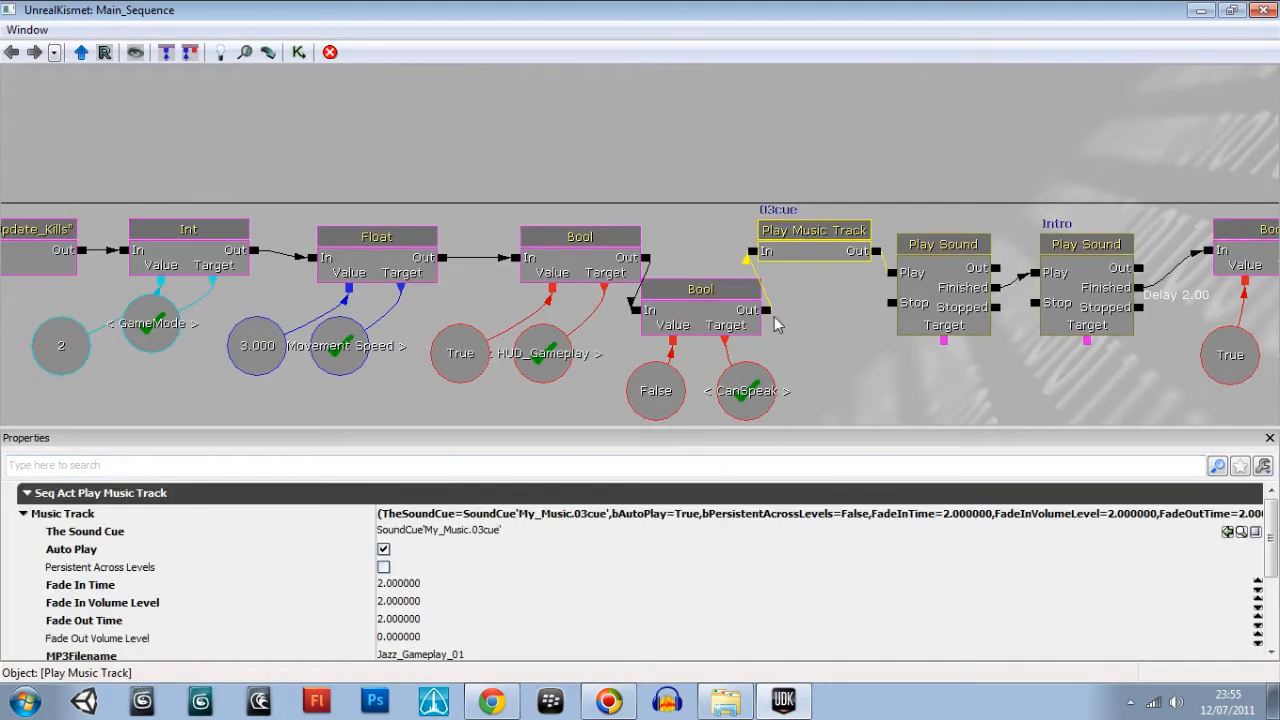
click(1252, 534)
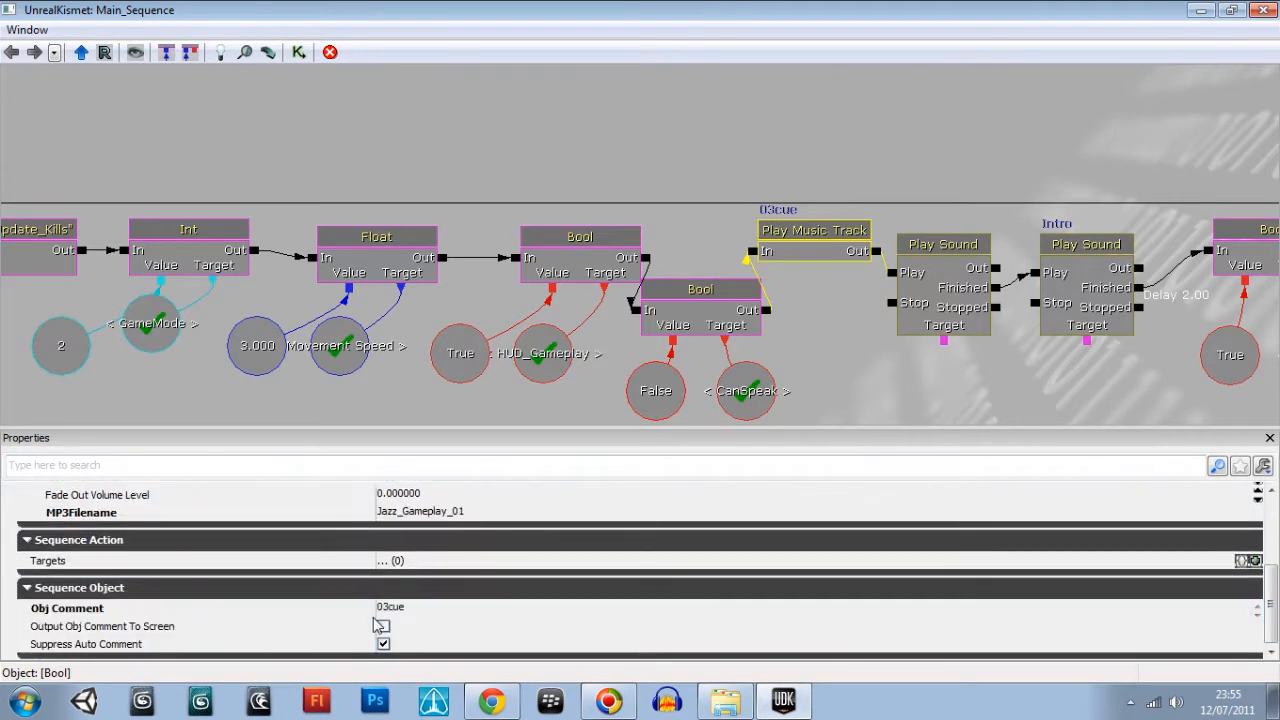
click(390, 608)
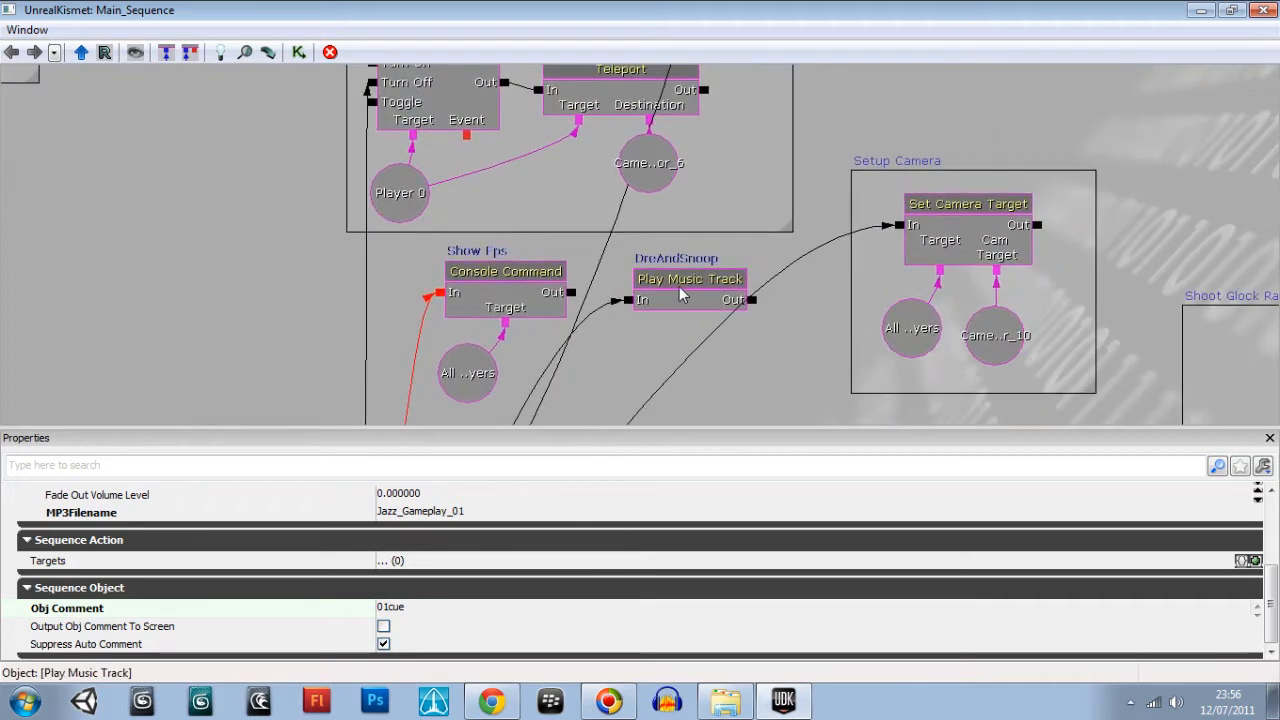
Set the DroneAndSnoop Play Music Track node's Obj Comment to '01cue'
click(688, 278)
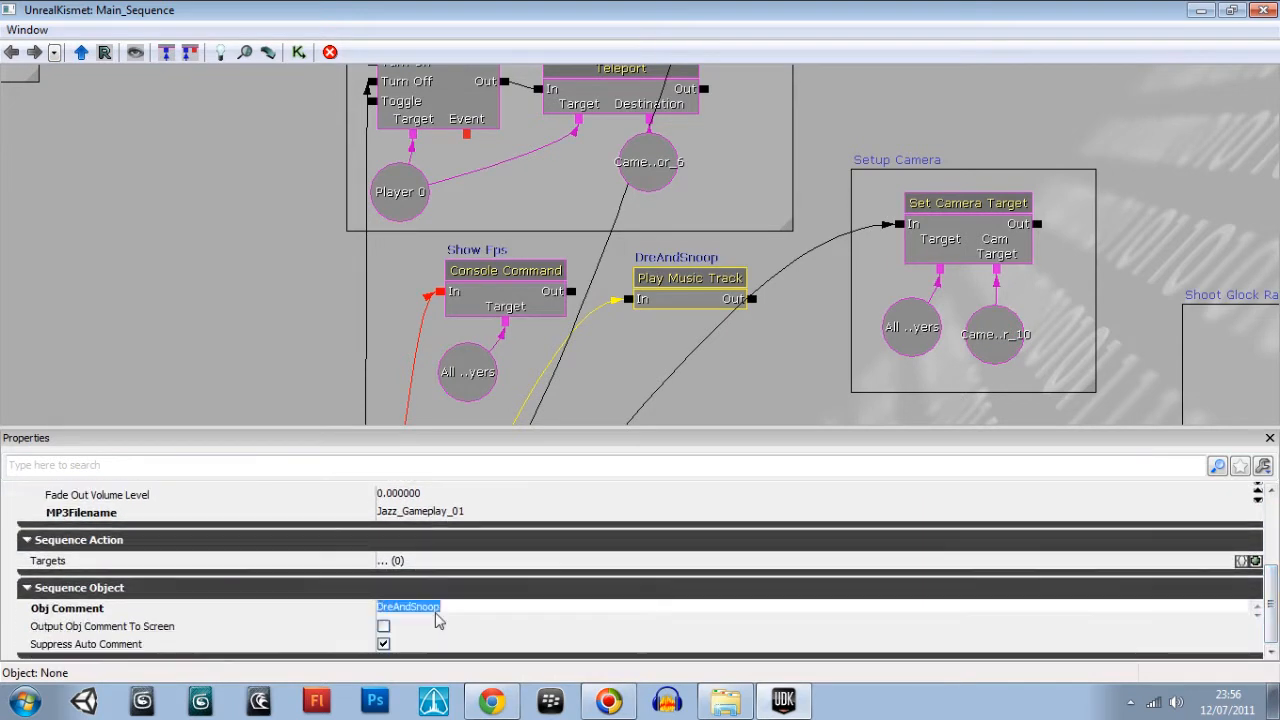
text(0)
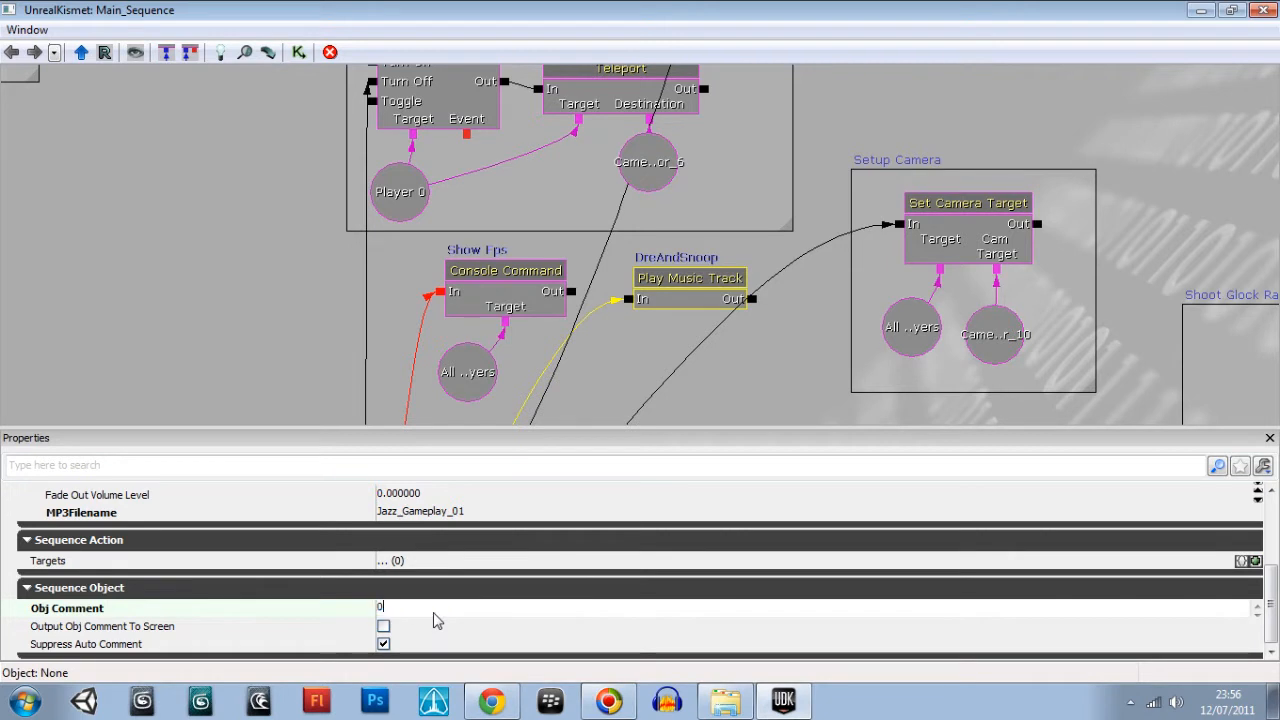
text(1cue)
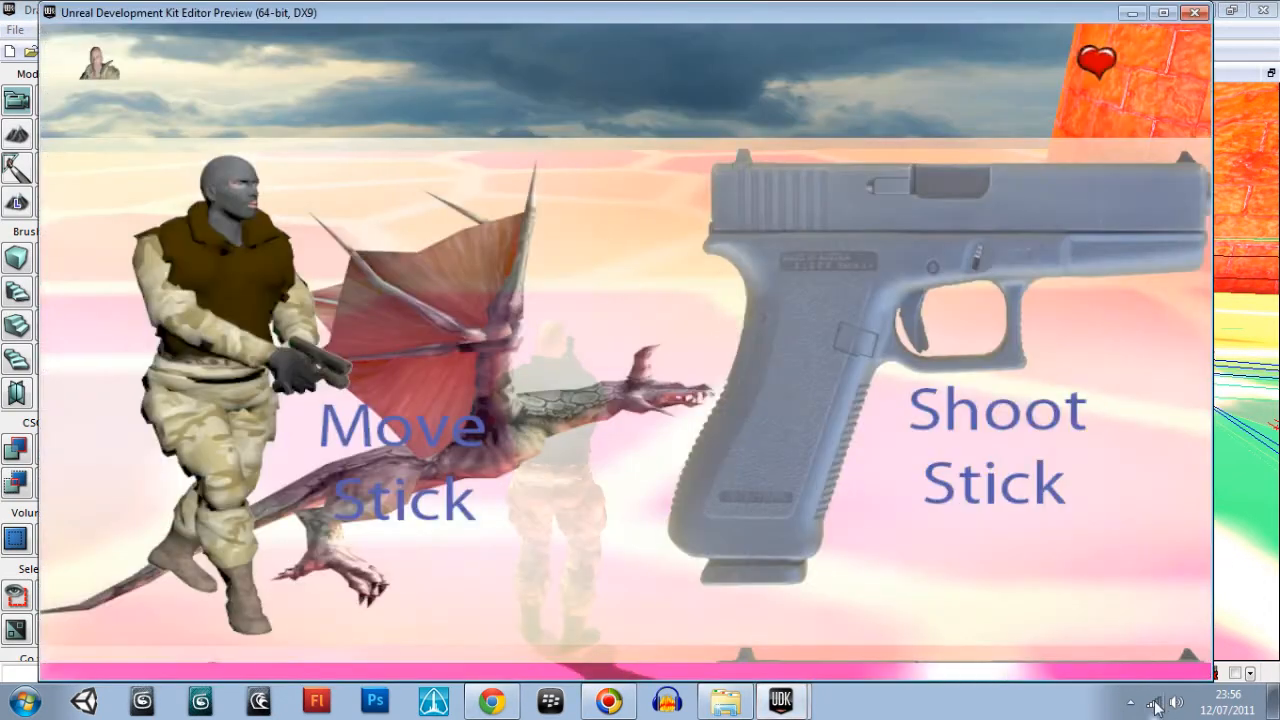
mouse_move(804, 350)
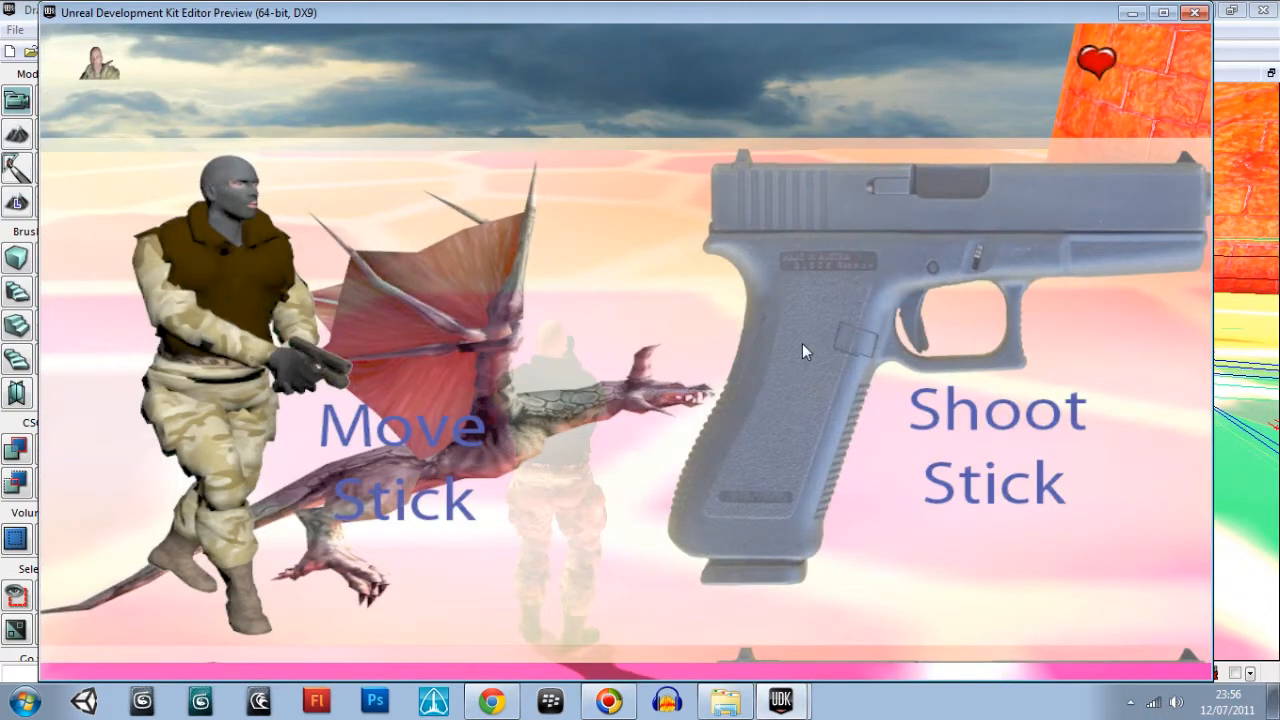
Lower the Windows playback volume while the level preview runs
click(1176, 700)
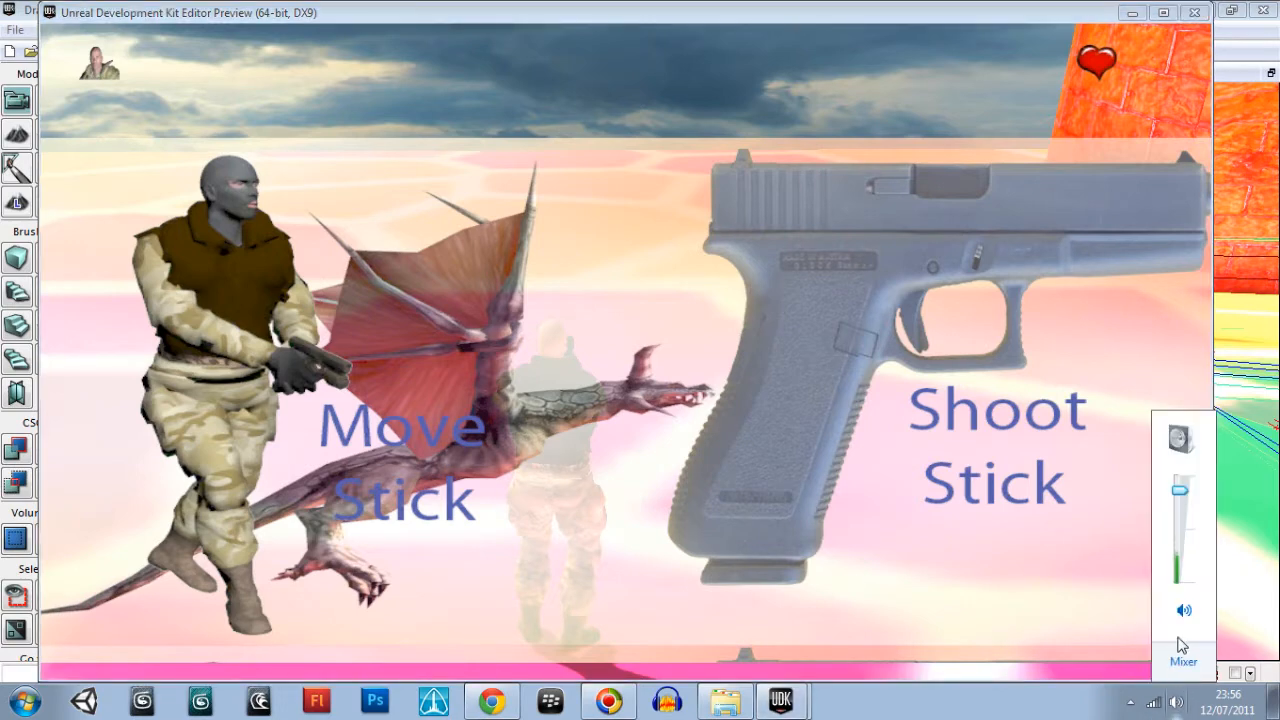
drag(1180, 490, 1180, 528)
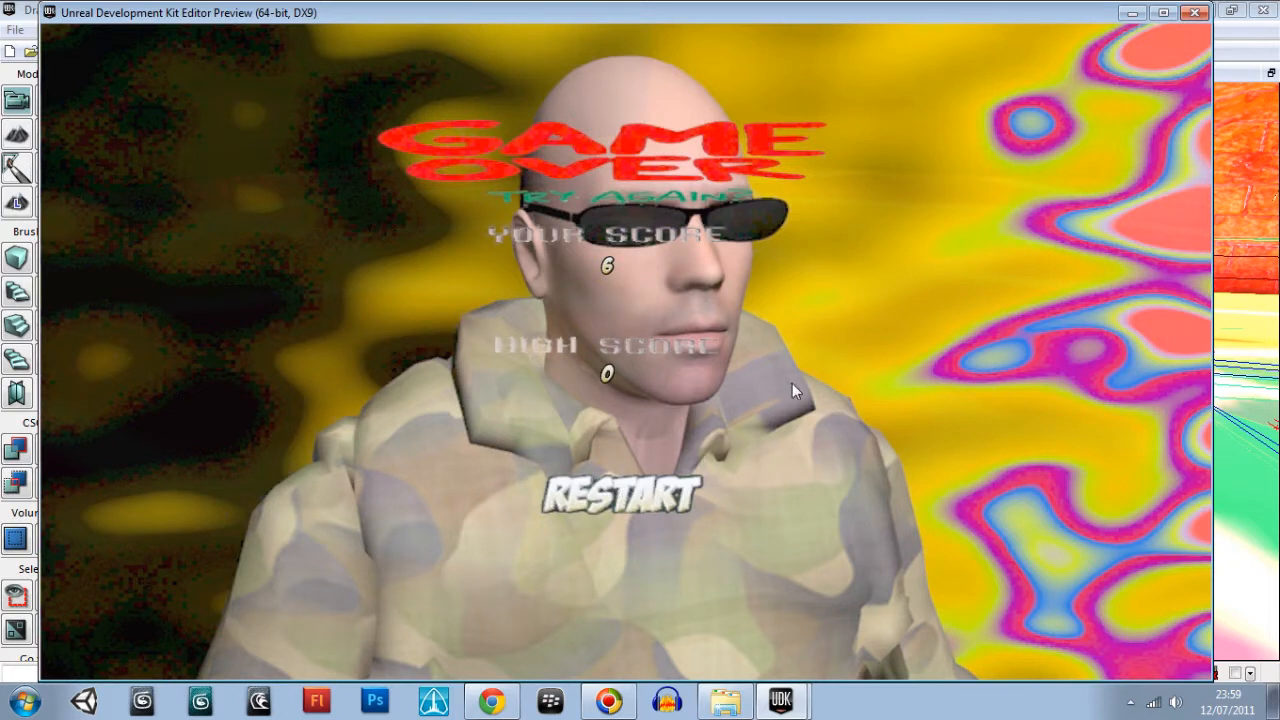
mouse_move(950, 376)
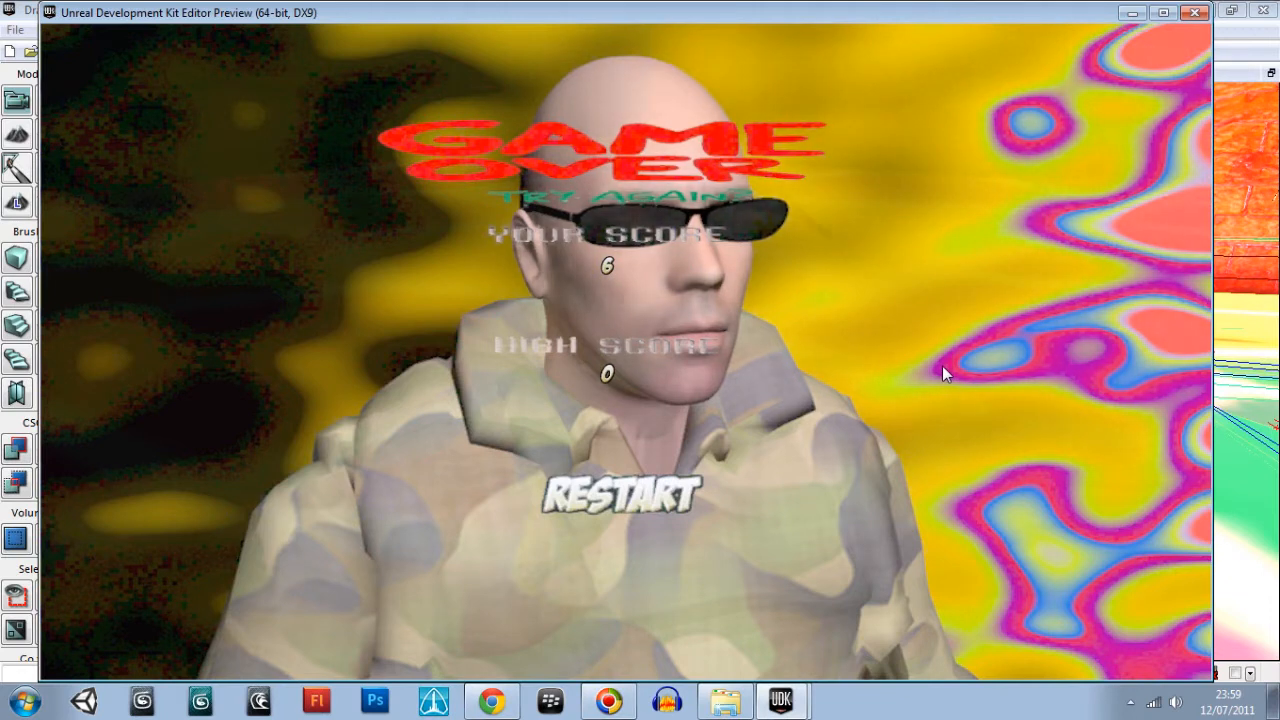
mouse_move(1010, 300)
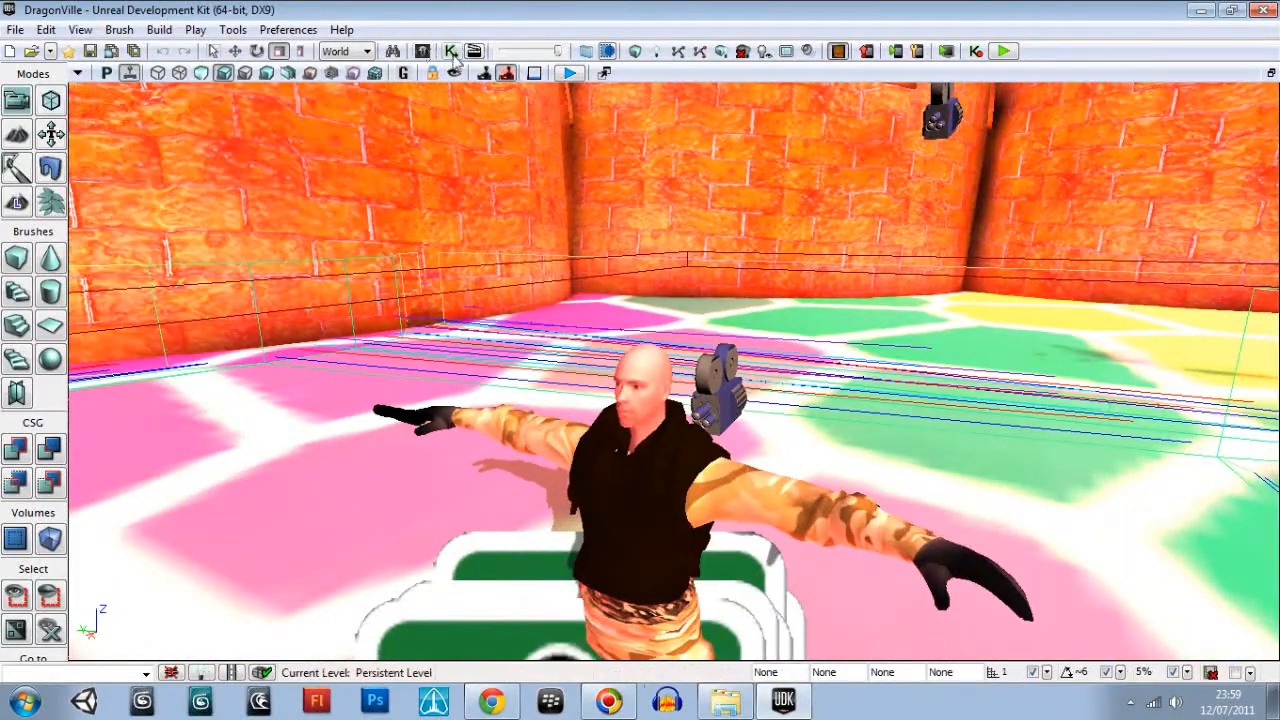
click(446, 50)
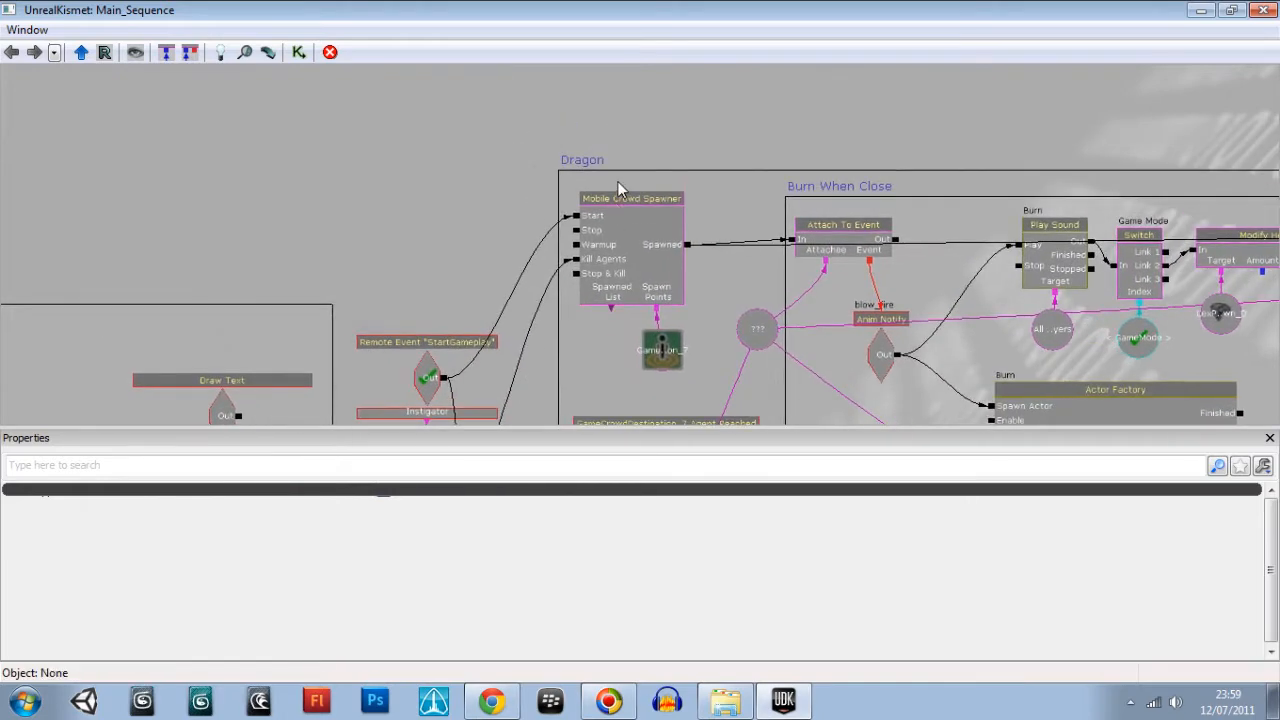
click(628, 198)
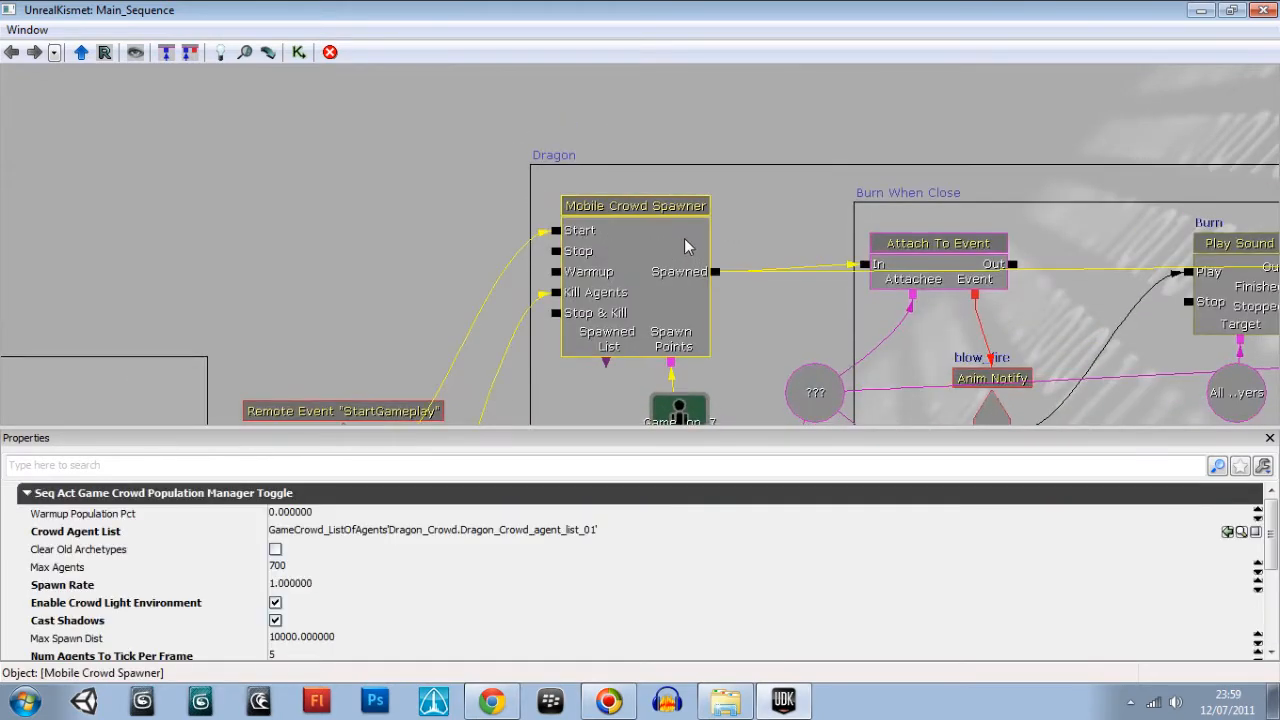
mouse_move(572, 380)
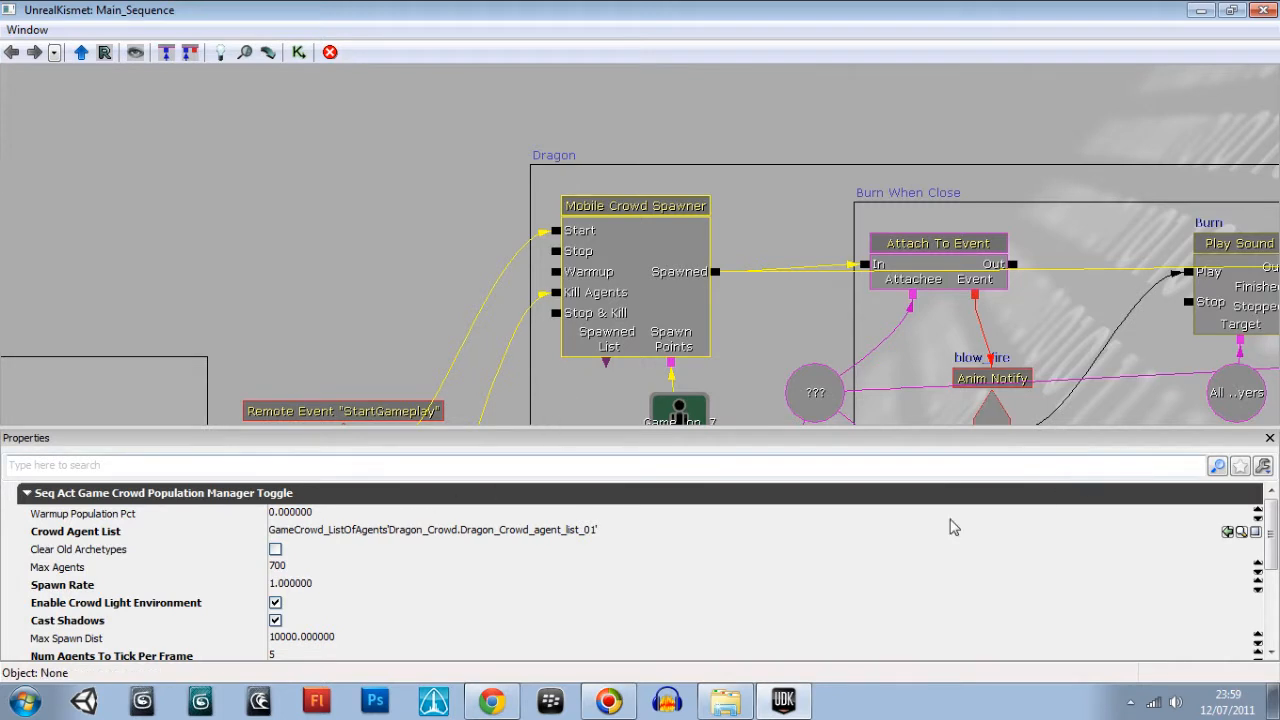
mouse_move(220, 612)
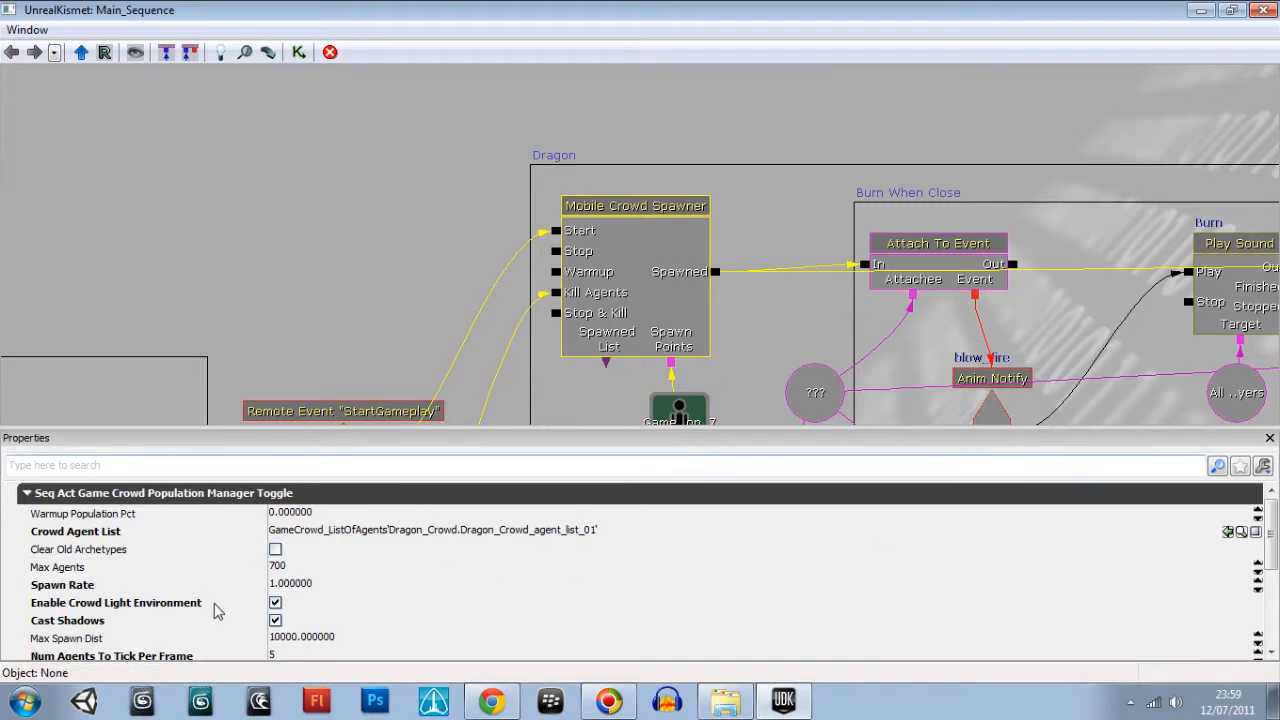
mouse_move(270, 592)
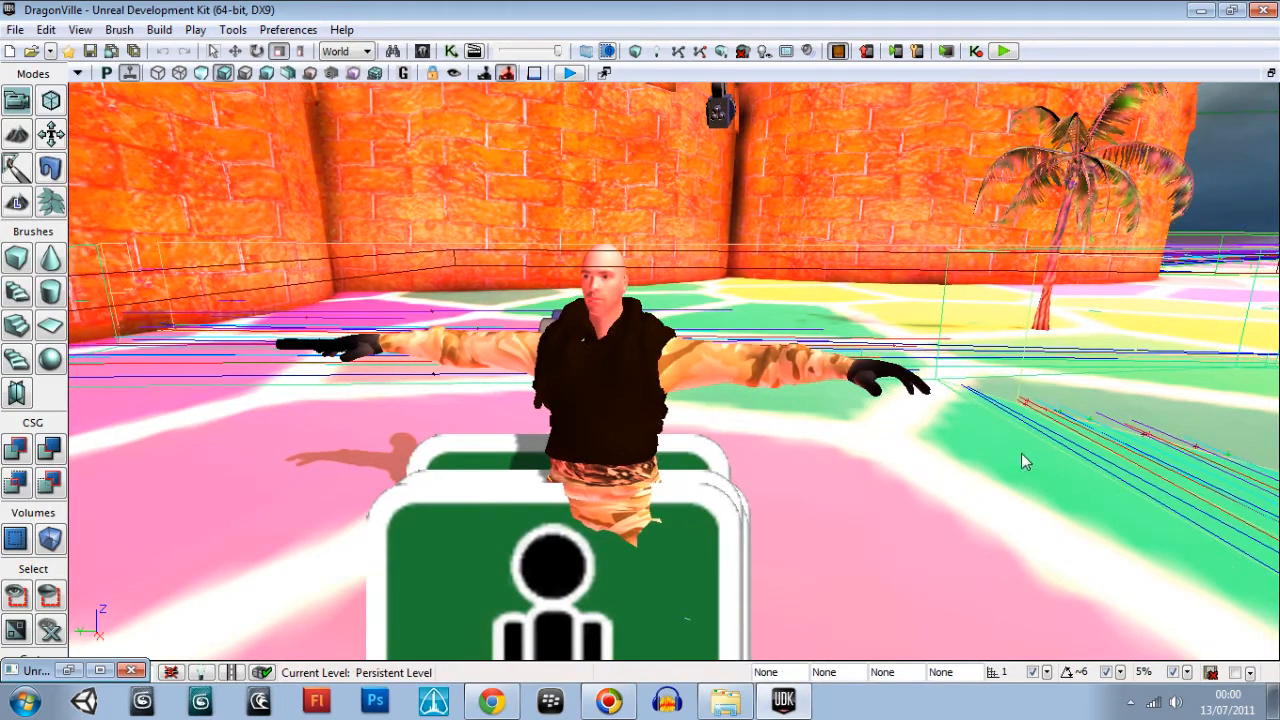
Look around the castle, then save all packages via File > Save All
drag(1024, 460, 1196, 504)
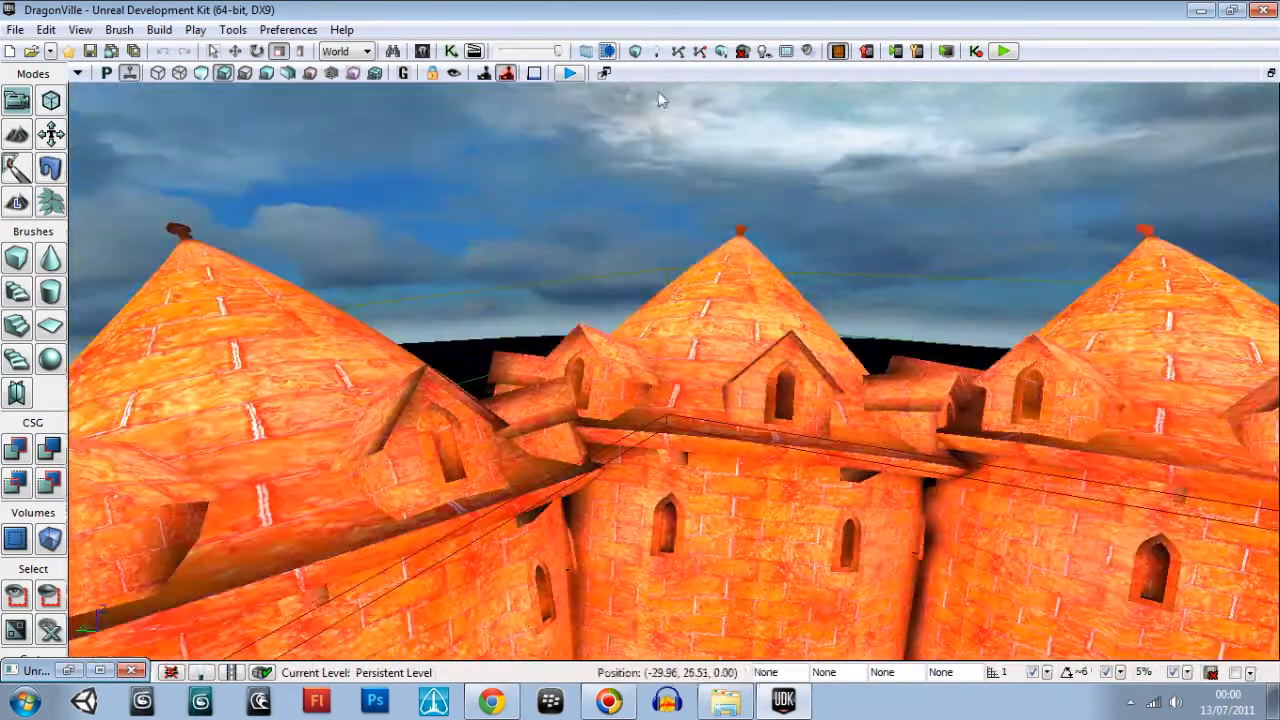
drag(660, 300, 1116, 304)
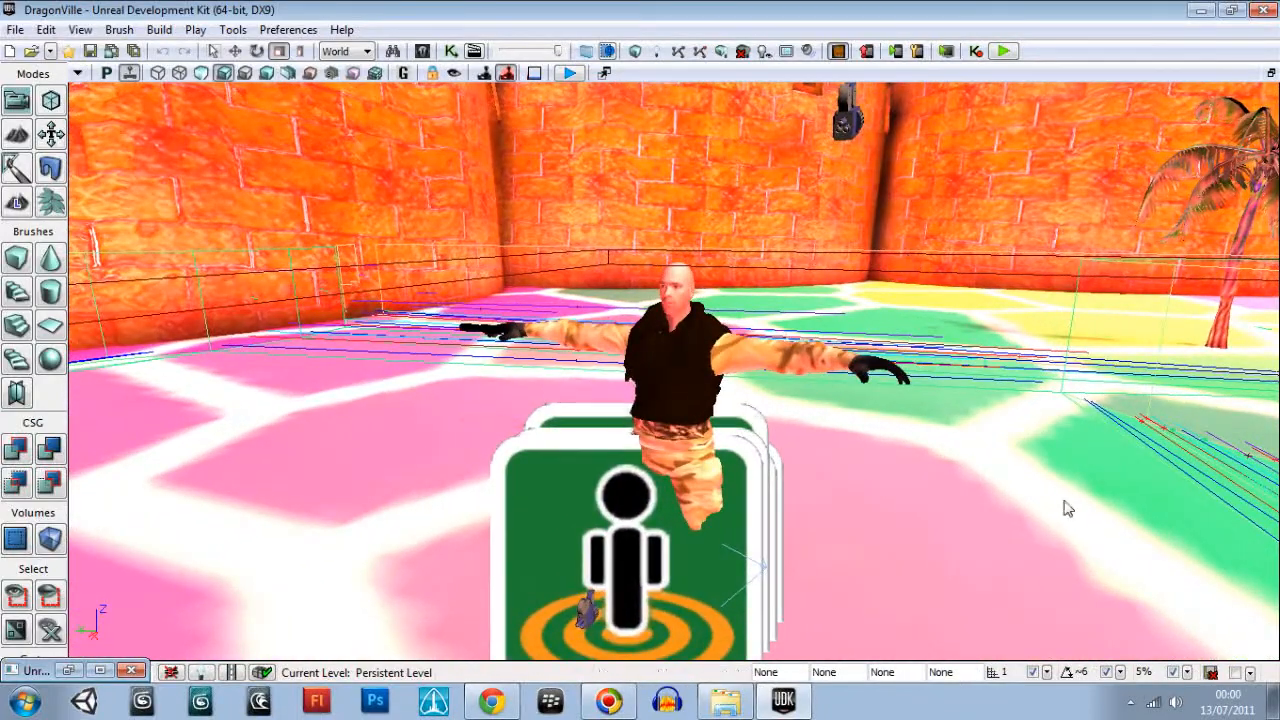
click(12, 30)
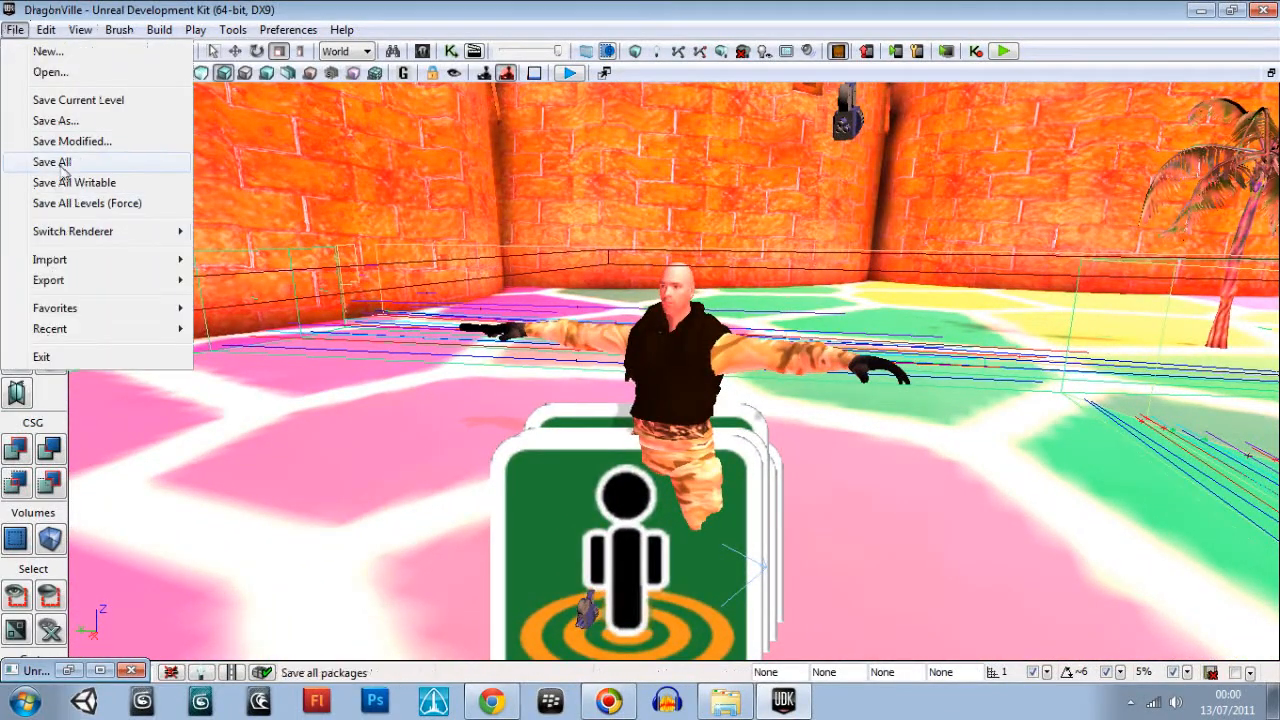
click(52, 160)
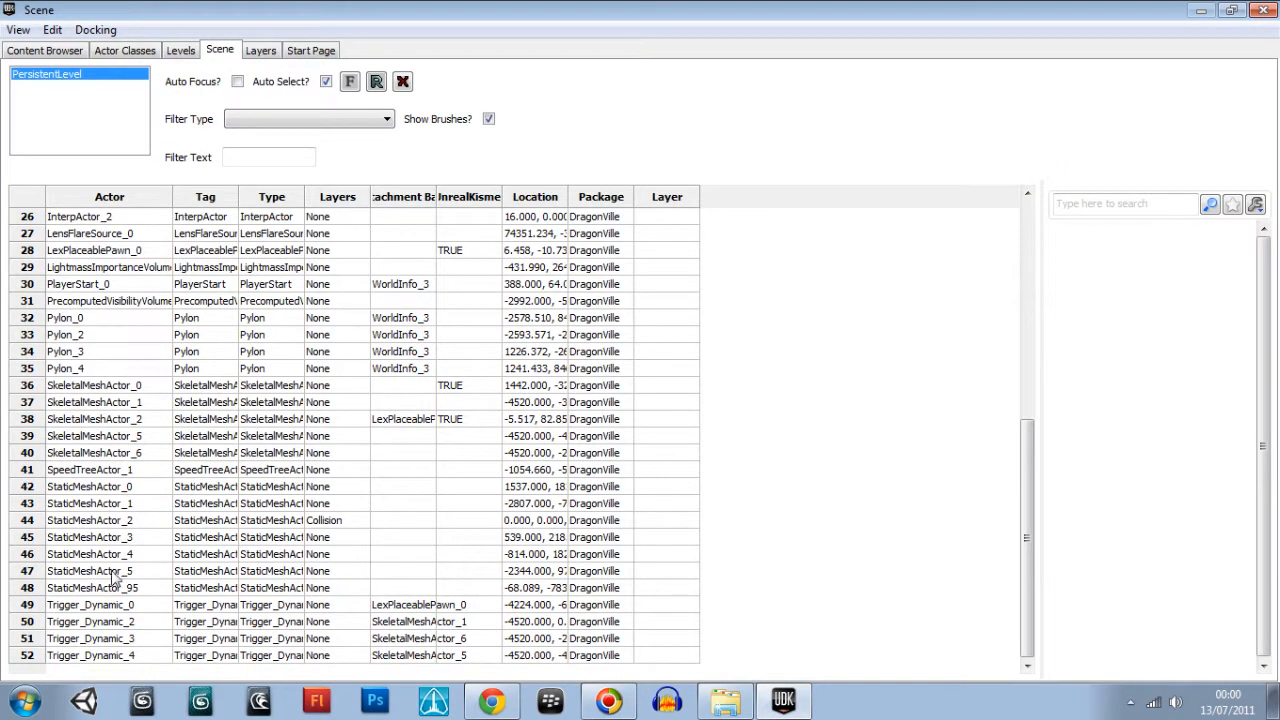
mouse_move(280, 330)
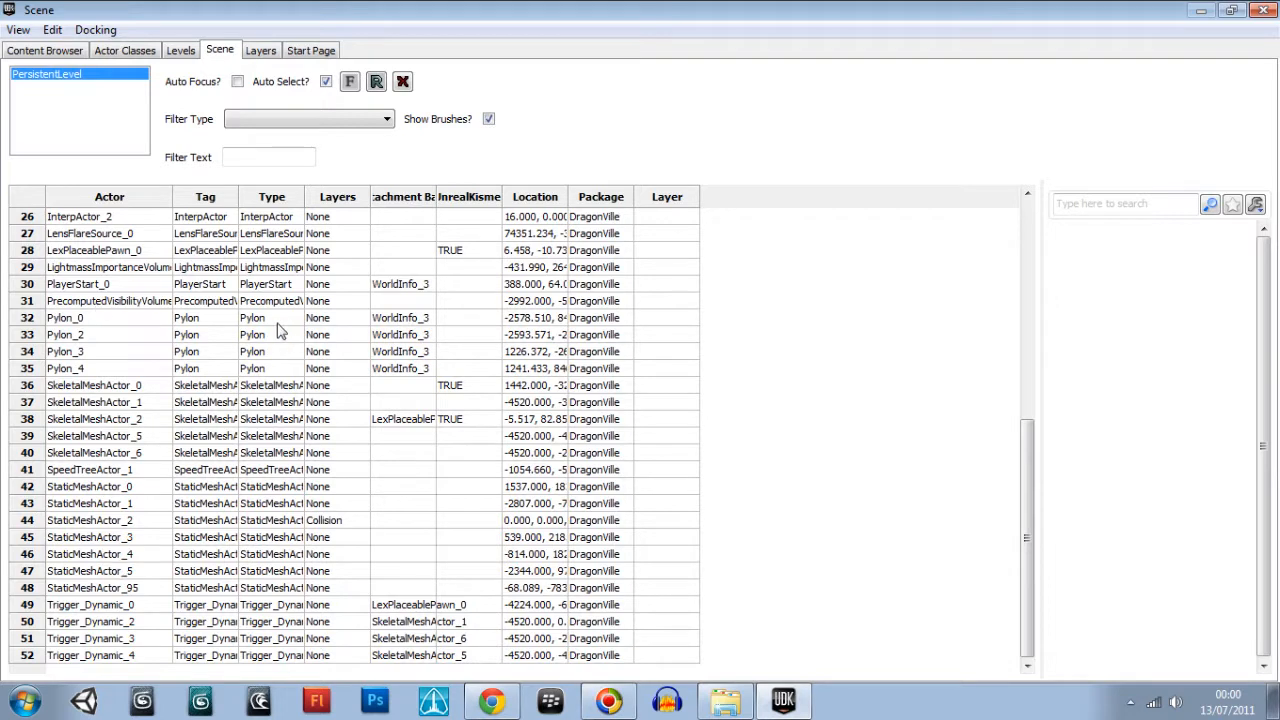
mouse_move(1076, 346)
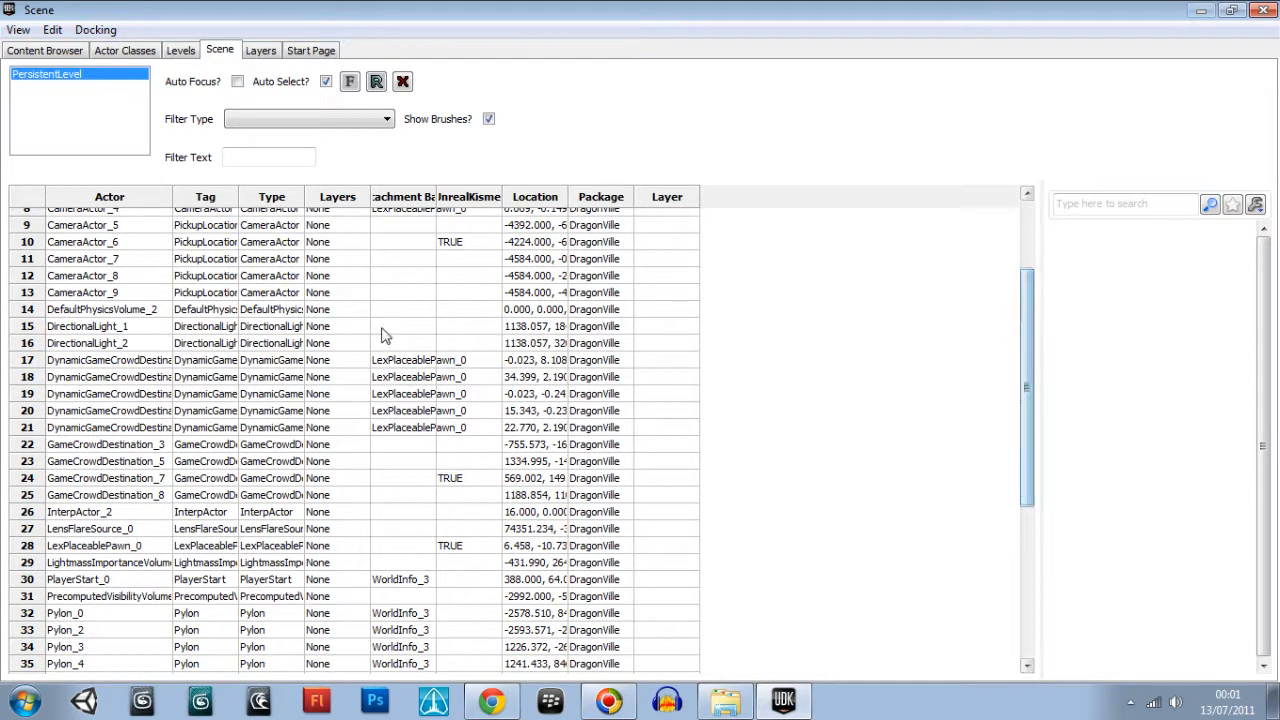
Select DirectionalLight_1 and DirectionalLight_2 together in the Scene list
click(88, 326)
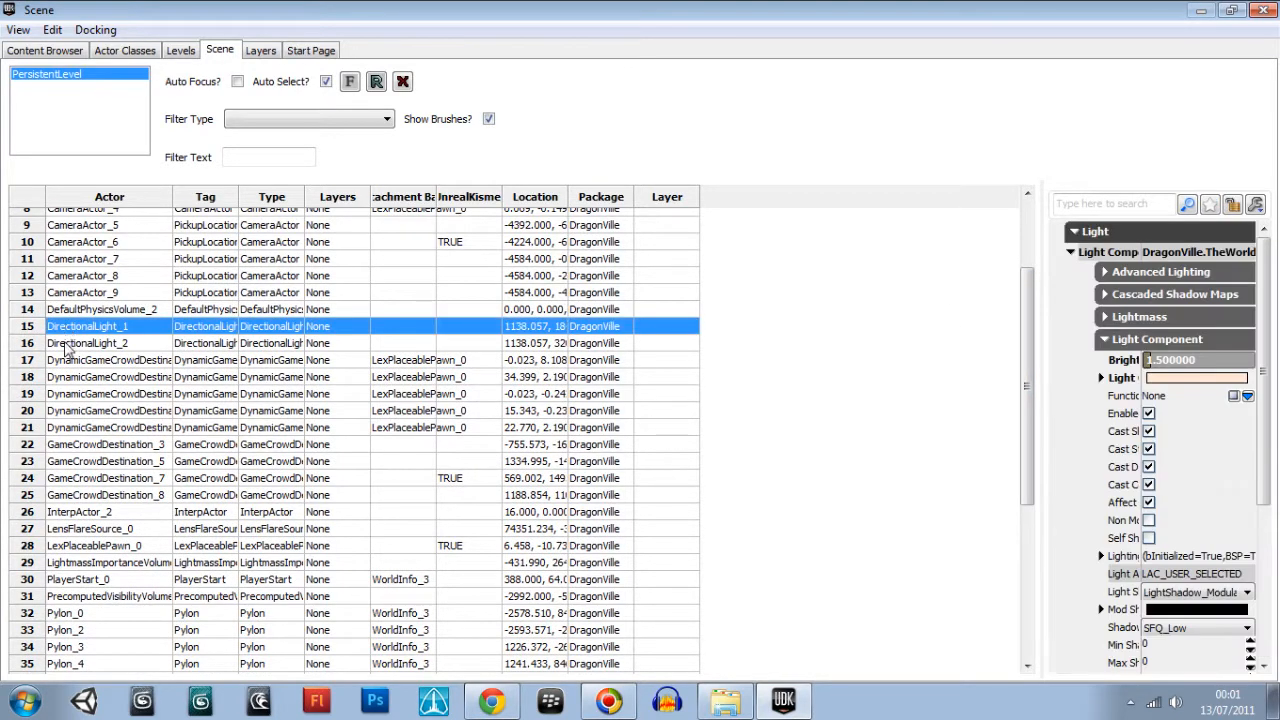
click(90, 344)
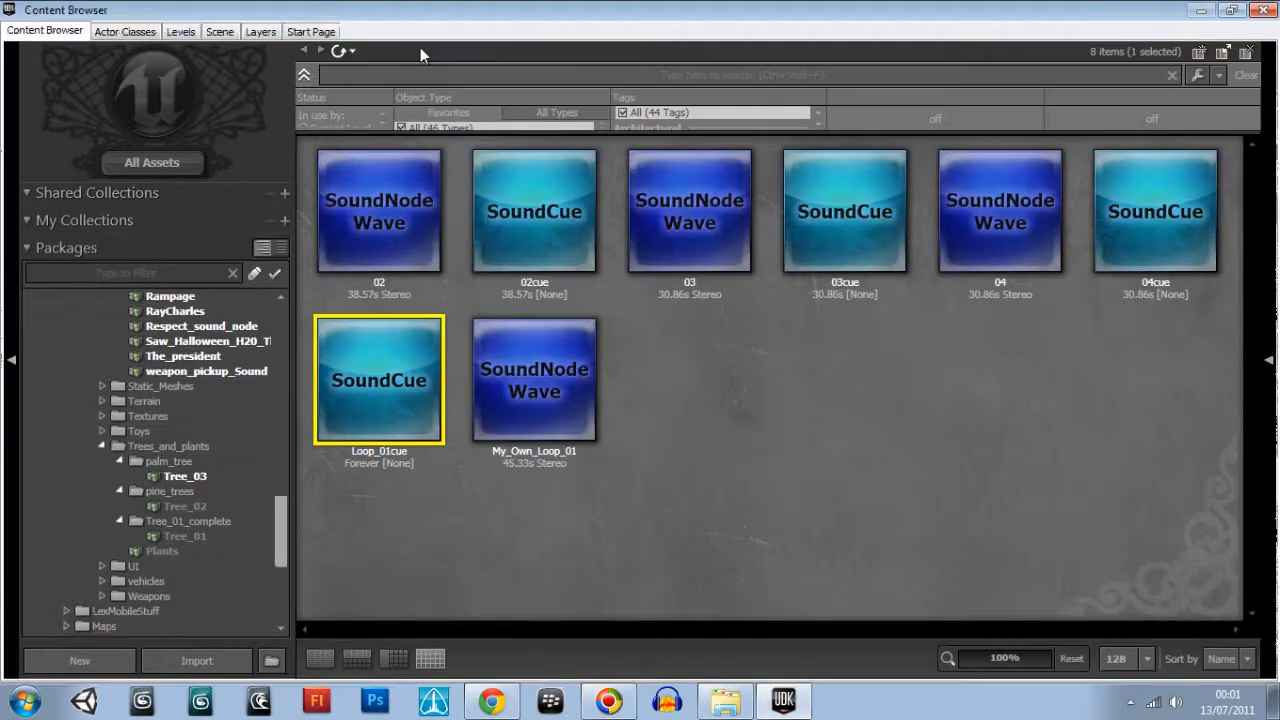
click(212, 48)
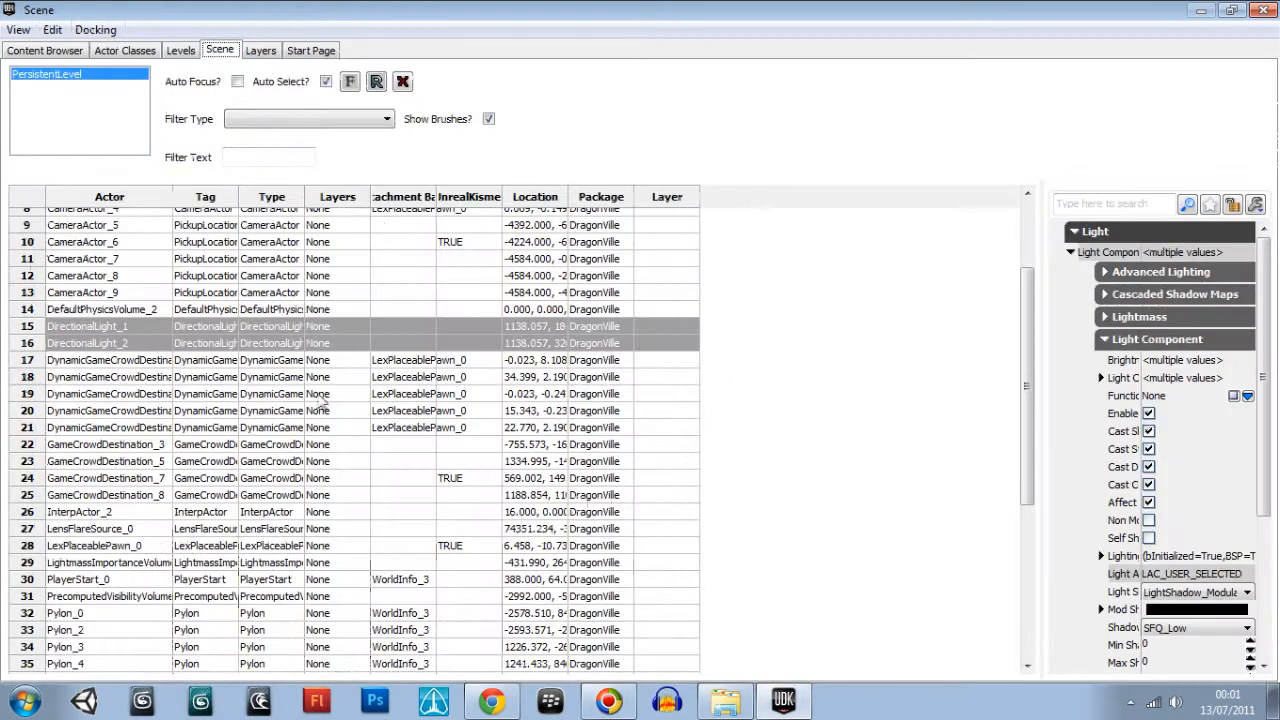
click(88, 326)
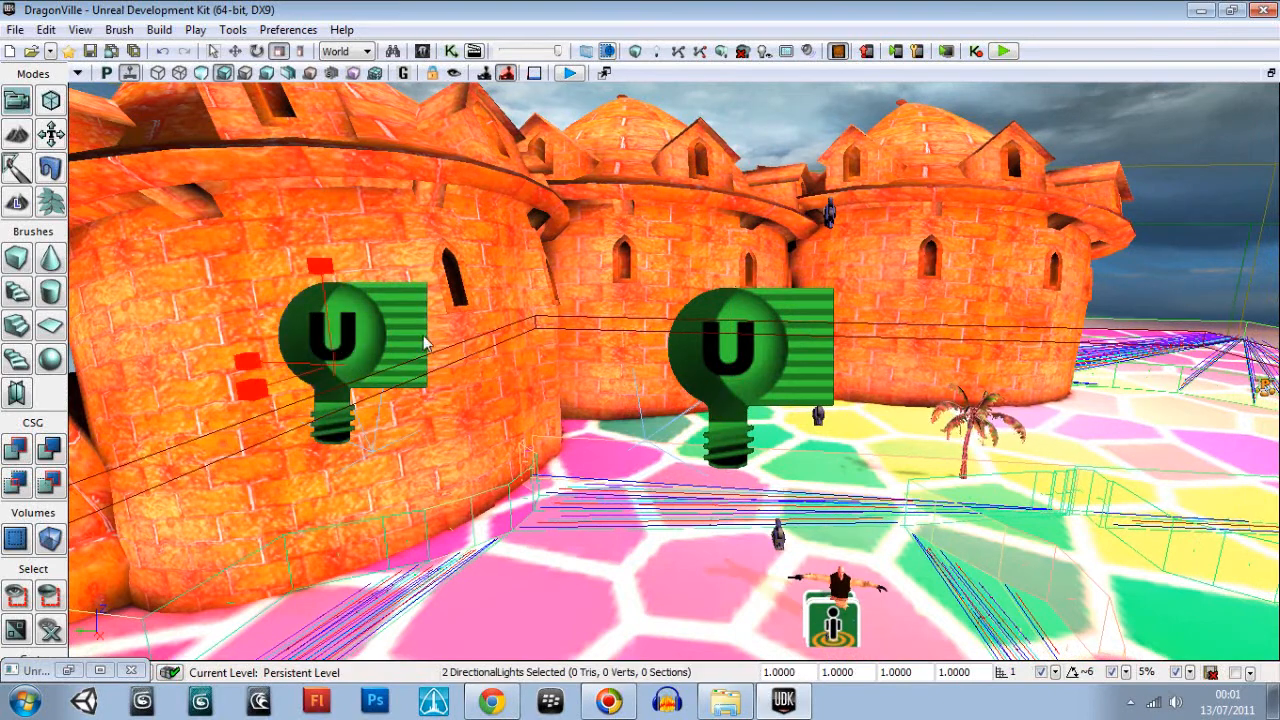
Set both directional lights' Light Component brightness to 1.000000
right_click(424, 342)
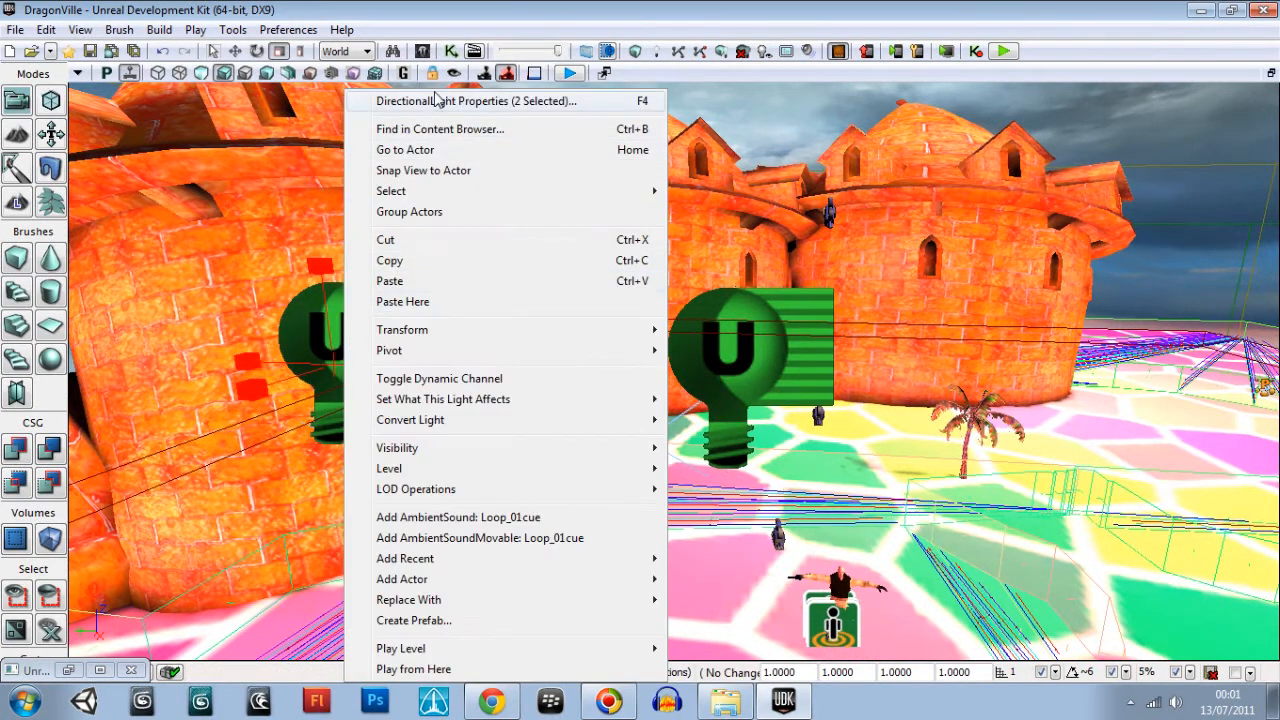
click(474, 100)
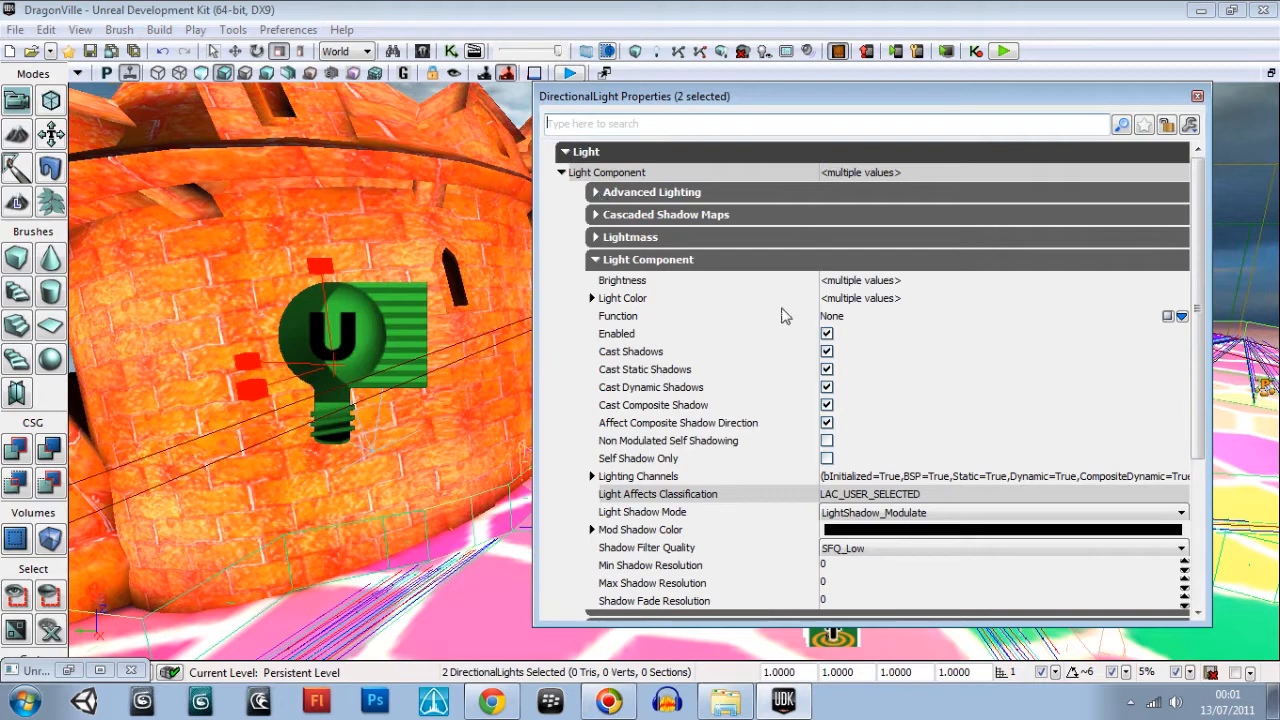
mouse_move(1196, 240)
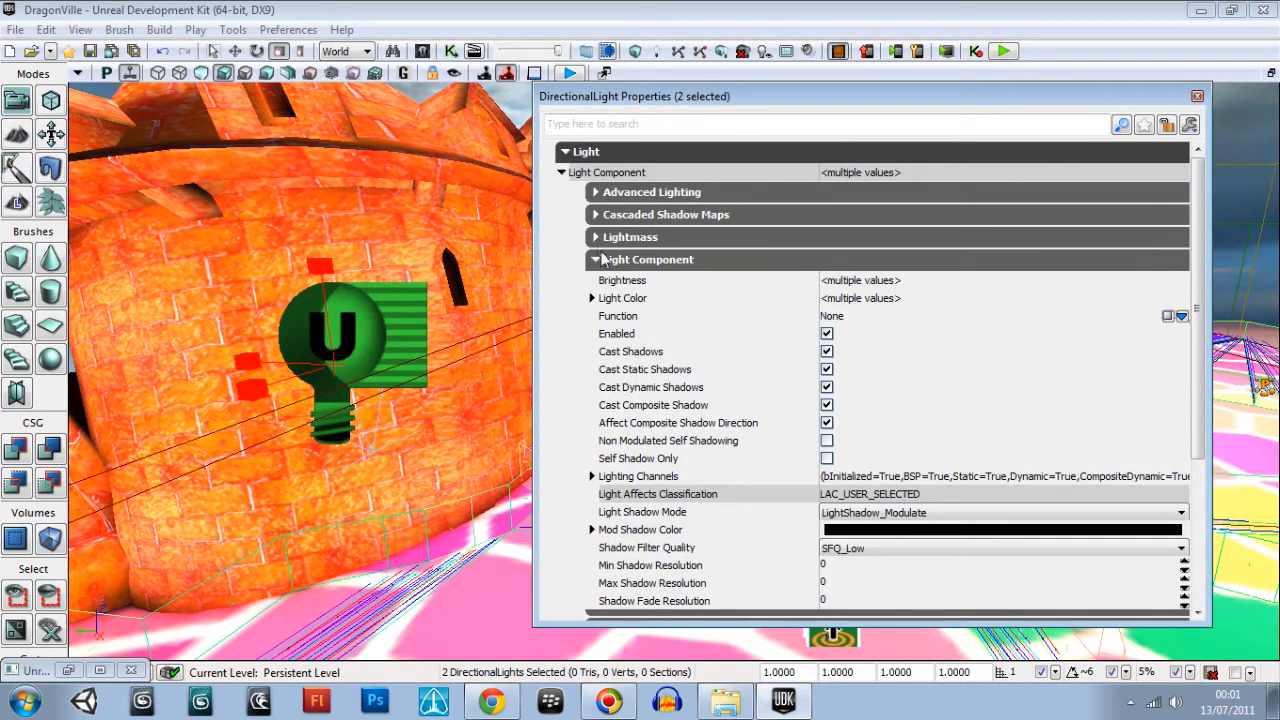
mouse_move(612, 322)
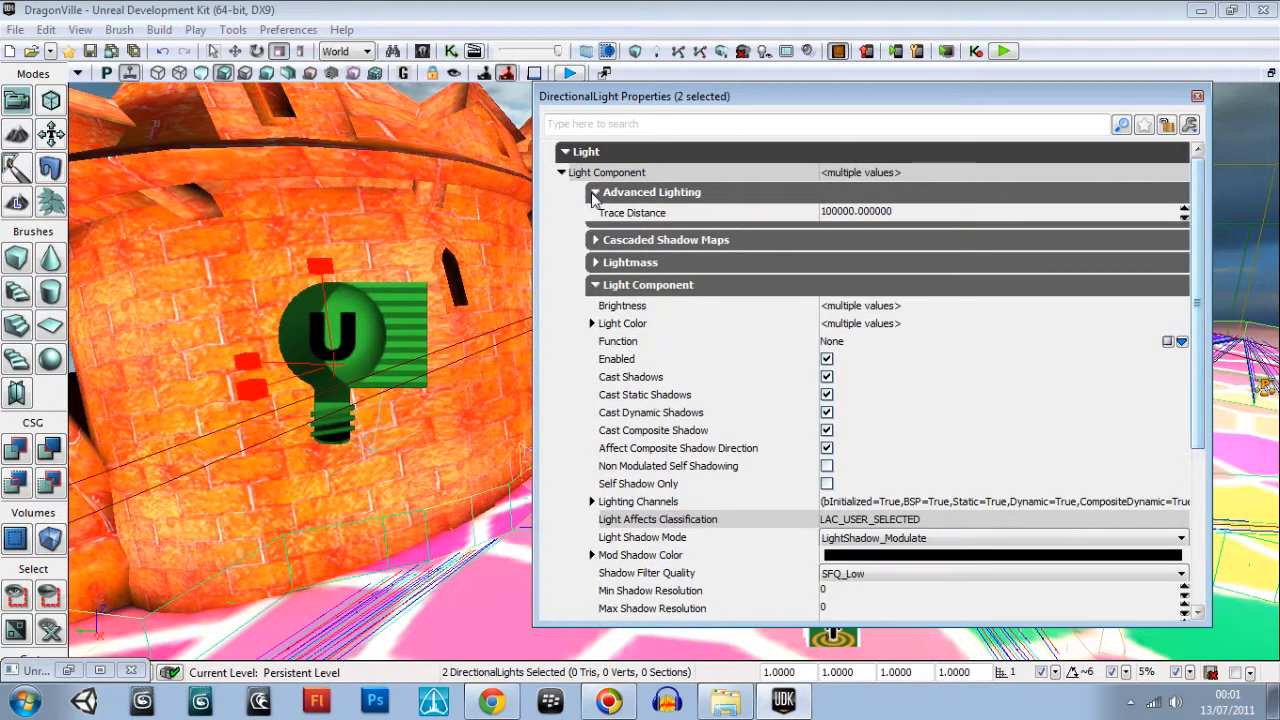
click(596, 192)
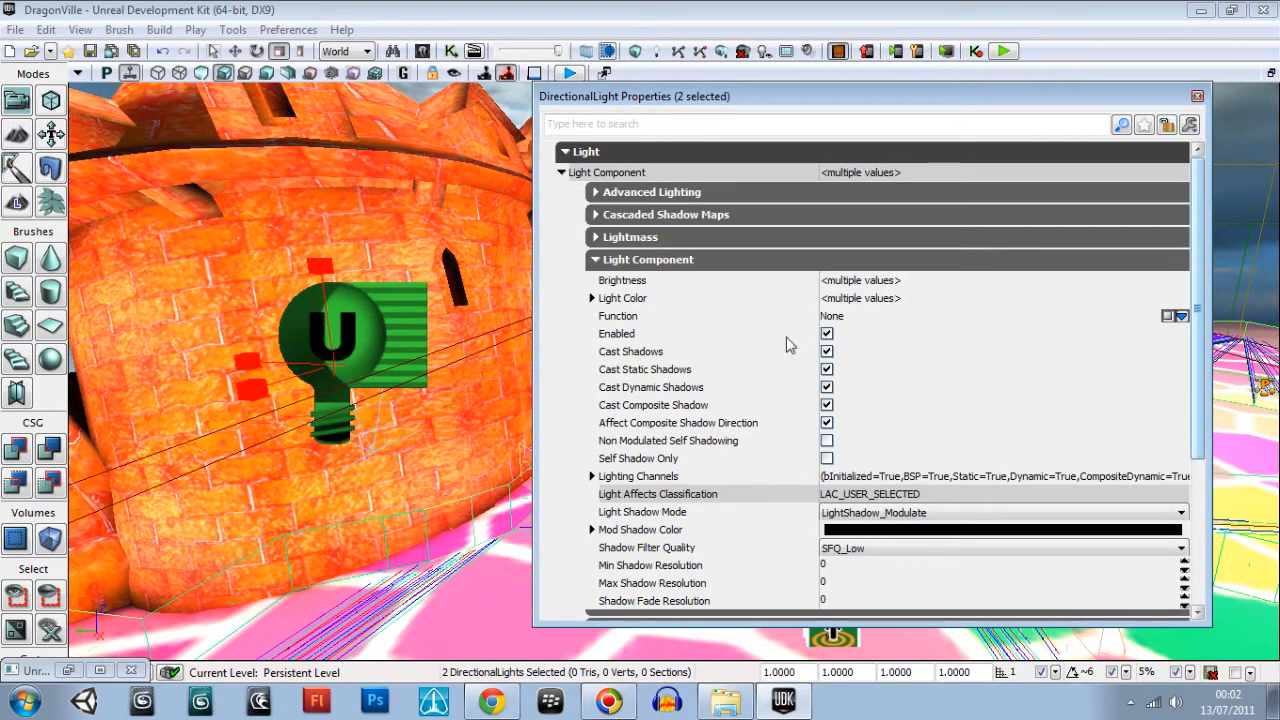
mouse_move(960, 386)
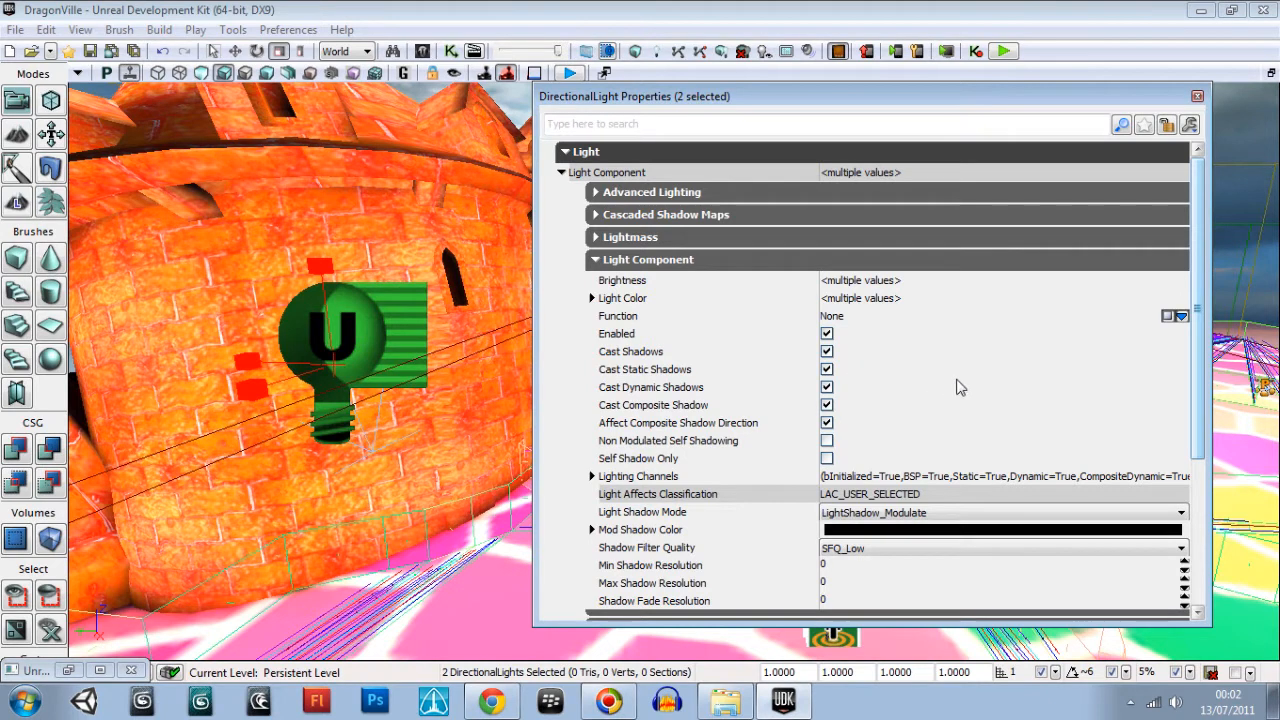
mouse_move(810, 400)
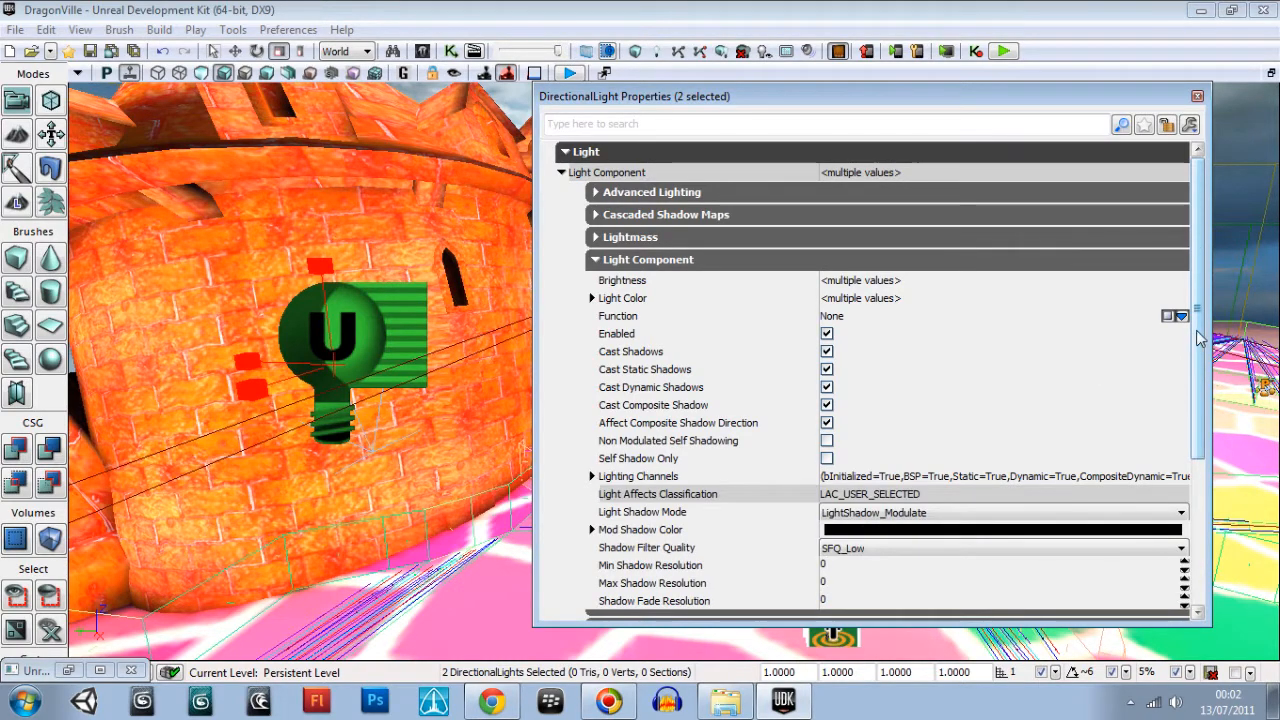
scroll(down, 3)
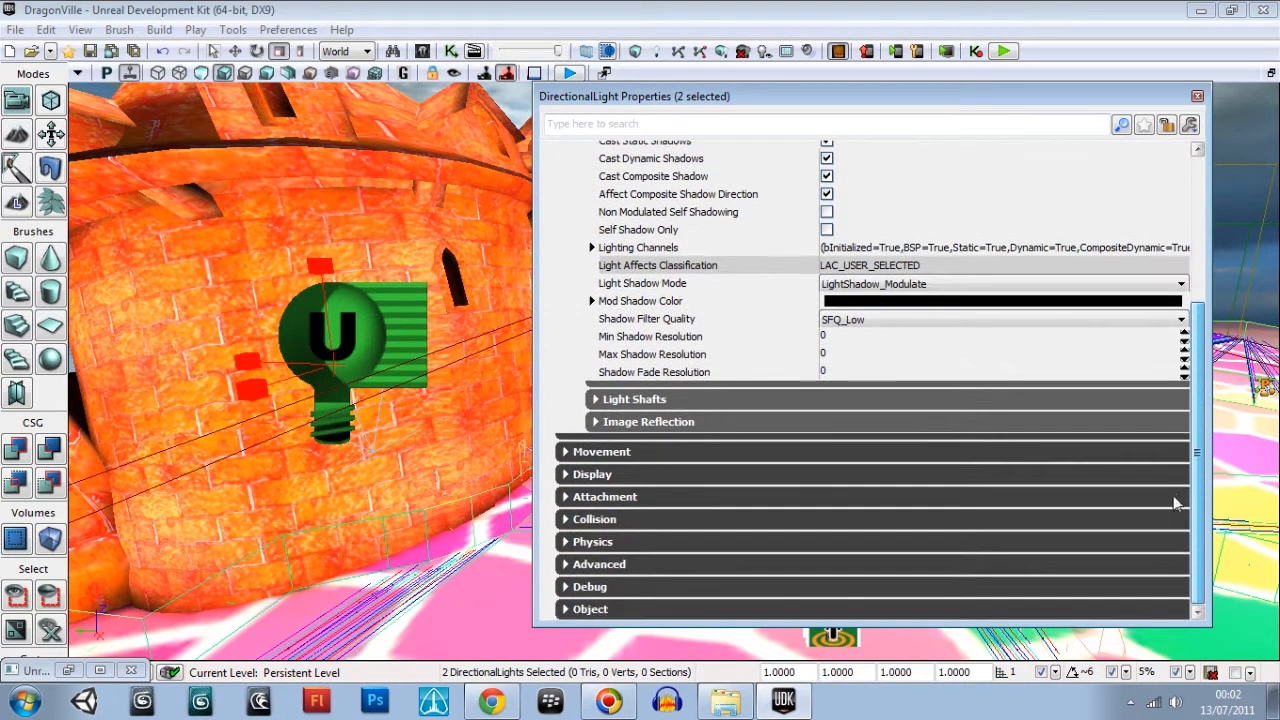
mouse_move(668, 440)
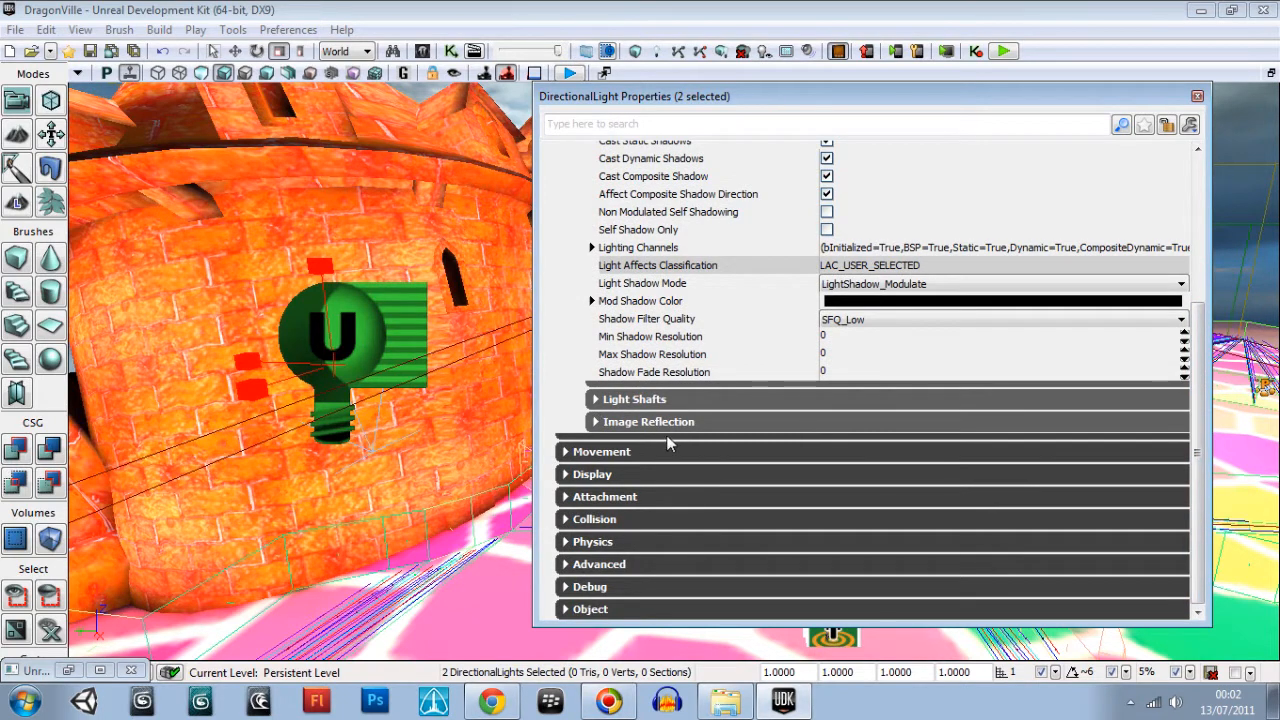
mouse_move(596, 260)
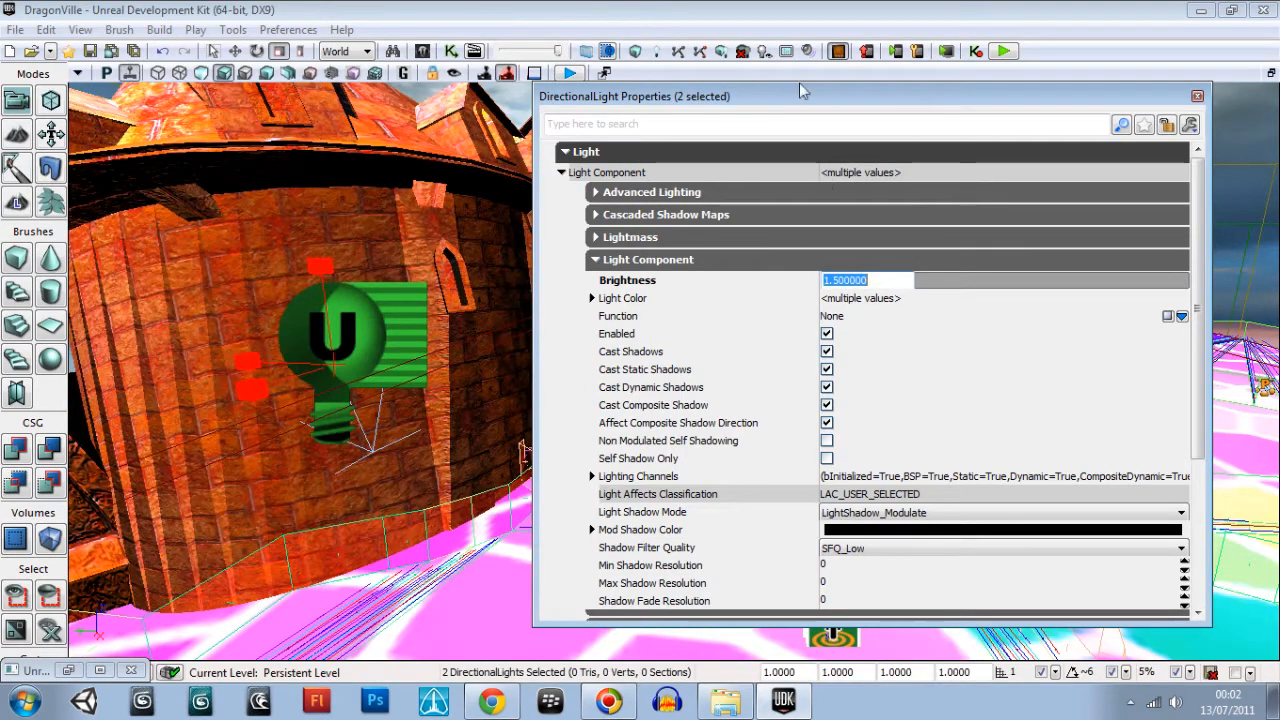
drag(800, 96, 716, 436)
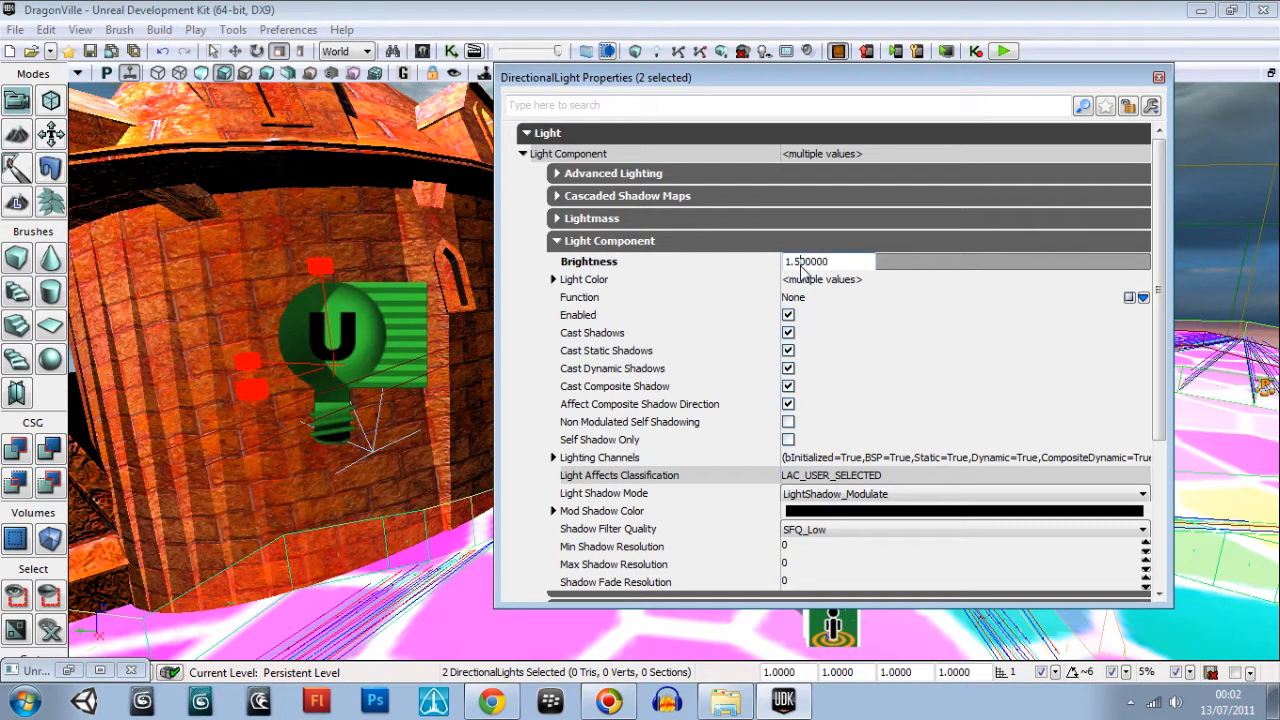
text(1.000000)
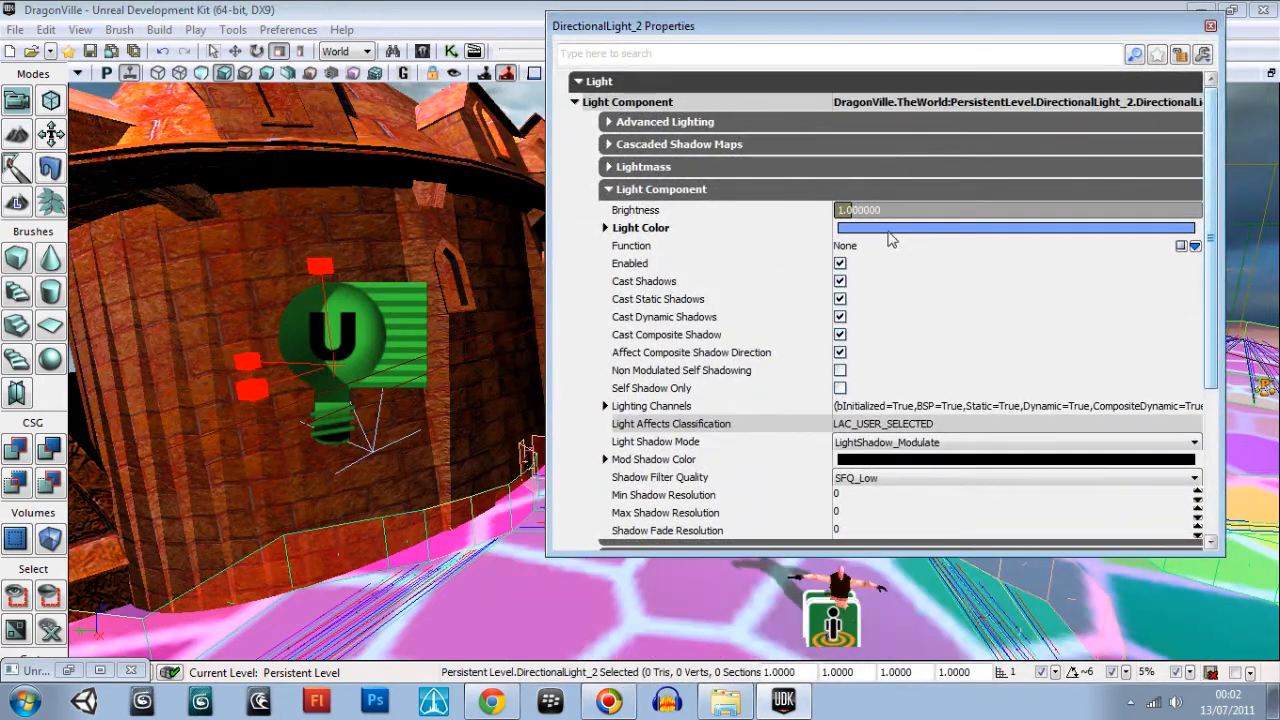
Give DirectionalLight_2 a violet light colour in the colour wheel
click(1016, 228)
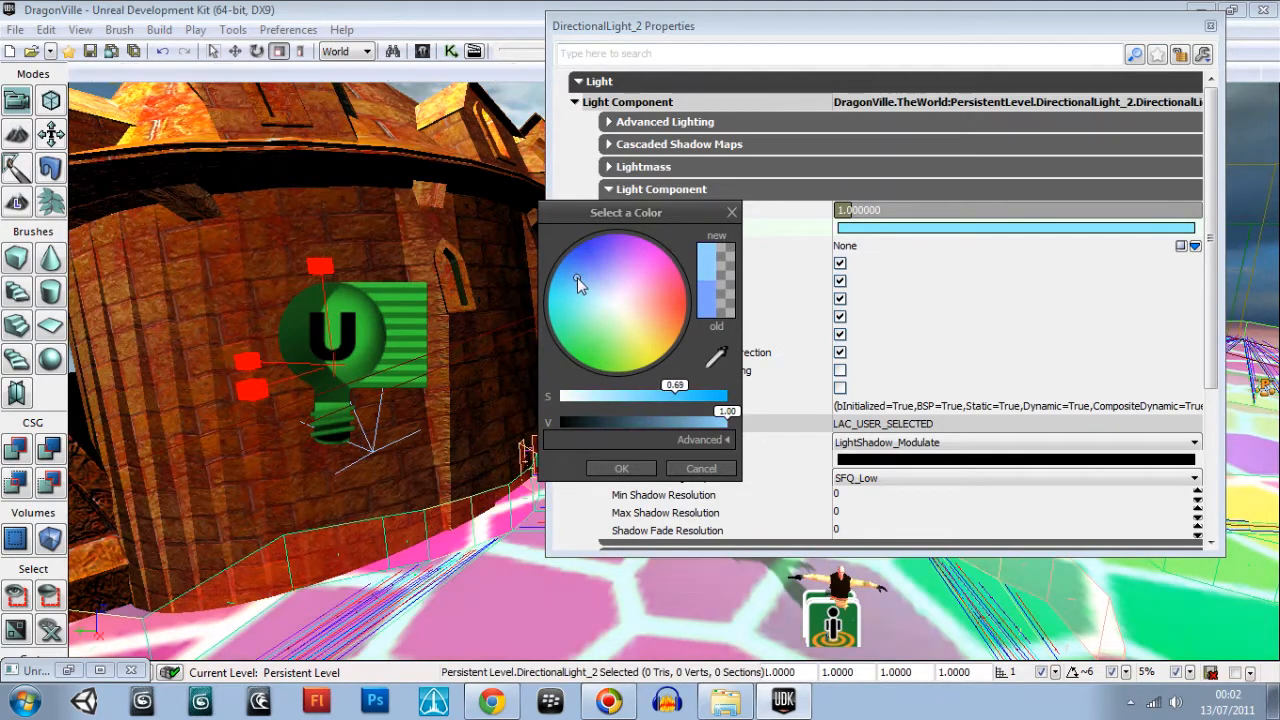
click(656, 284)
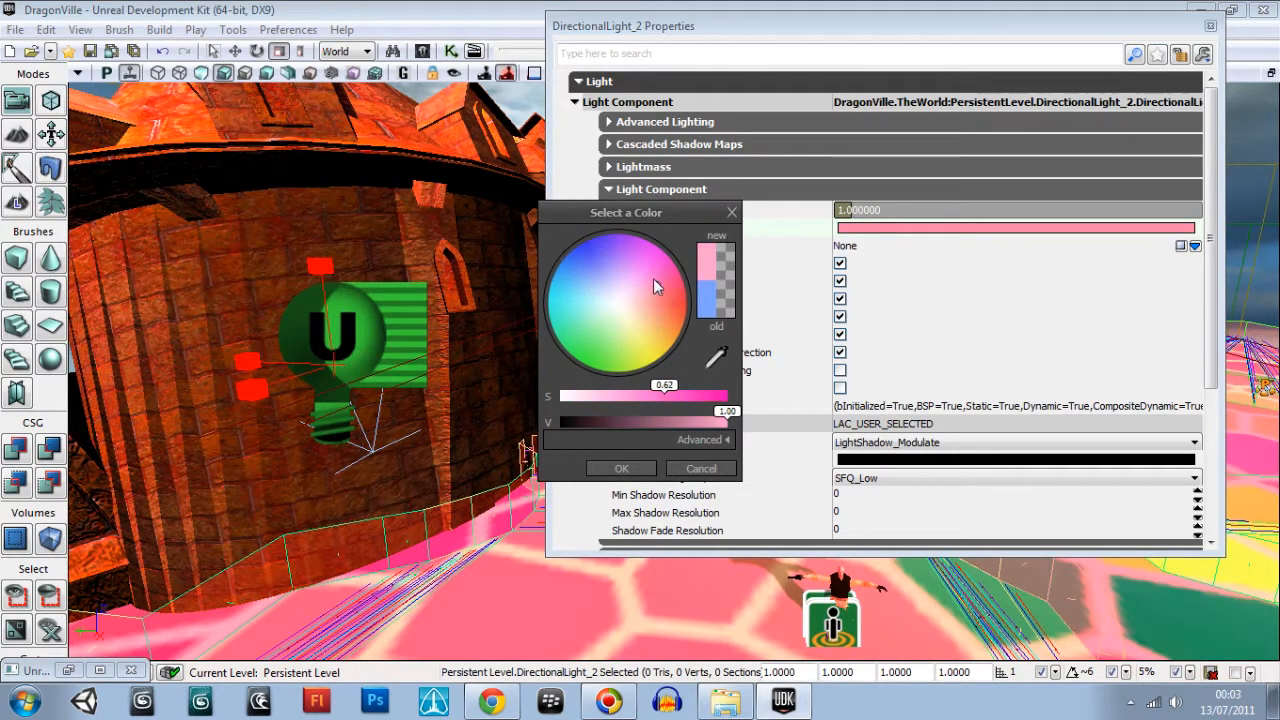
click(602, 252)
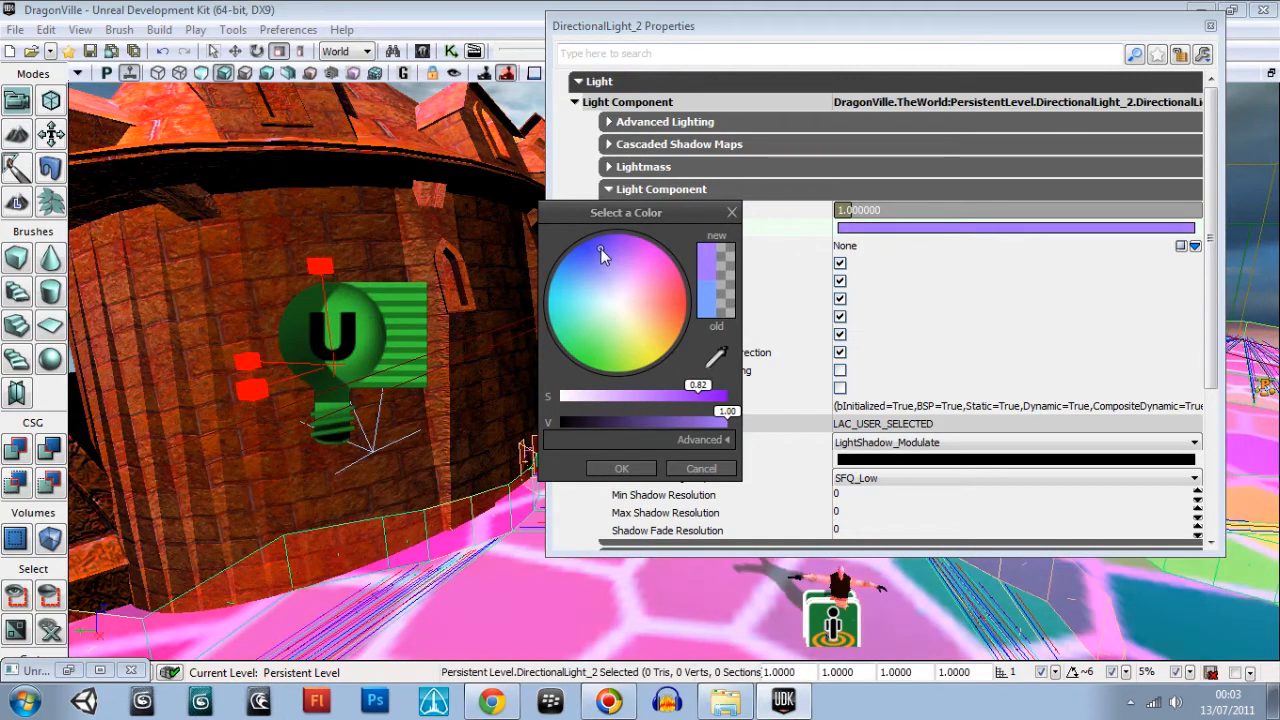
click(610, 258)
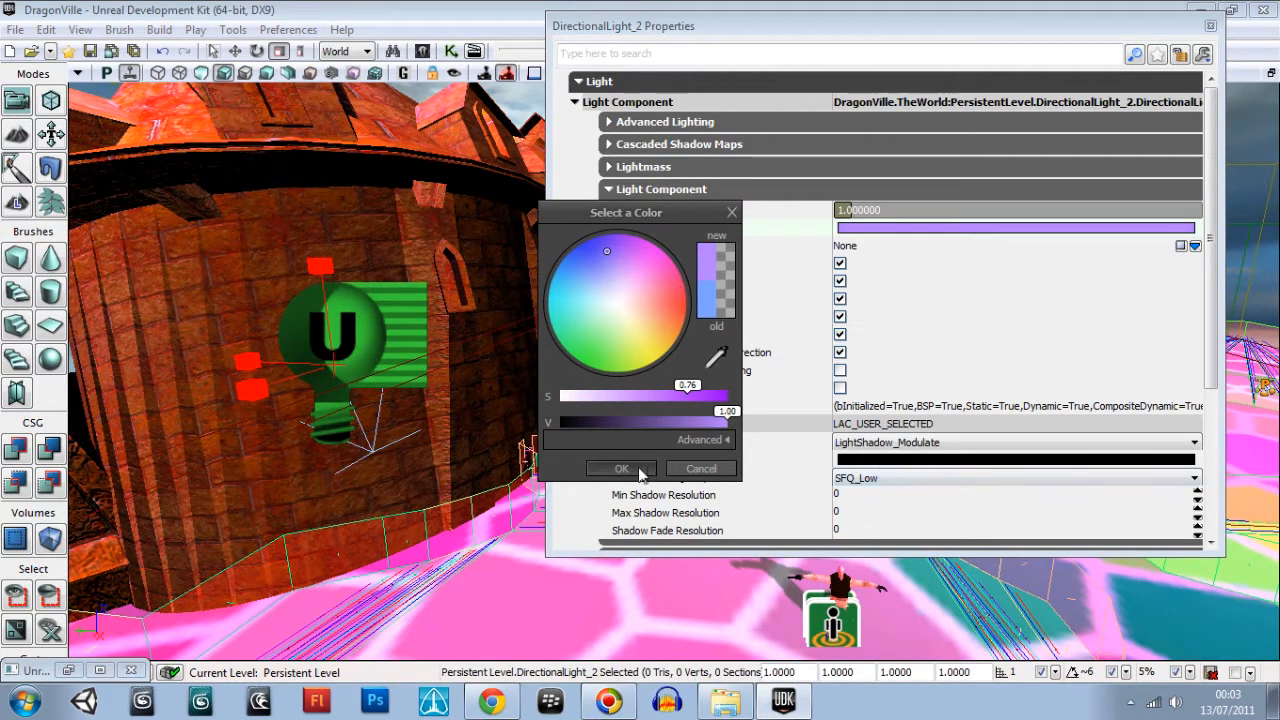
click(620, 468)
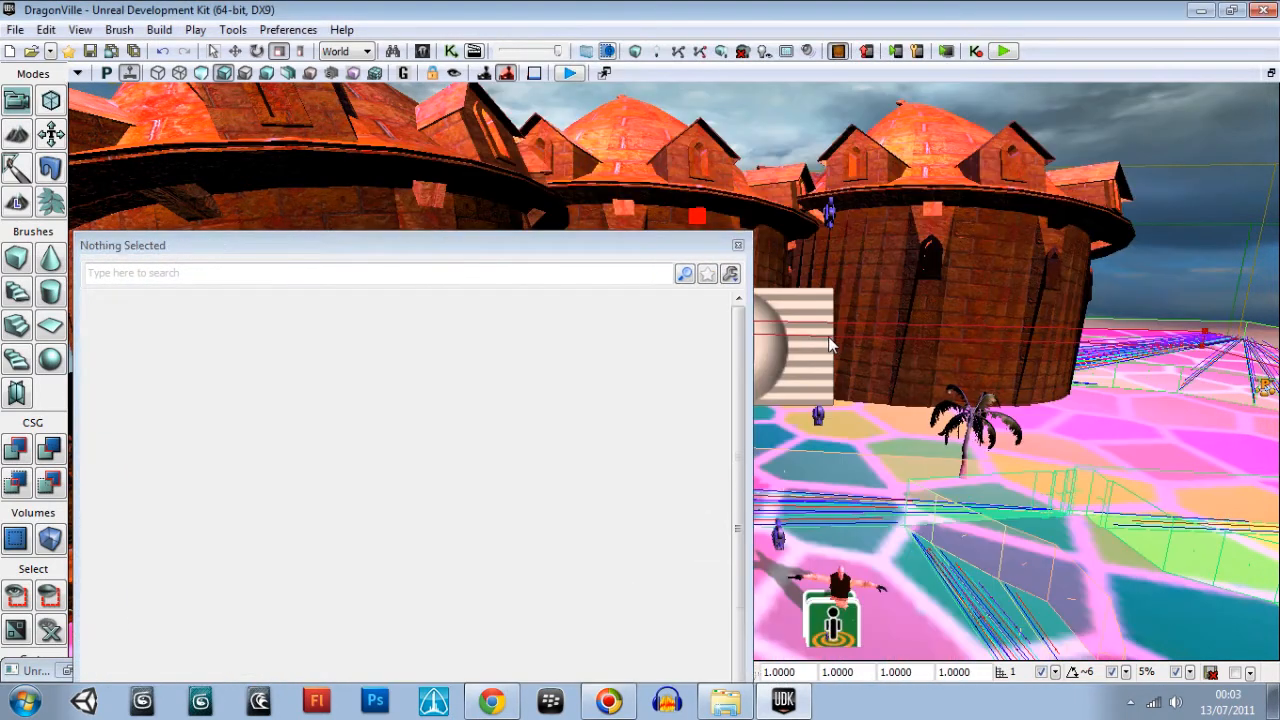
Give DirectionalLight_1 a green light colour
click(796, 344)
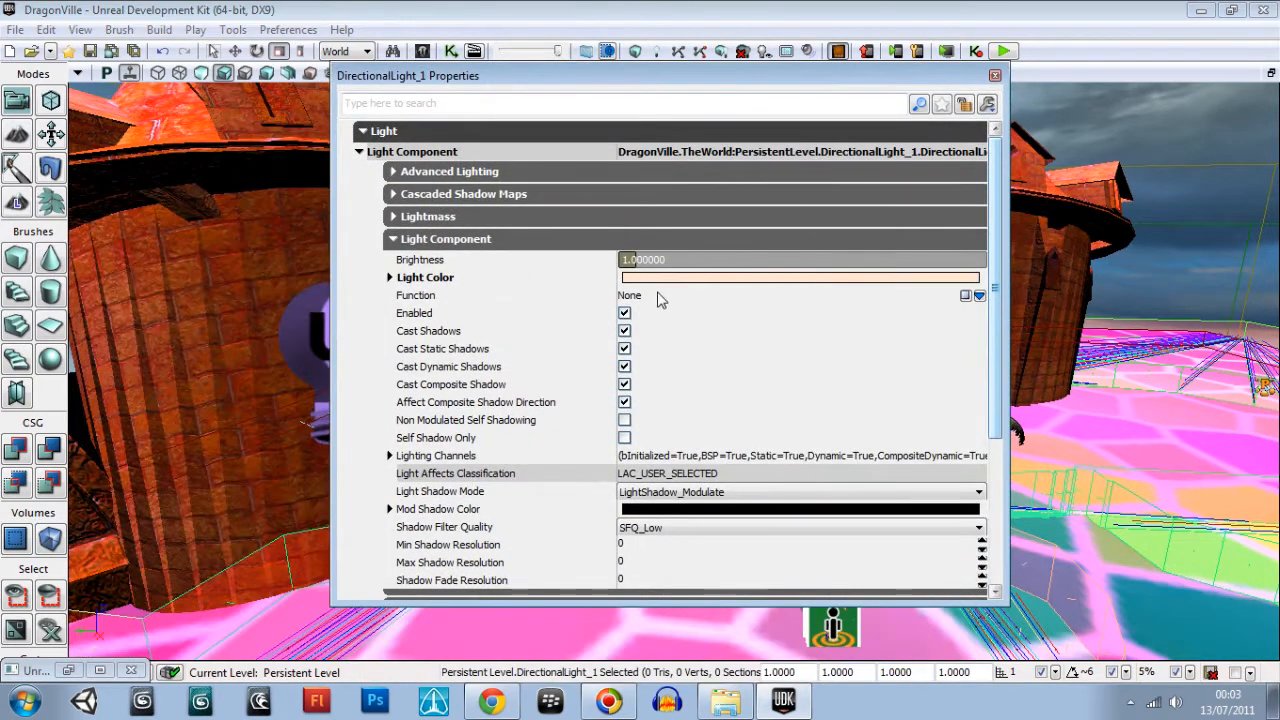
click(800, 276)
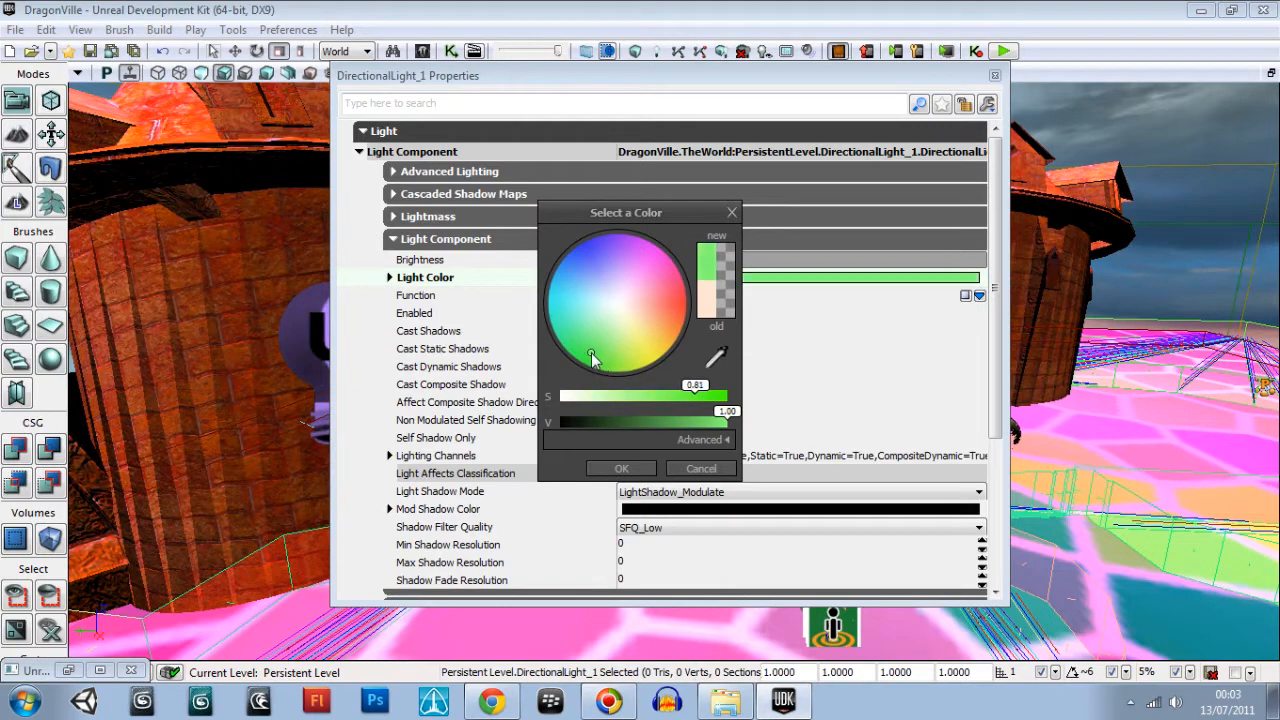
drag(592, 356, 616, 352)
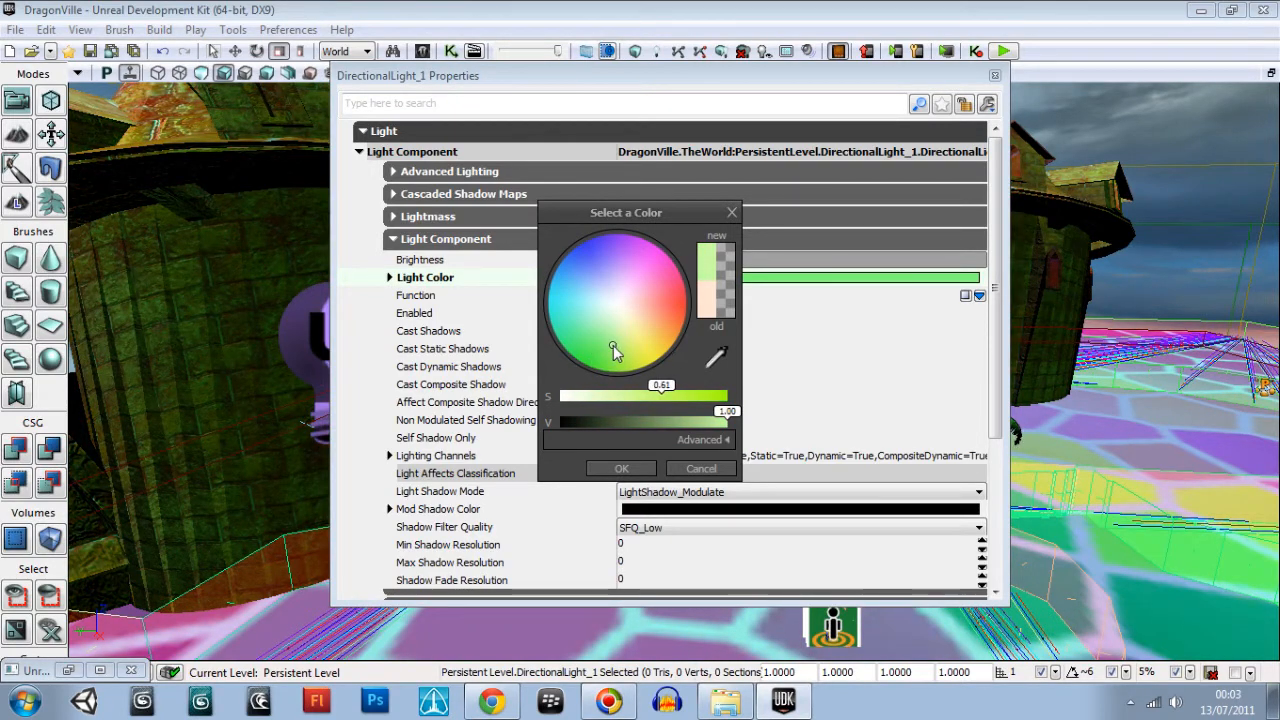
drag(616, 352, 608, 348)
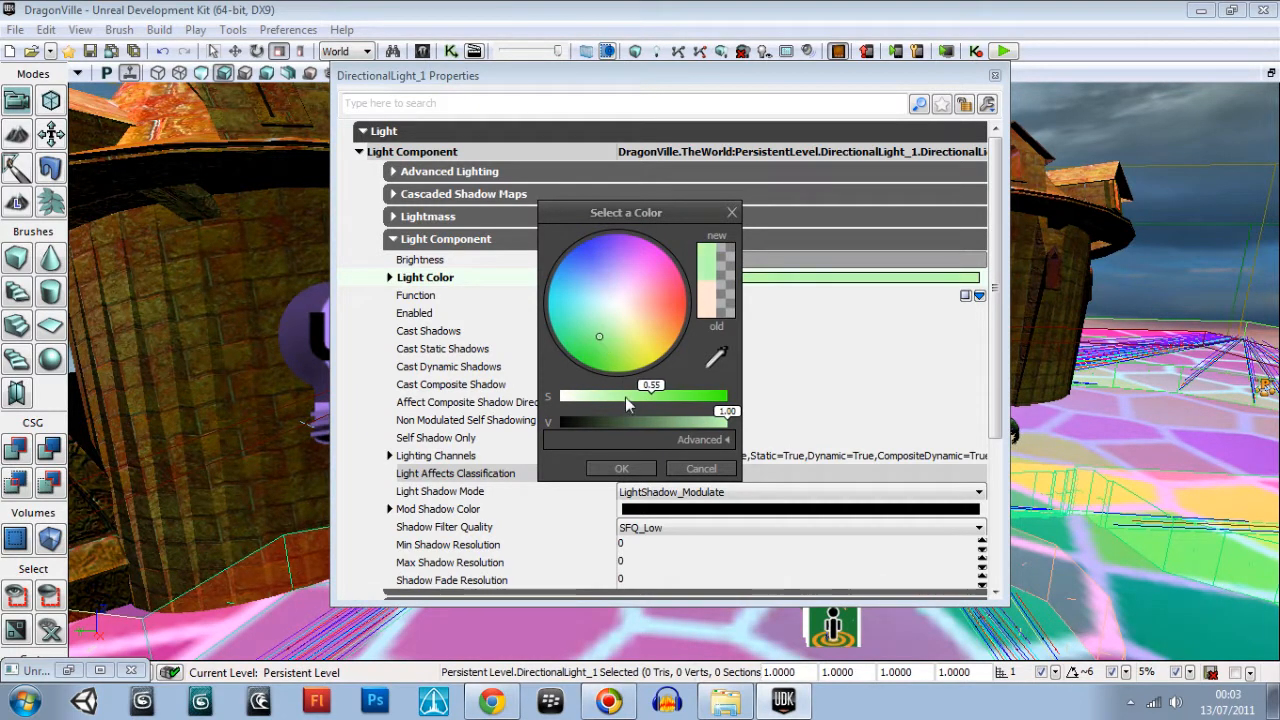
click(620, 468)
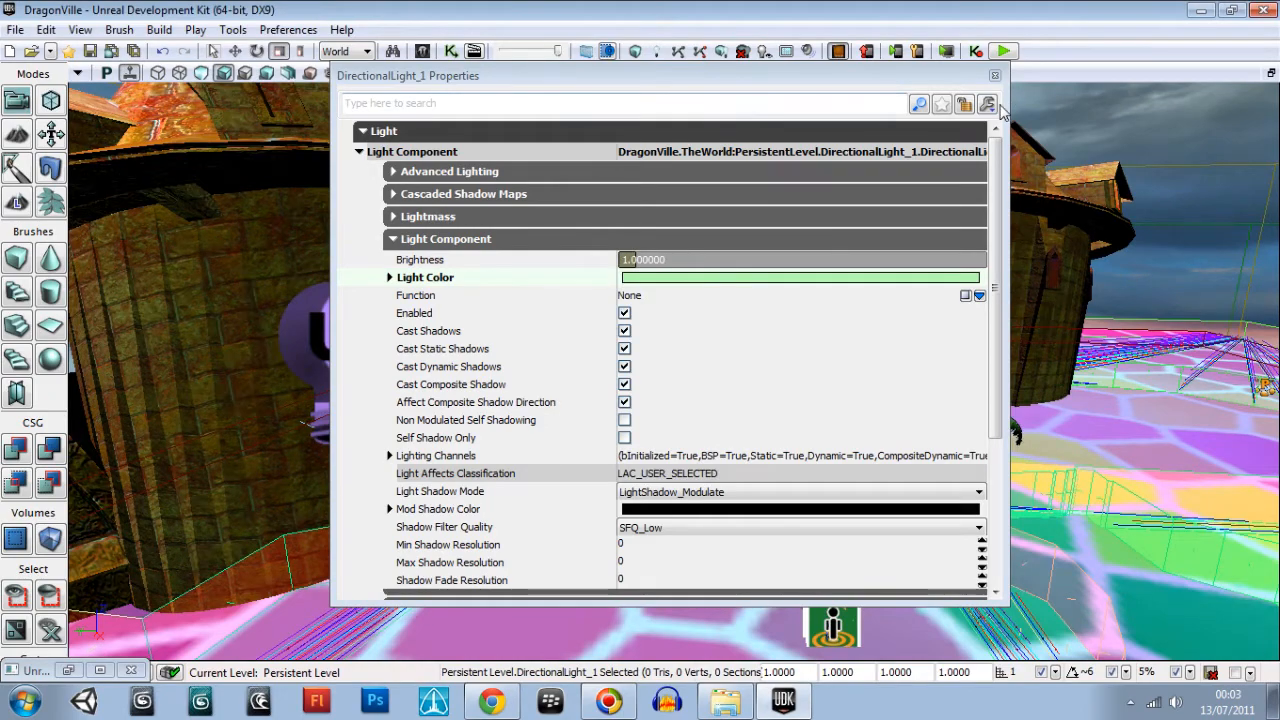
Close the DirectionalLight_1 properties window
click(988, 76)
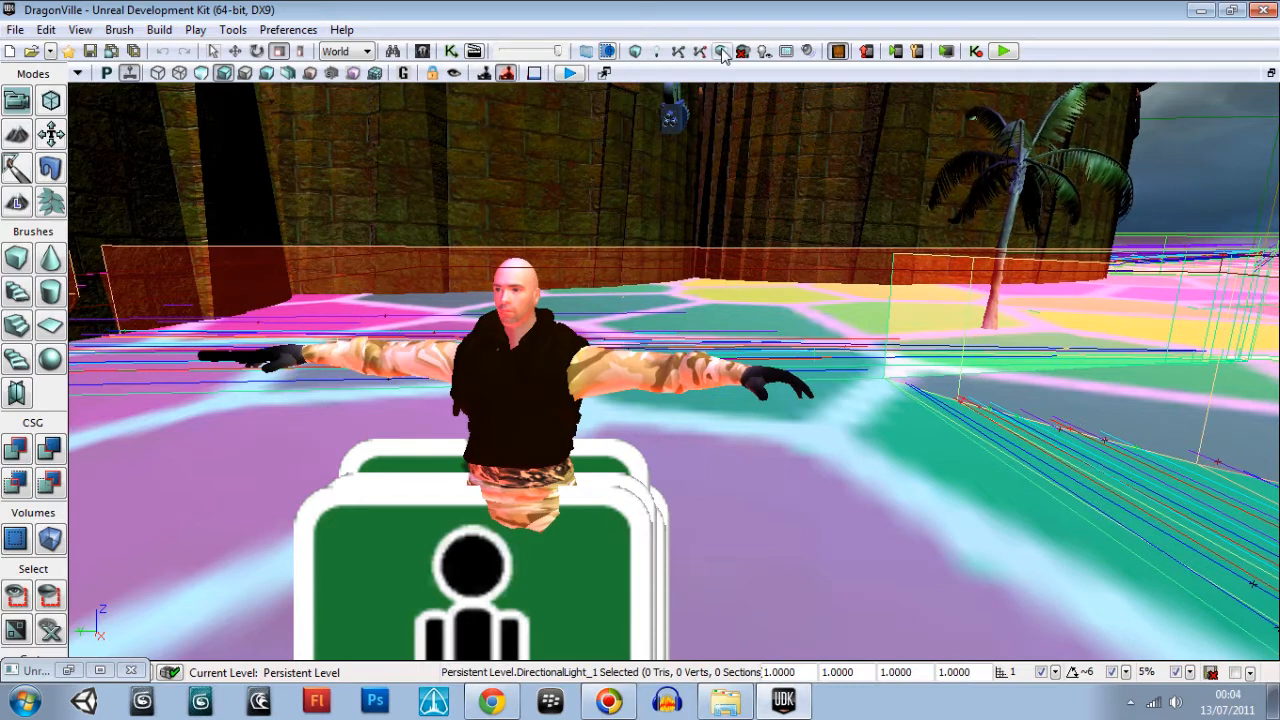
Start a Build All of the DragonVille level
click(724, 50)
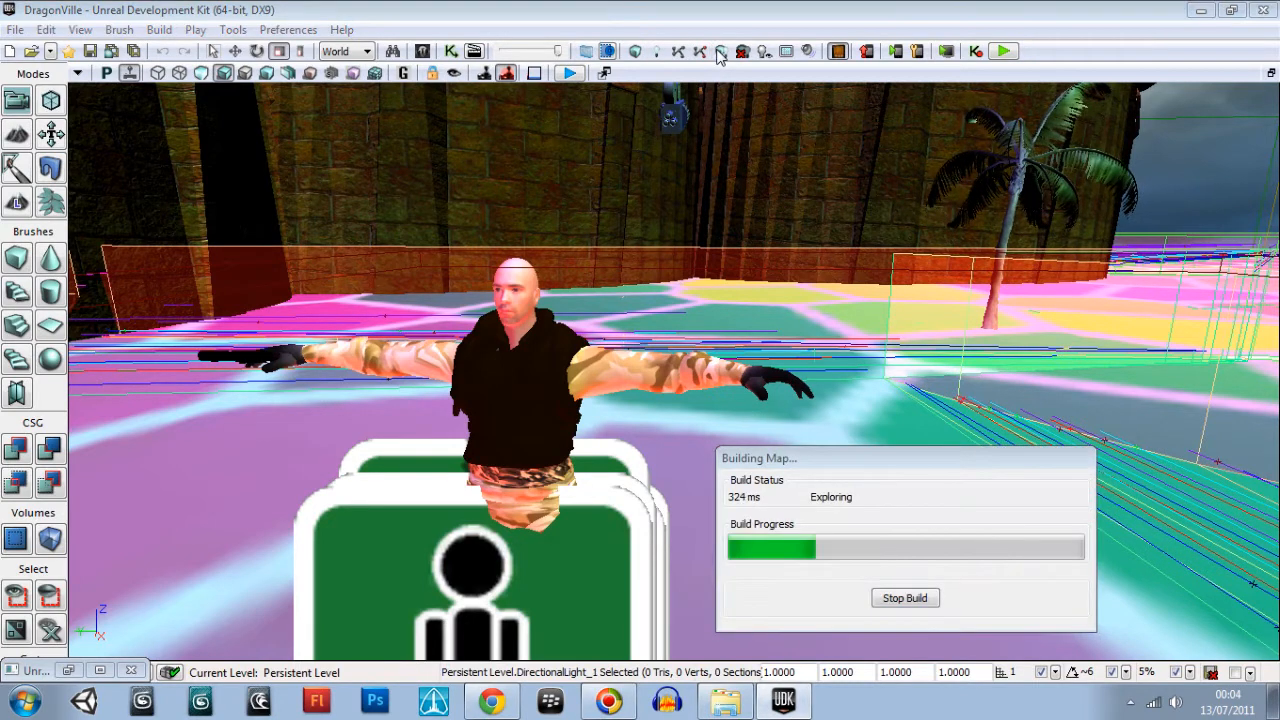
mouse_move(992, 370)
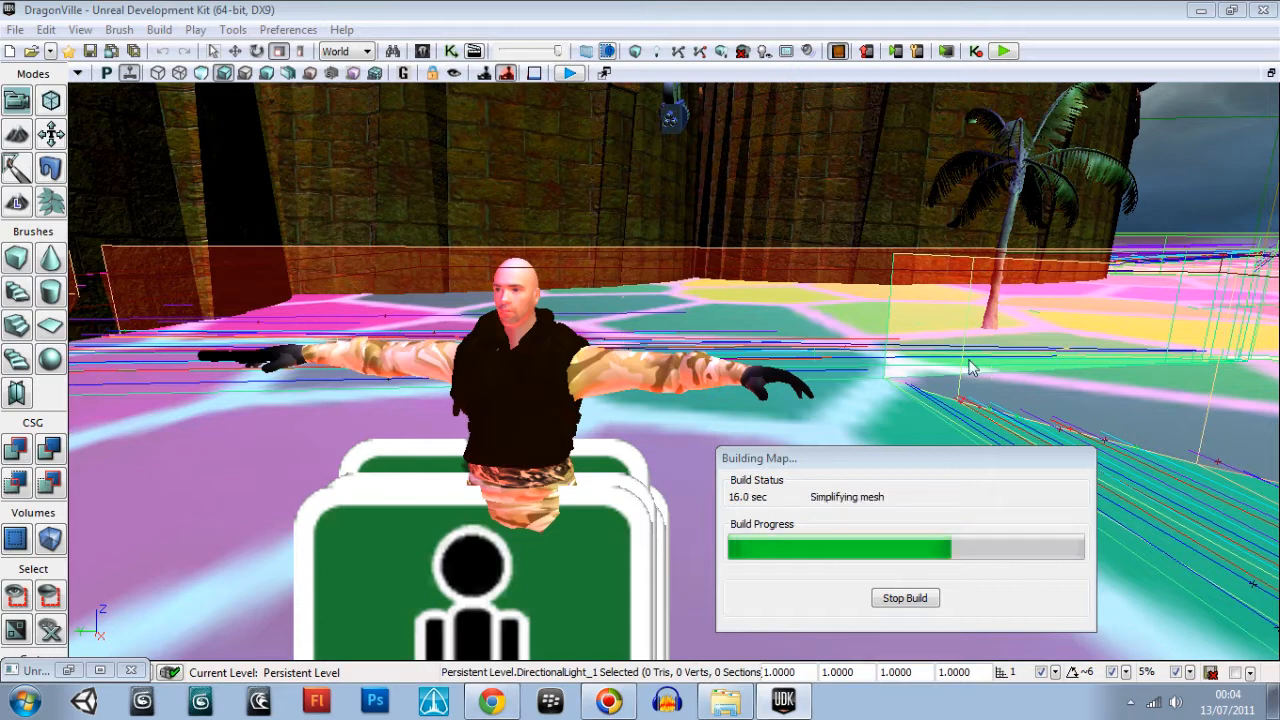
mouse_move(416, 90)
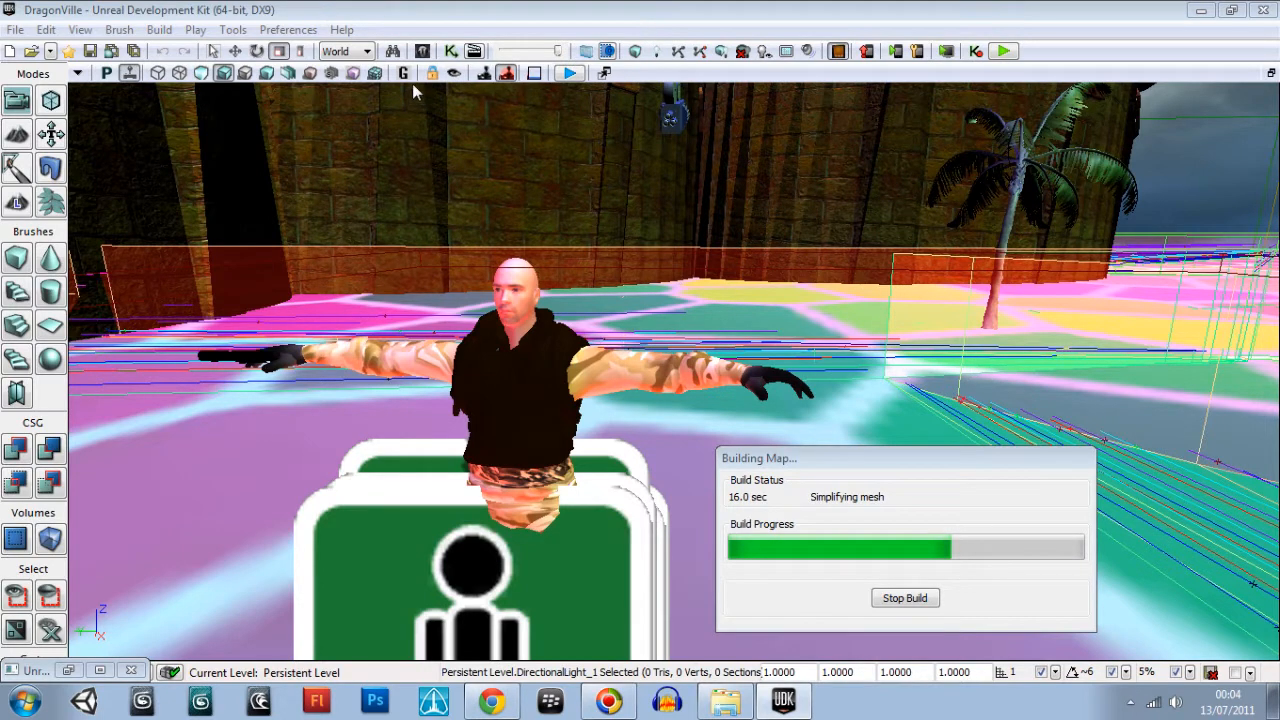
mouse_move(588, 192)
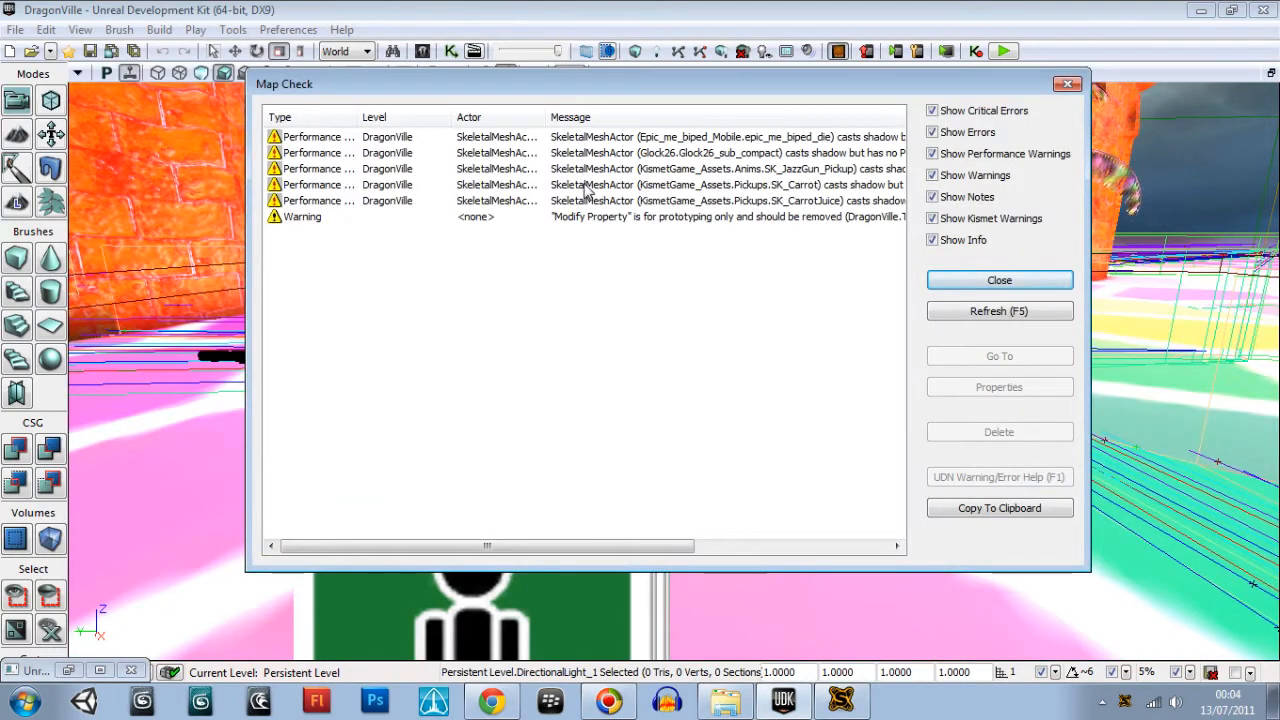
Dismiss the Map Check warnings report
click(1000, 280)
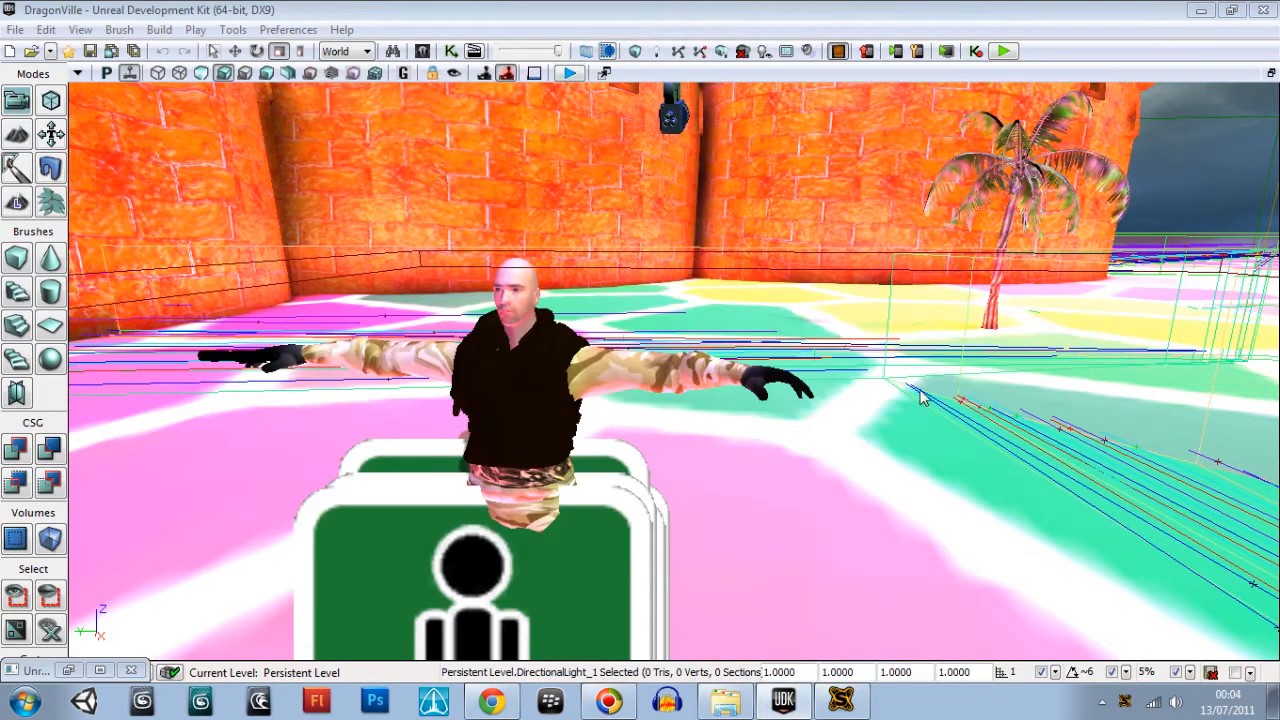
mouse_move(340, 104)
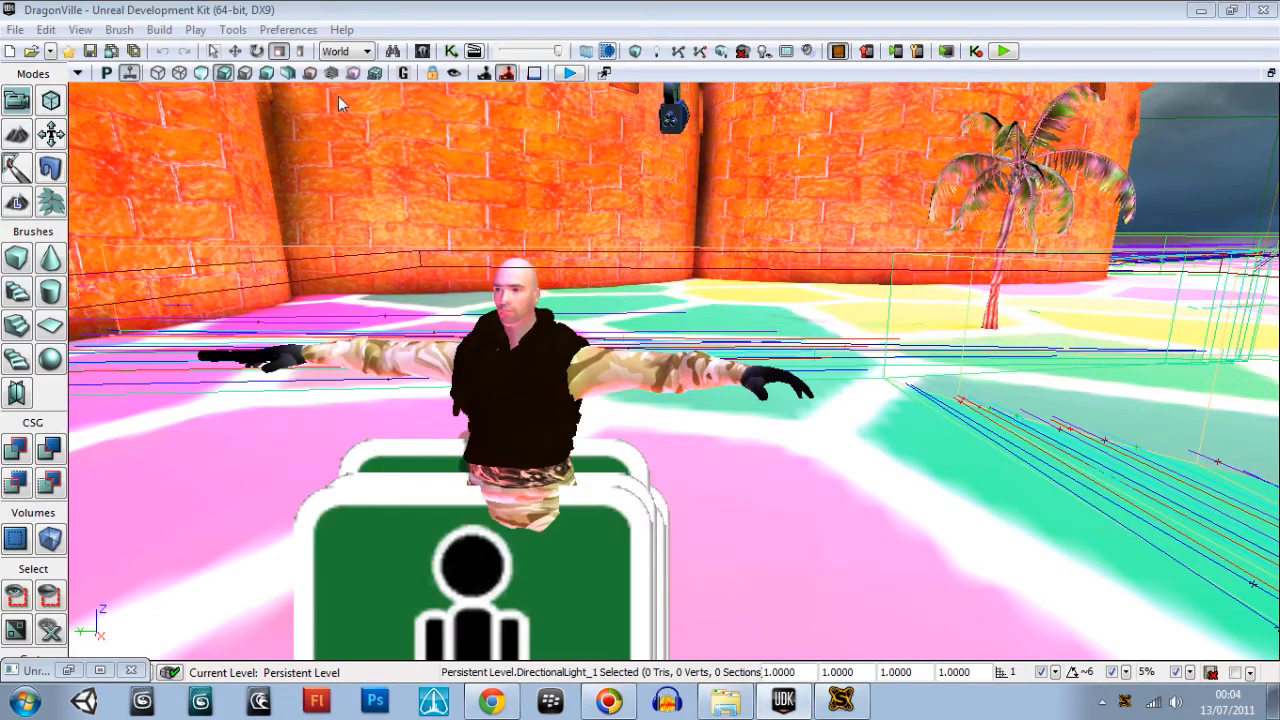
mouse_move(796, 578)
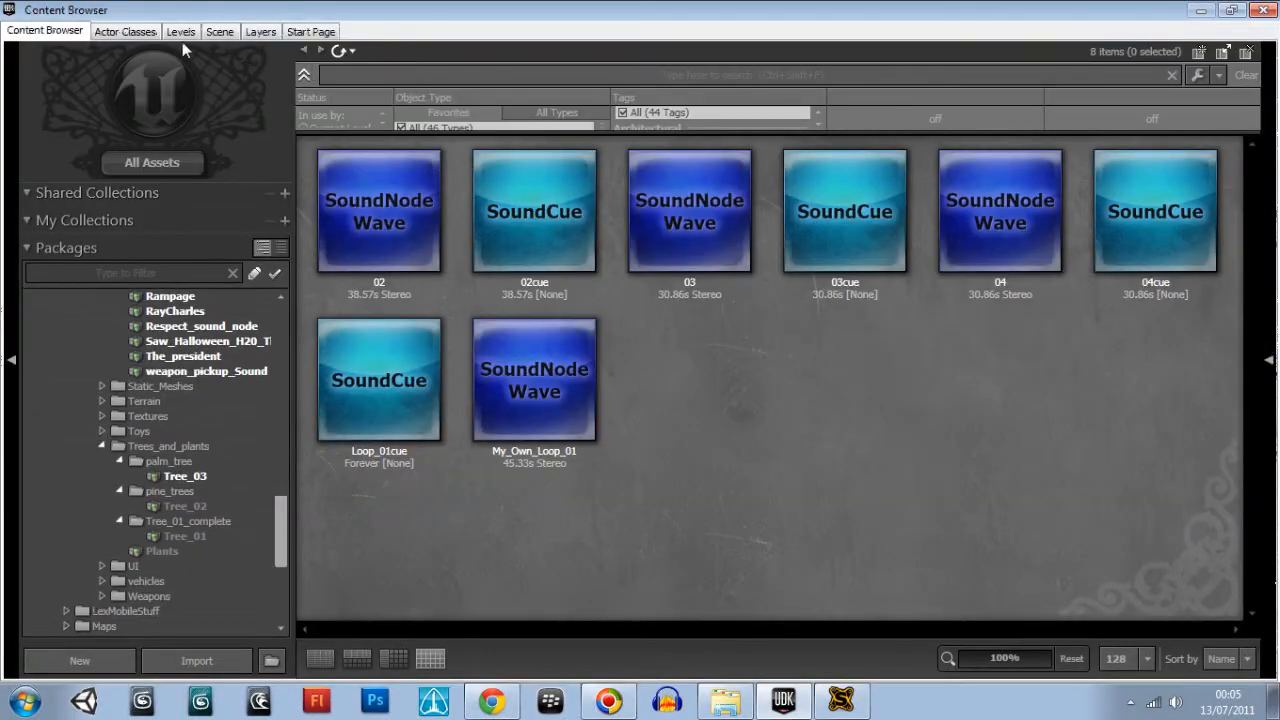
Select DirectionalLight_1 from the Scene actor list and return to the DragonVille viewport
click(216, 32)
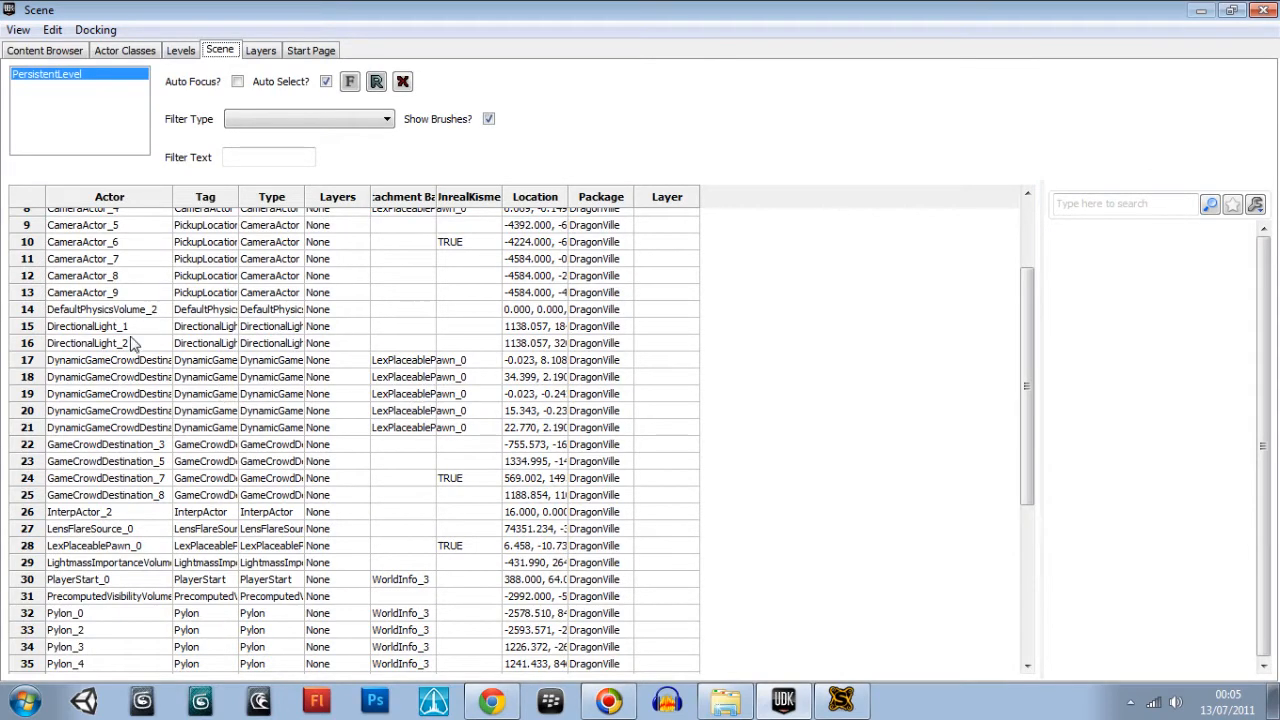
click(88, 344)
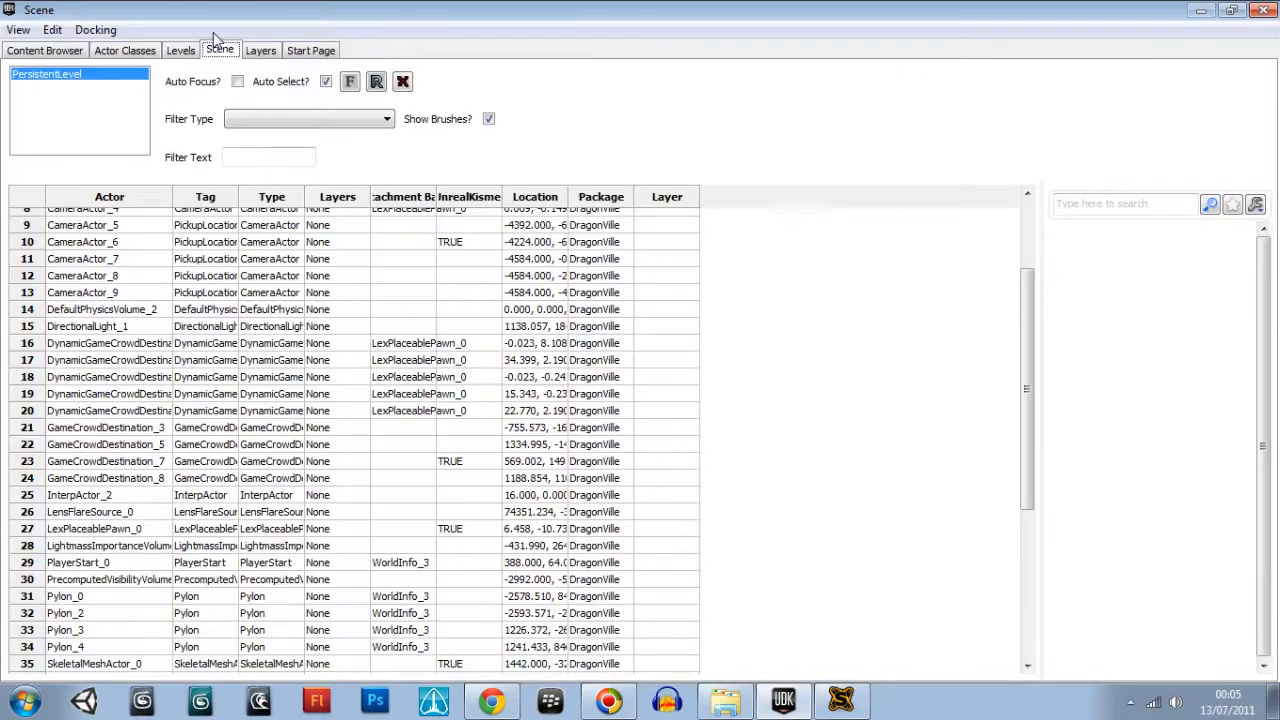
mouse_move(156, 332)
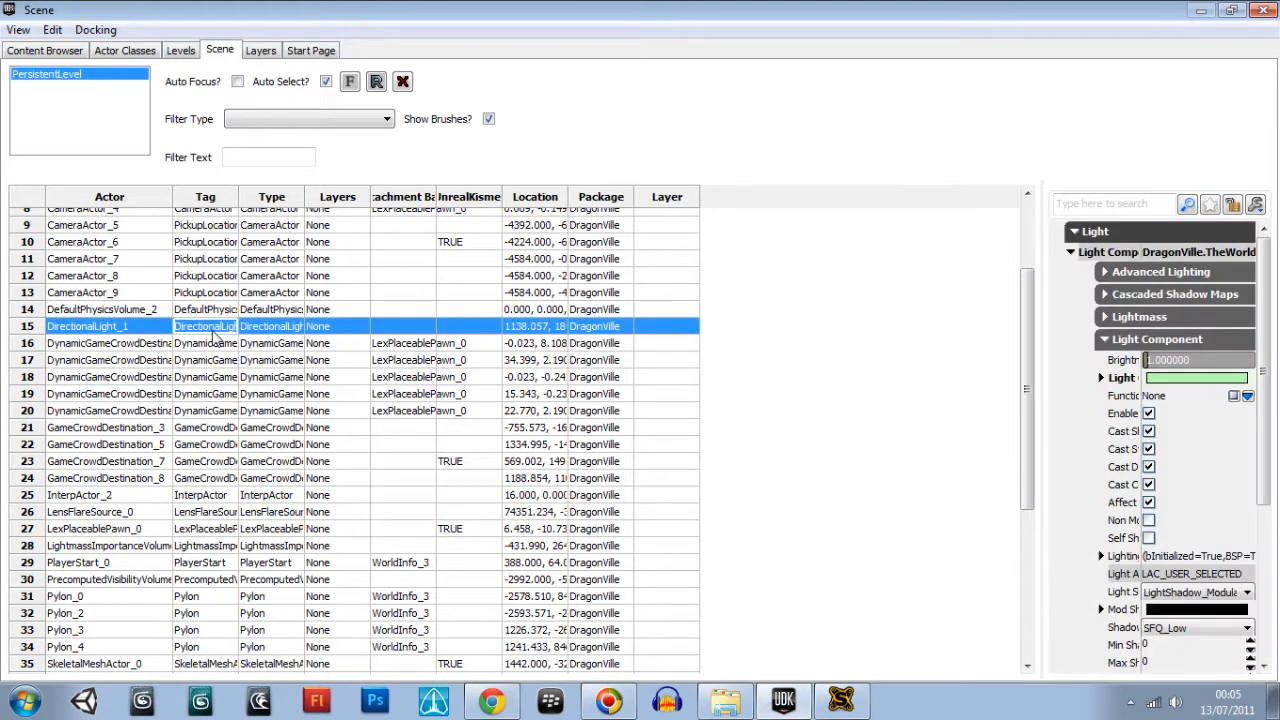
mouse_move(1204, 22)
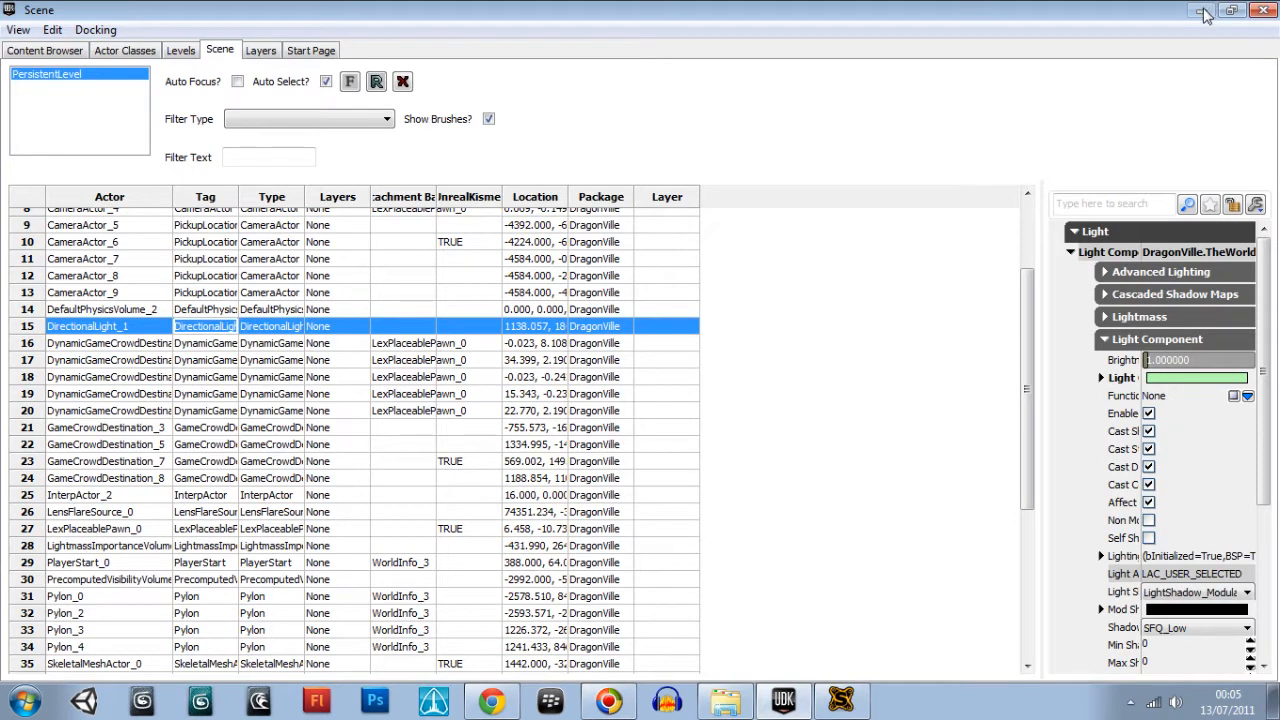
mouse_move(1264, 14)
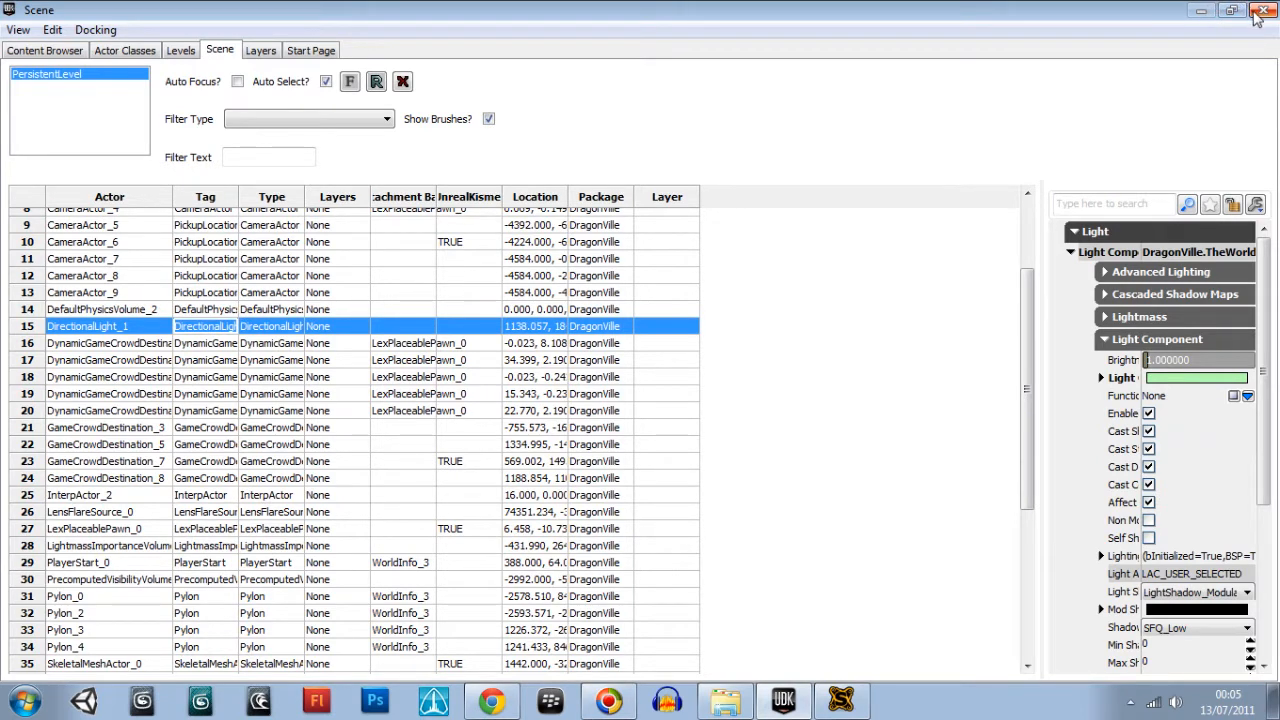
mouse_move(1044, 352)
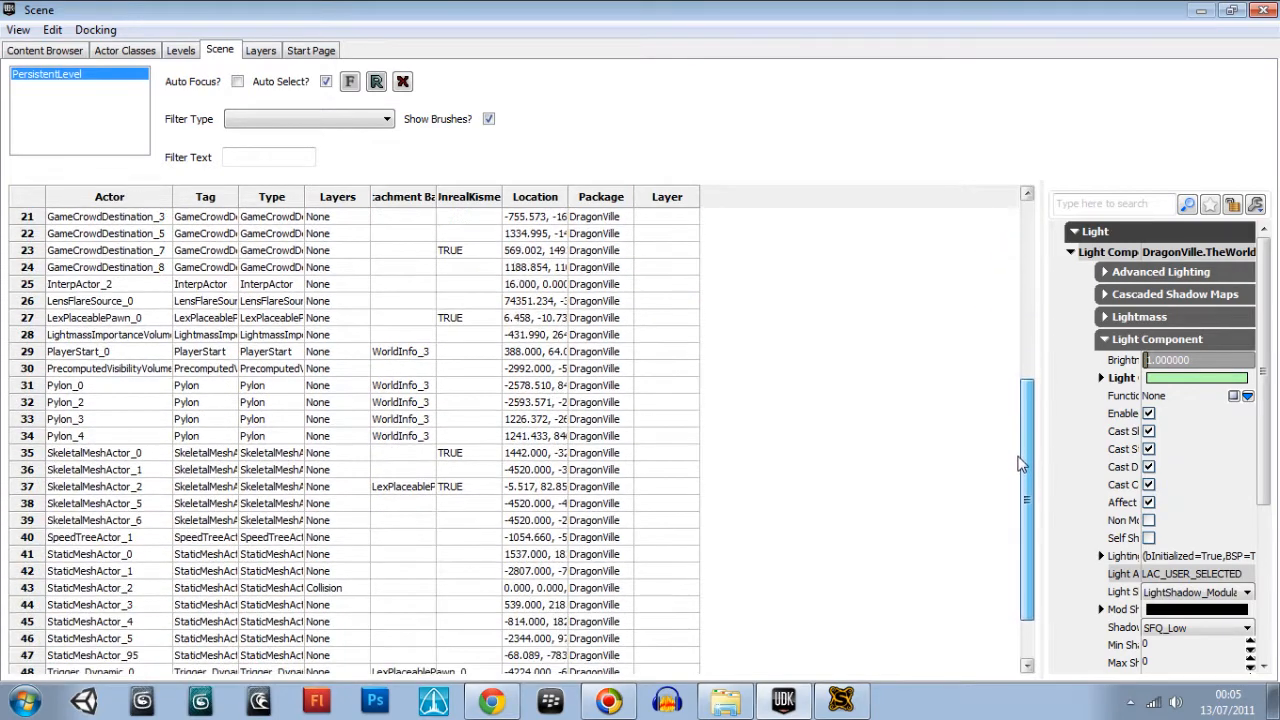
scroll(down, 3)
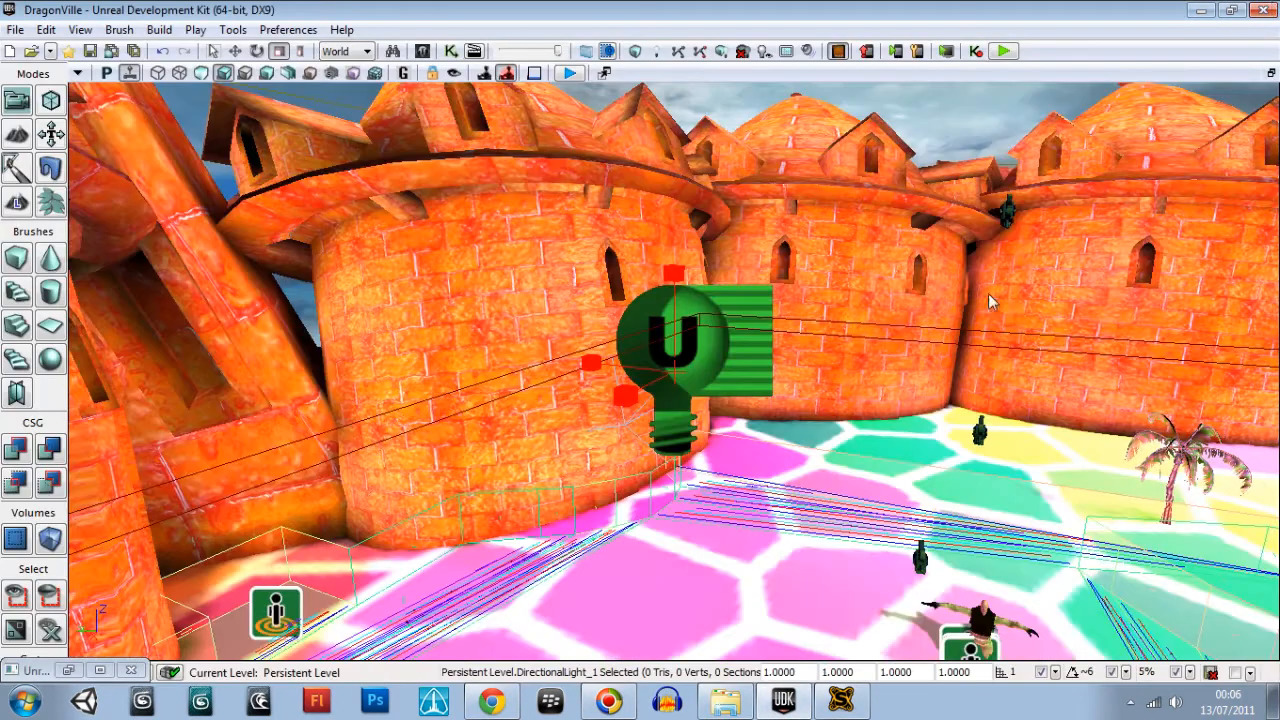
Set DirectionalLight_1's brightness to 0.6 and choose a yellow-green light colour in its properties
right_click(676, 330)
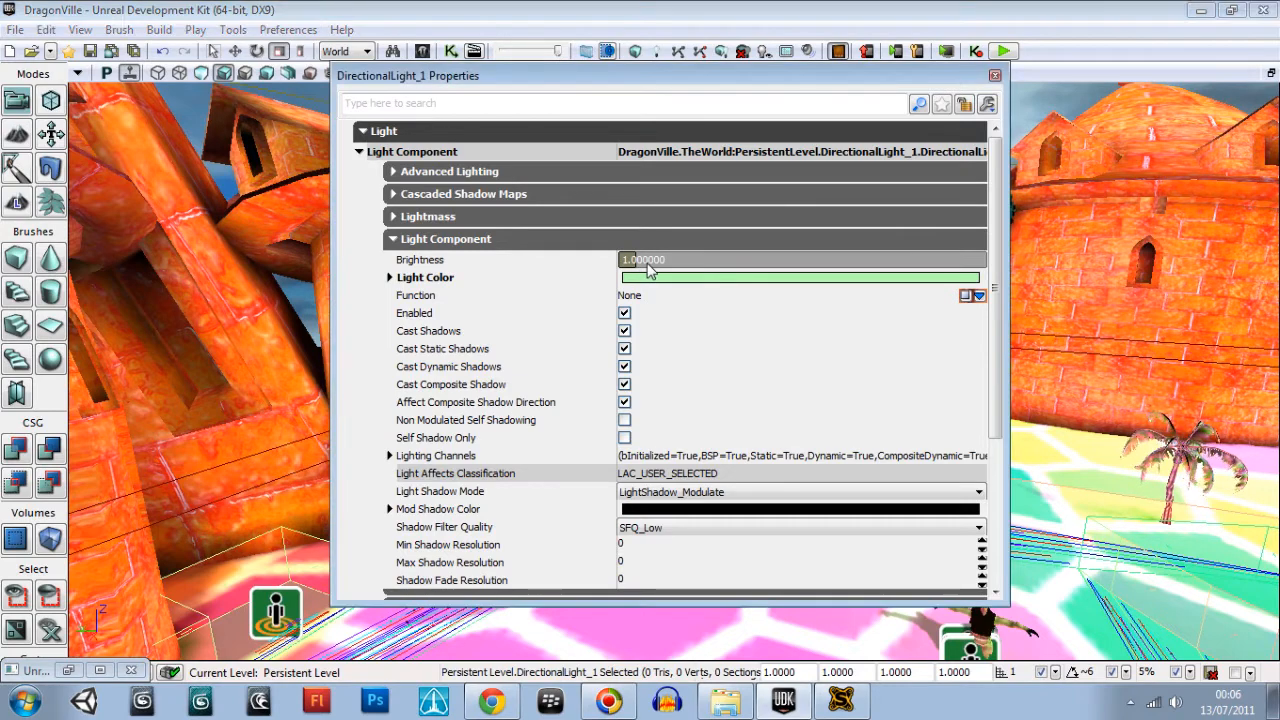
double_click(648, 260)
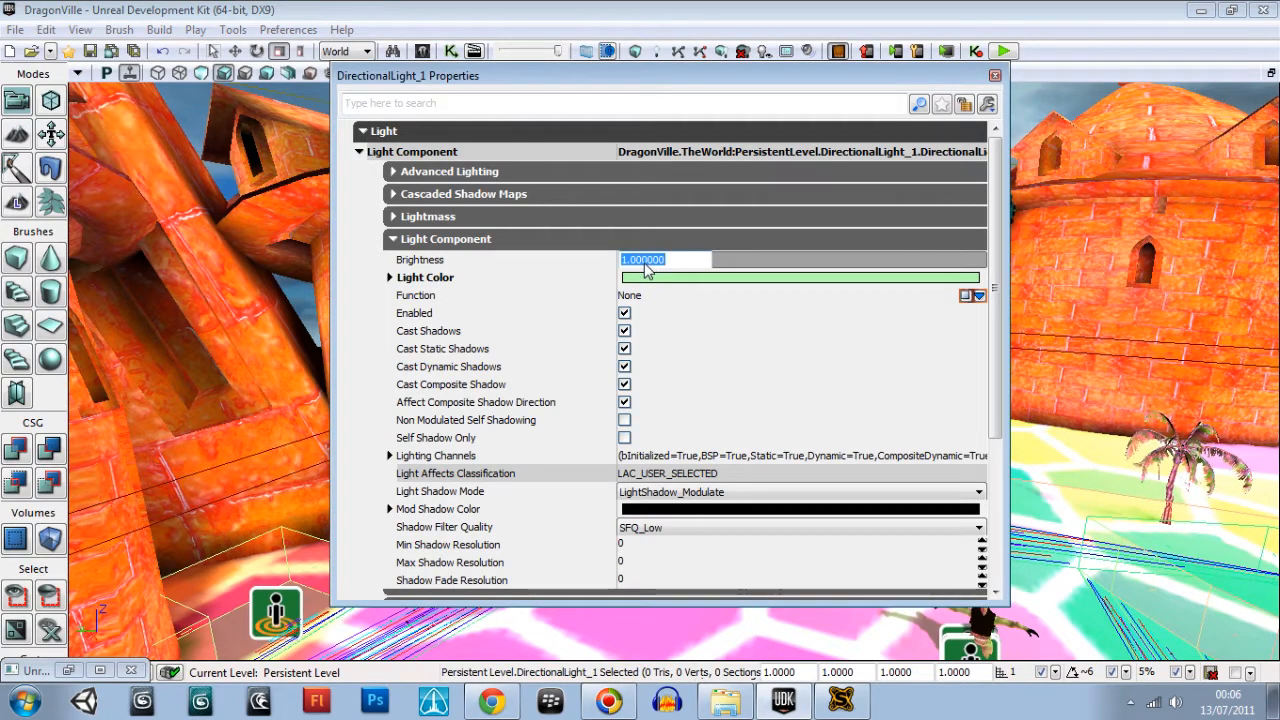
text(0)
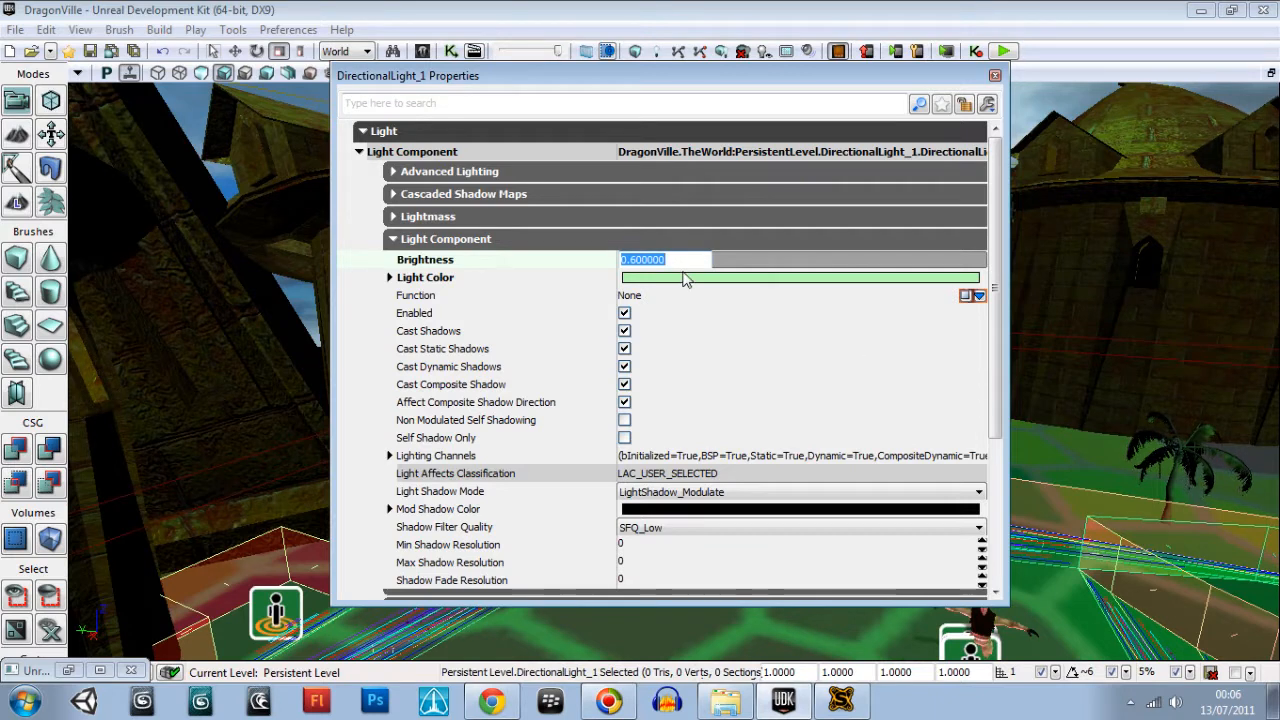
click(800, 276)
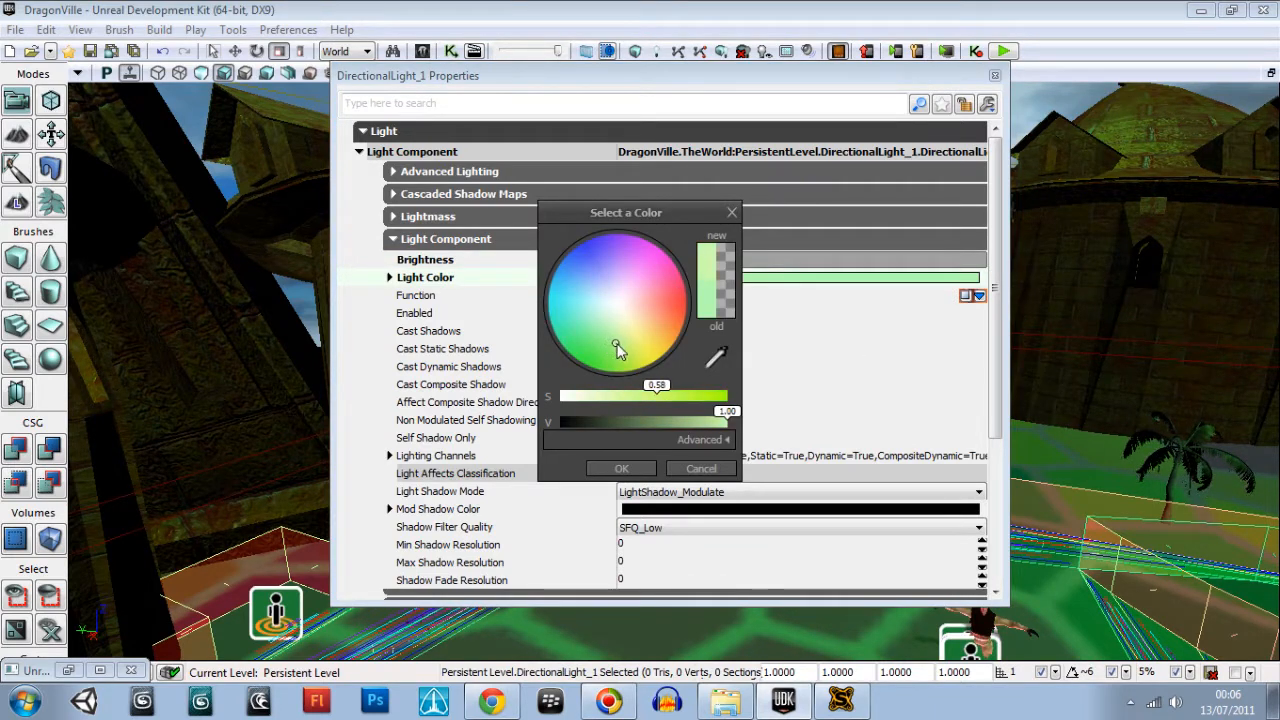
click(624, 348)
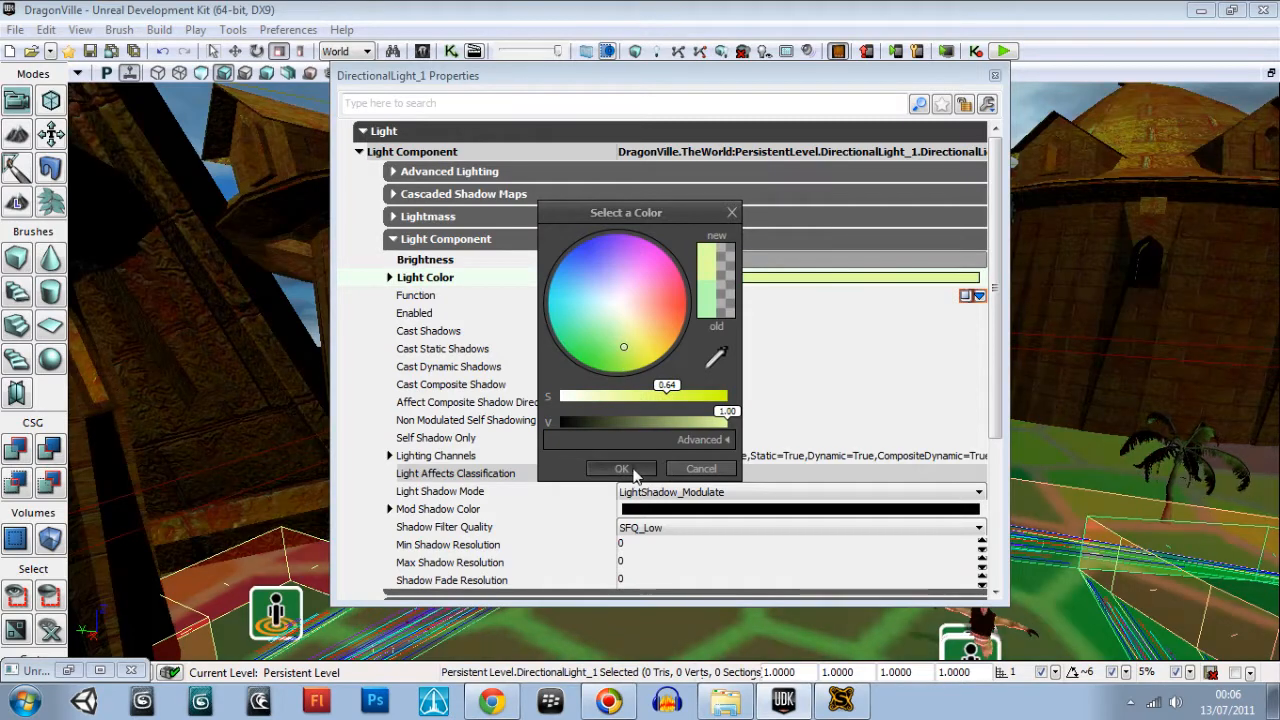
click(620, 468)
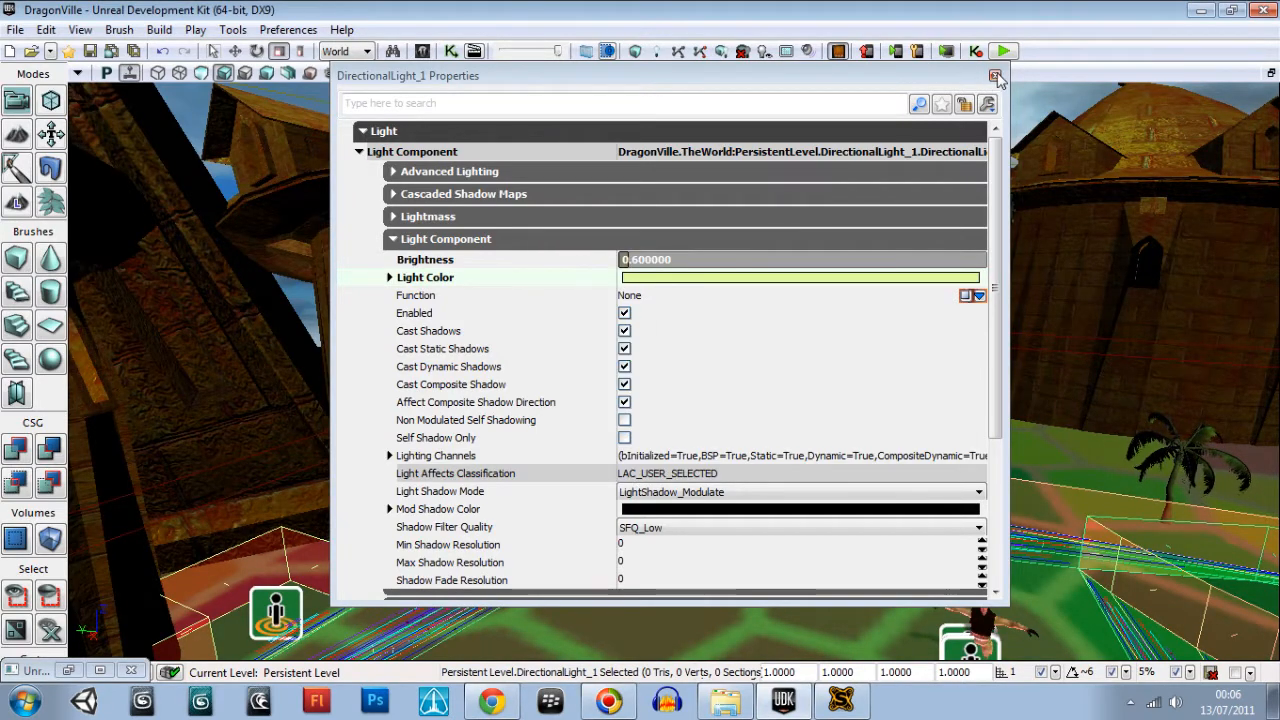
Close DirectionalLight_1's properties to reveal the dimmer green-tinted arena
click(994, 76)
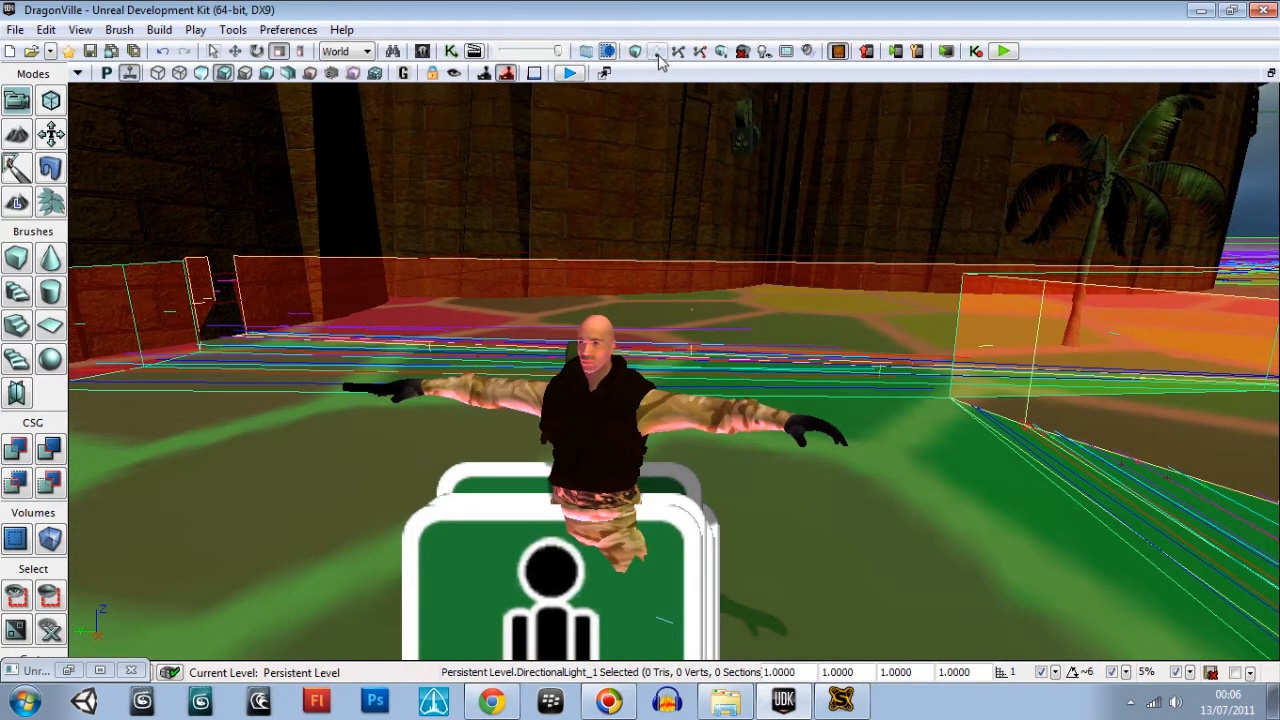
Rebuild the DragonVille lighting with default build options and dismiss the map check report
click(654, 50)
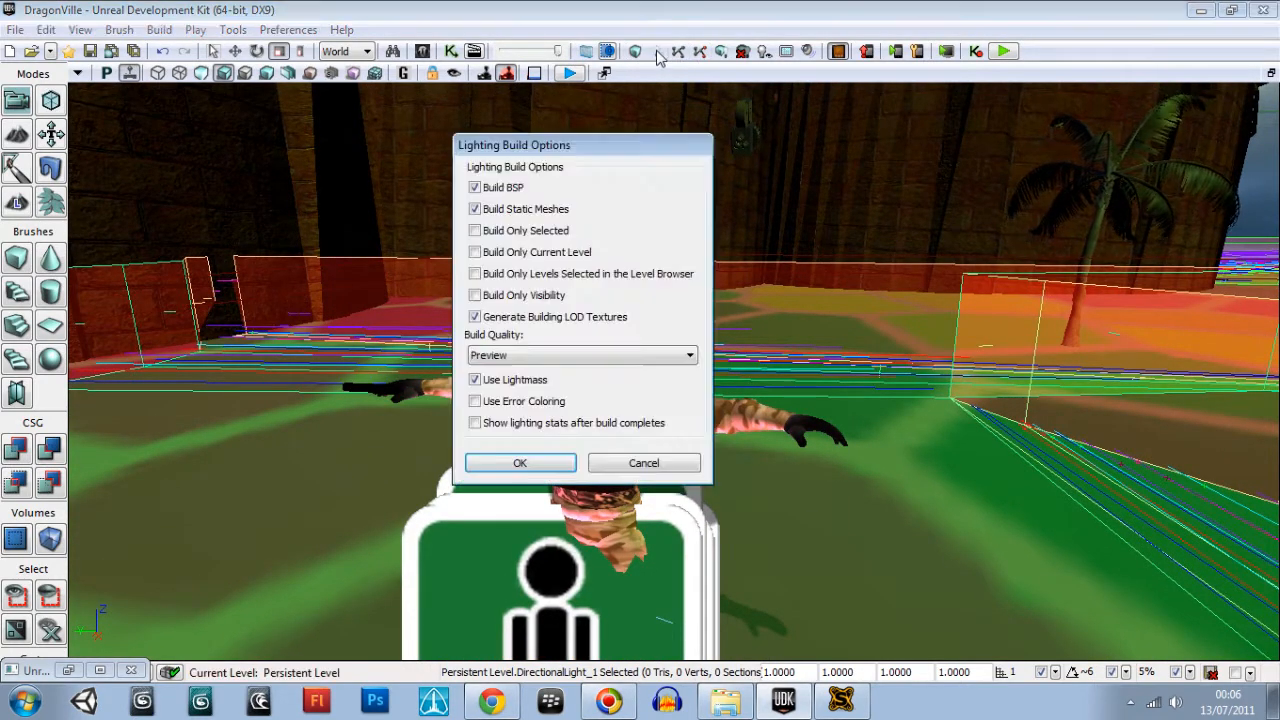
click(520, 464)
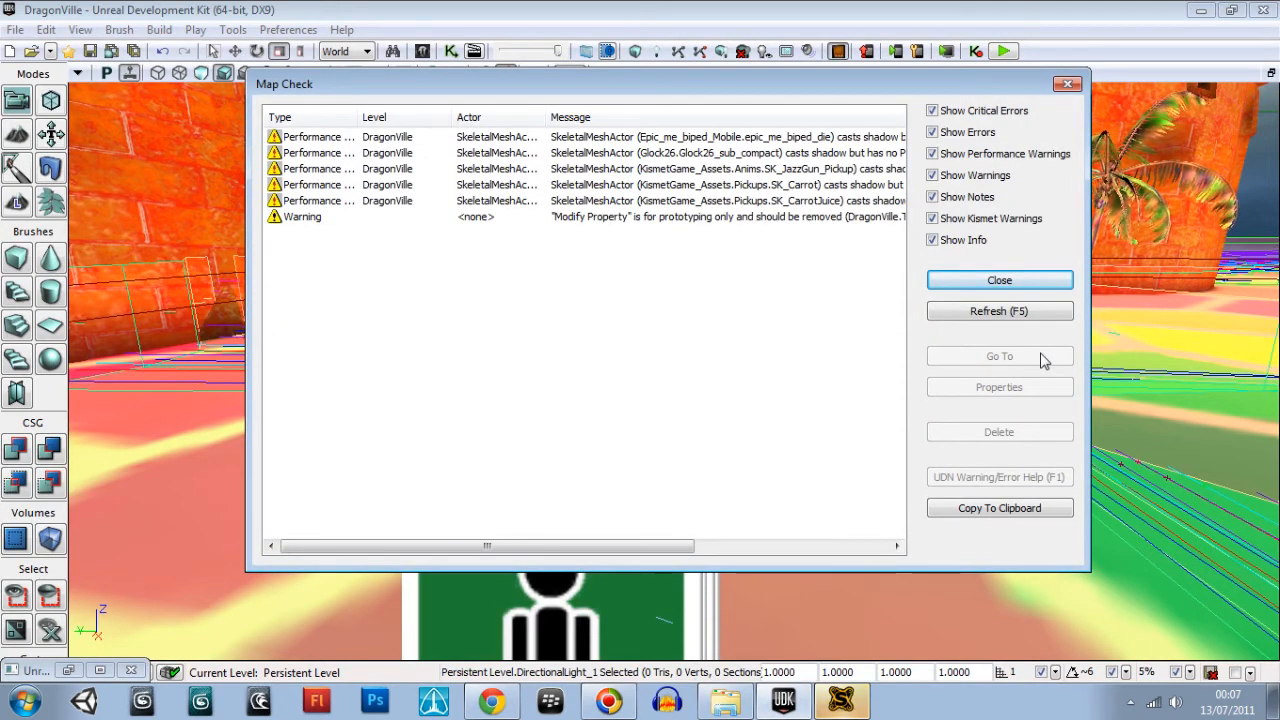
click(1000, 280)
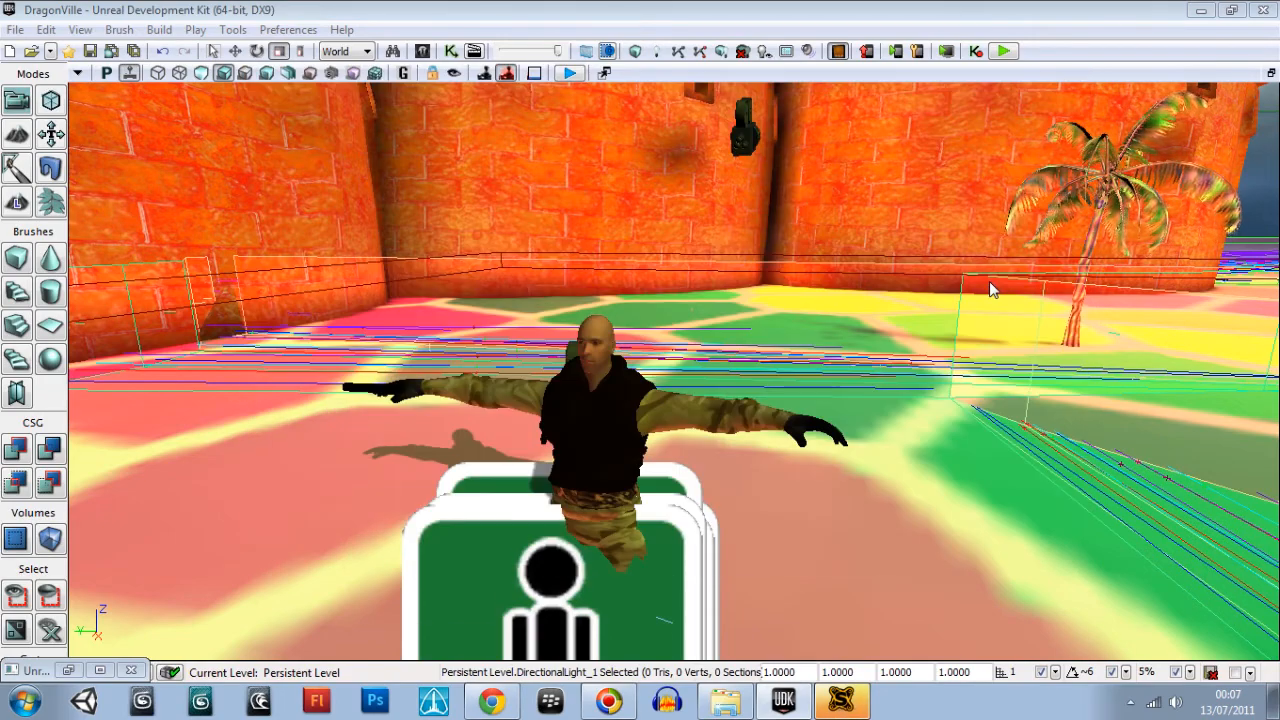
mouse_move(930, 566)
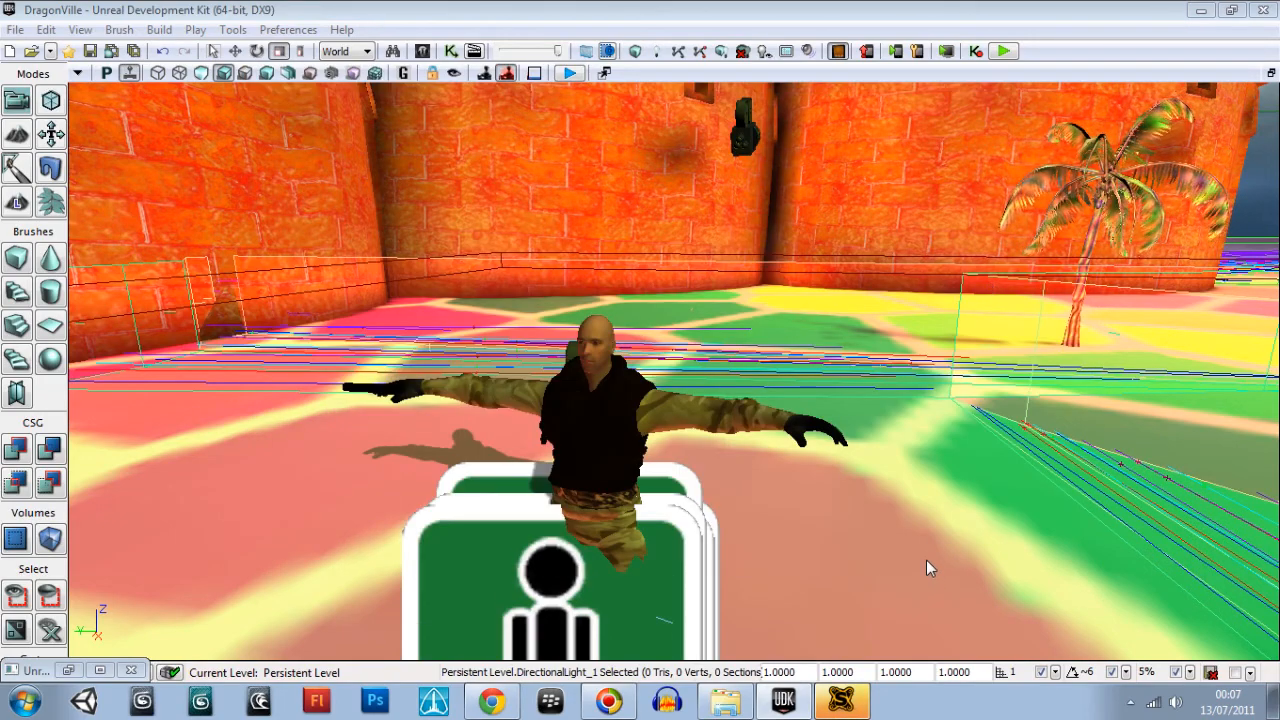